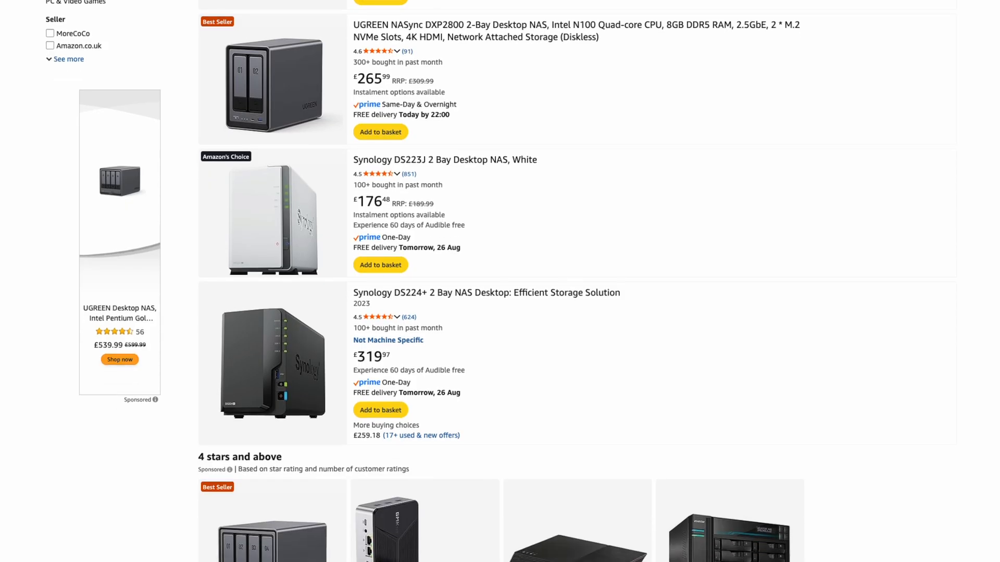
# Look for Raspberry Pi Imager among the installed apps
pyautogui.scroll(-3)
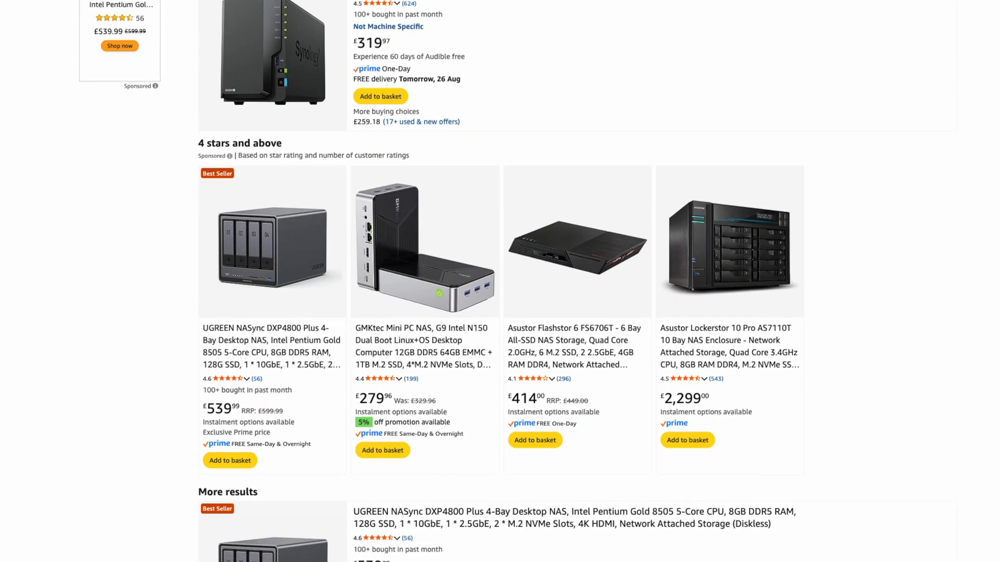
pyautogui.scroll(-3)
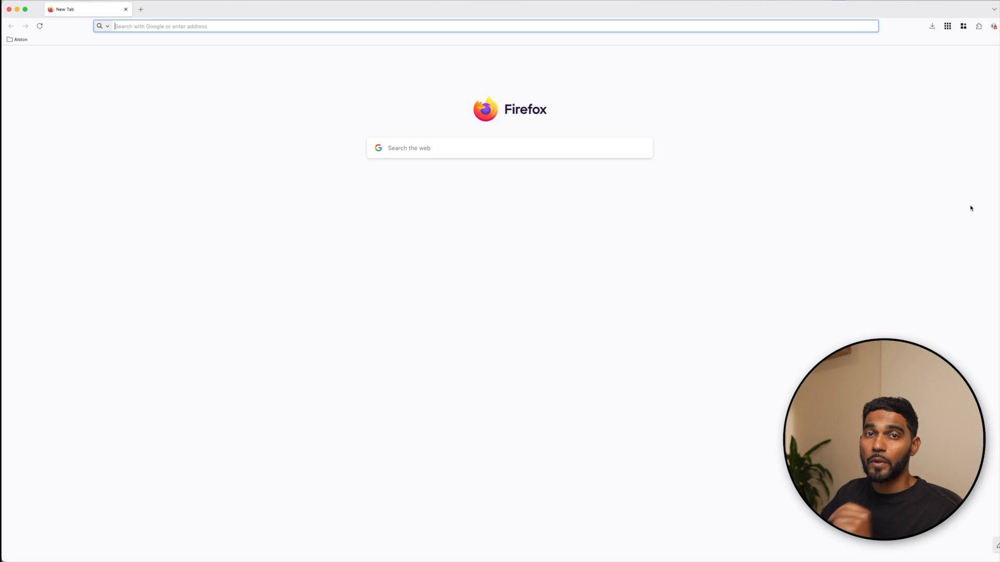
pyautogui.moveTo(724, 167)
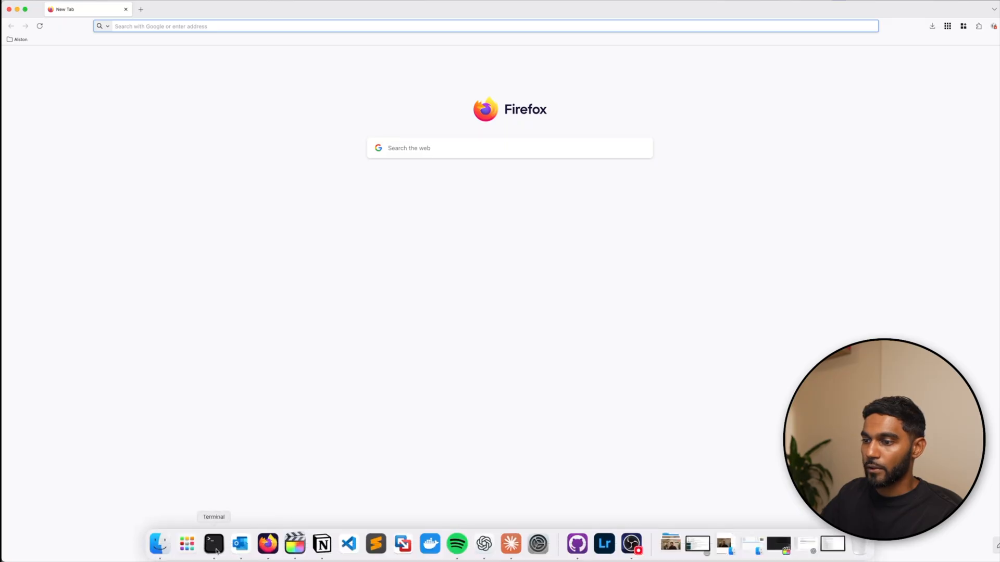
pyautogui.click(187, 544)
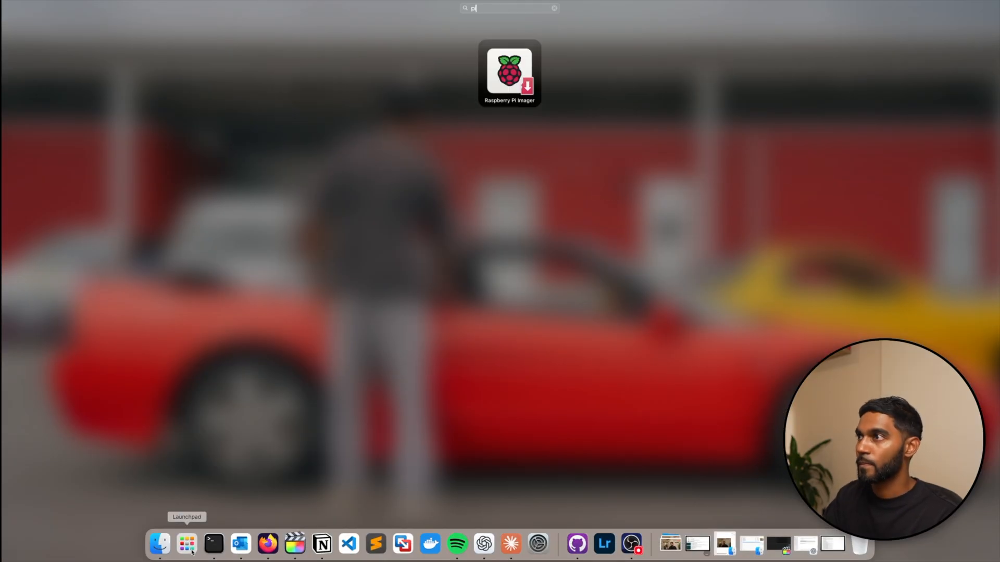
pyautogui.moveTo(267, 543)
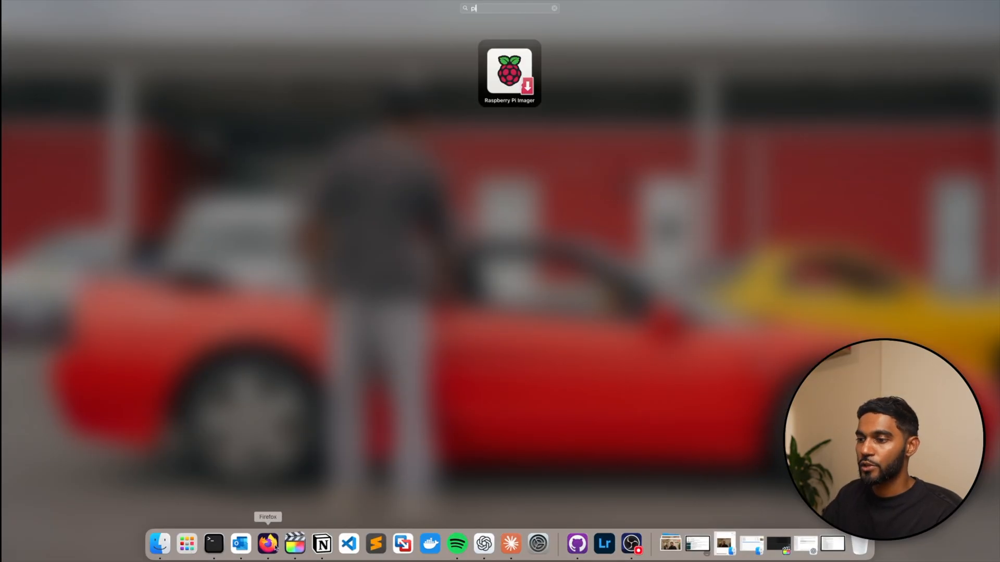
# Search 'raspberry pi' in Firefox and open the official Raspberry Pi software page
pyautogui.click(267, 544)
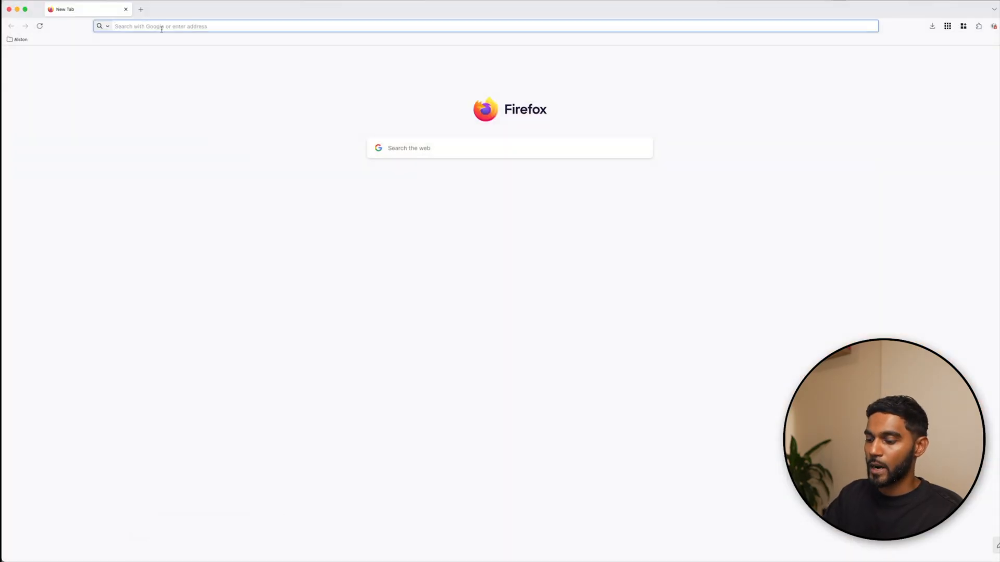
pyautogui.write('raspberyy')
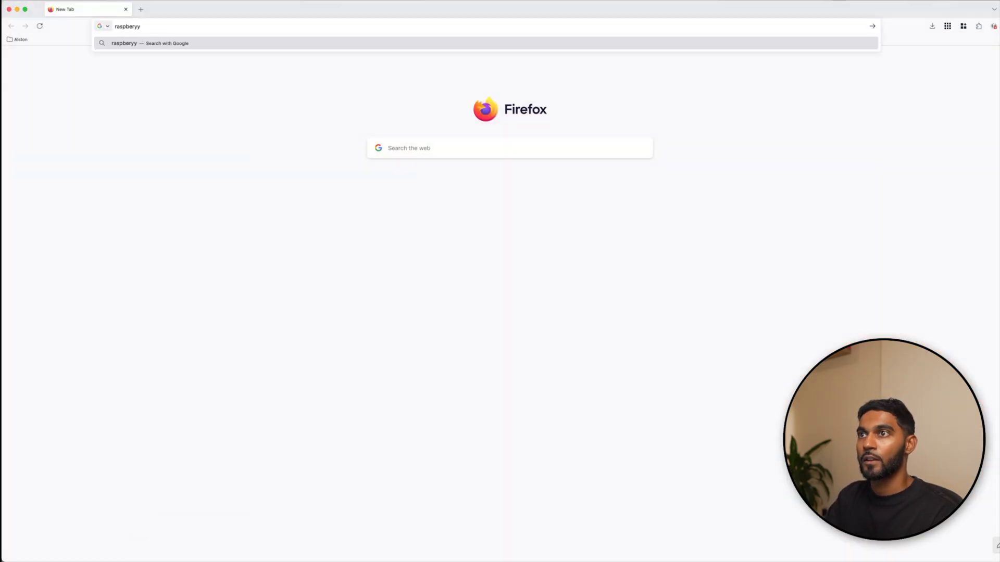
pyautogui.write('raspberry pi imager')
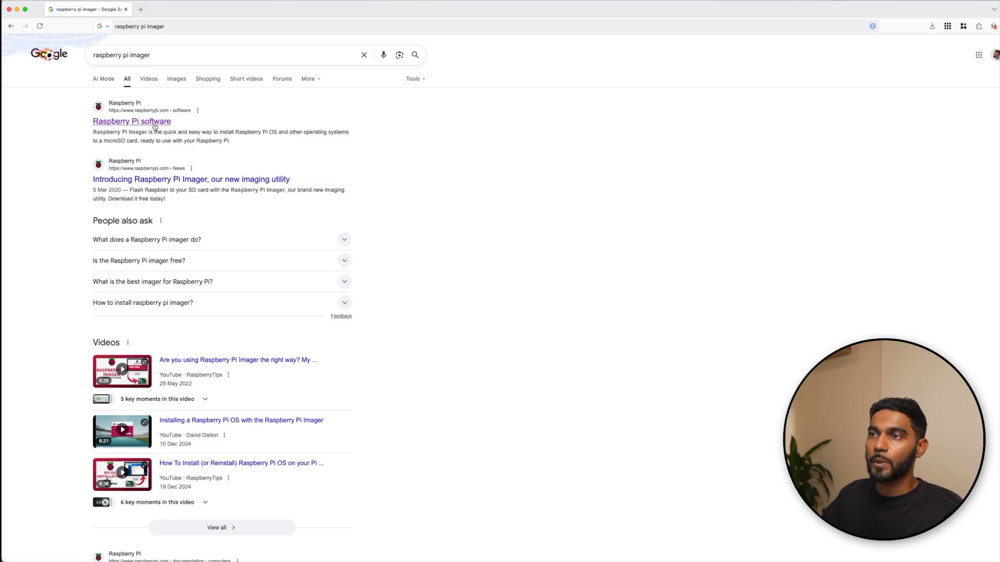
pyautogui.click(132, 122)
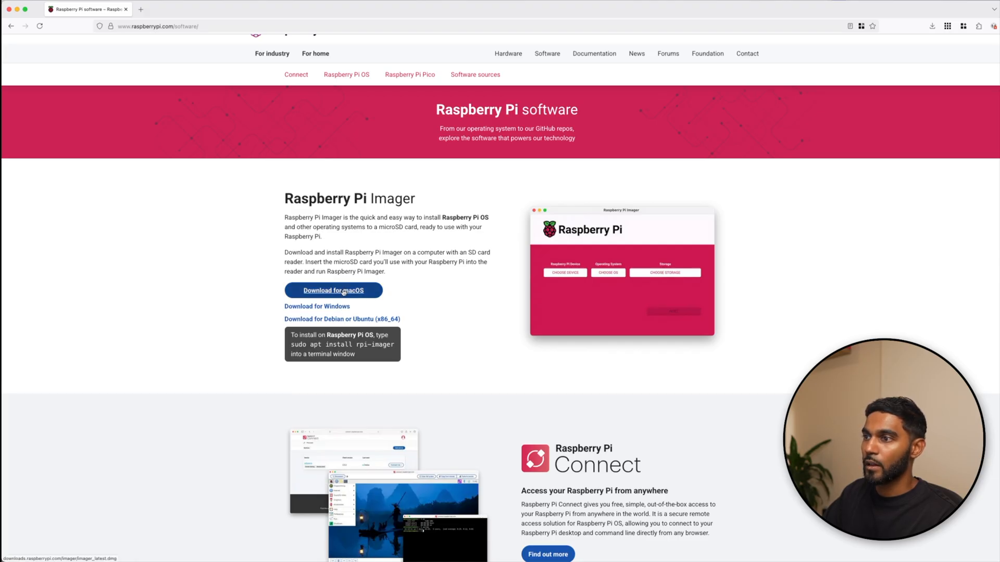
pyautogui.moveTo(344, 151)
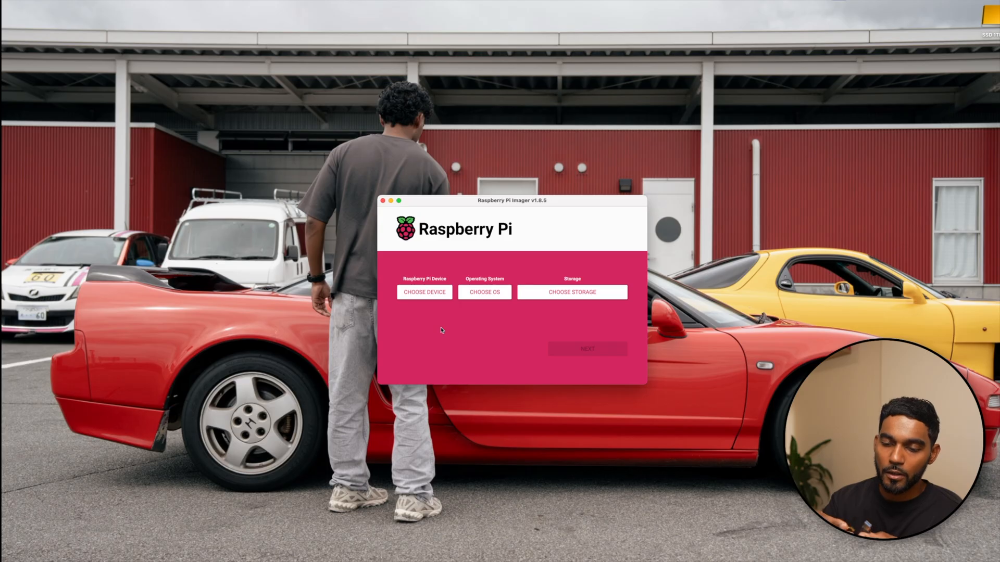
# Choose Raspberry Pi OS Lite (64-bit) from the other Raspberry Pi OS images
pyautogui.click(484, 293)
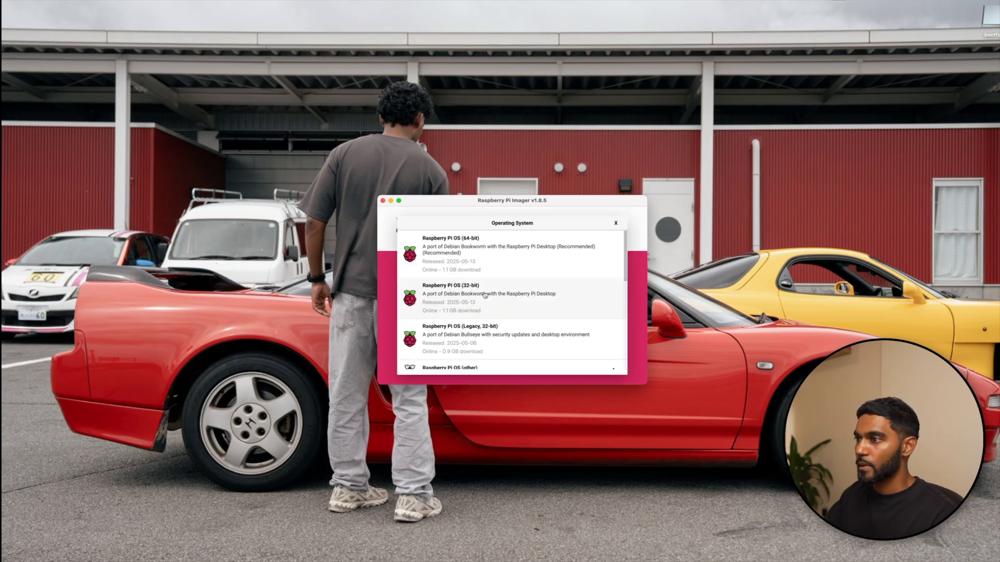
pyautogui.scroll(-3)
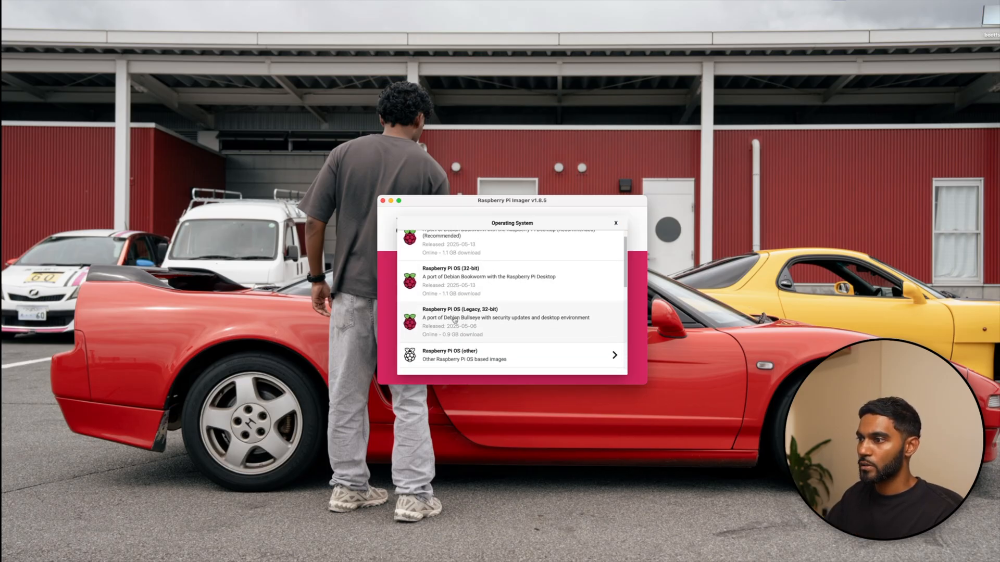
pyautogui.scroll(3)
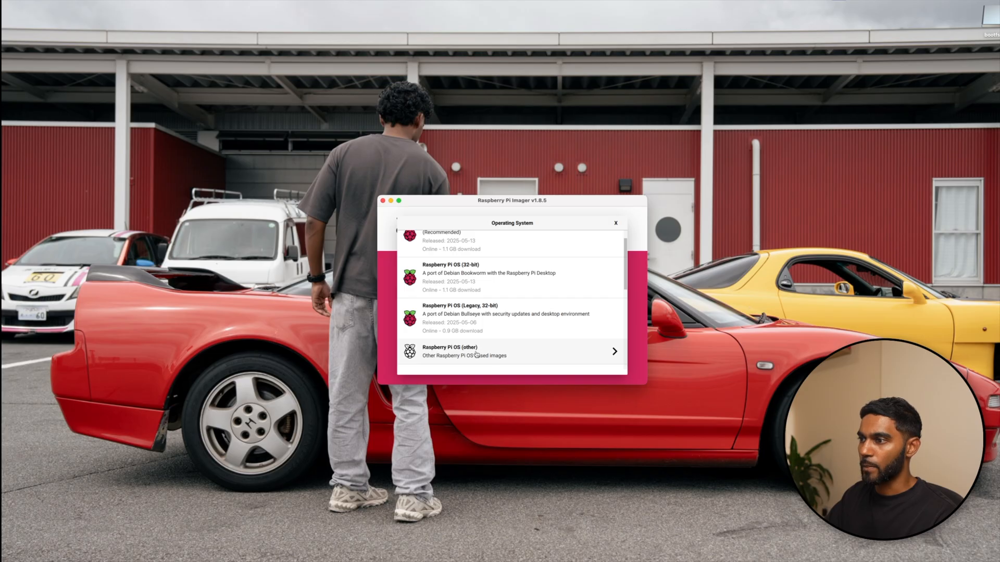
pyautogui.click(511, 351)
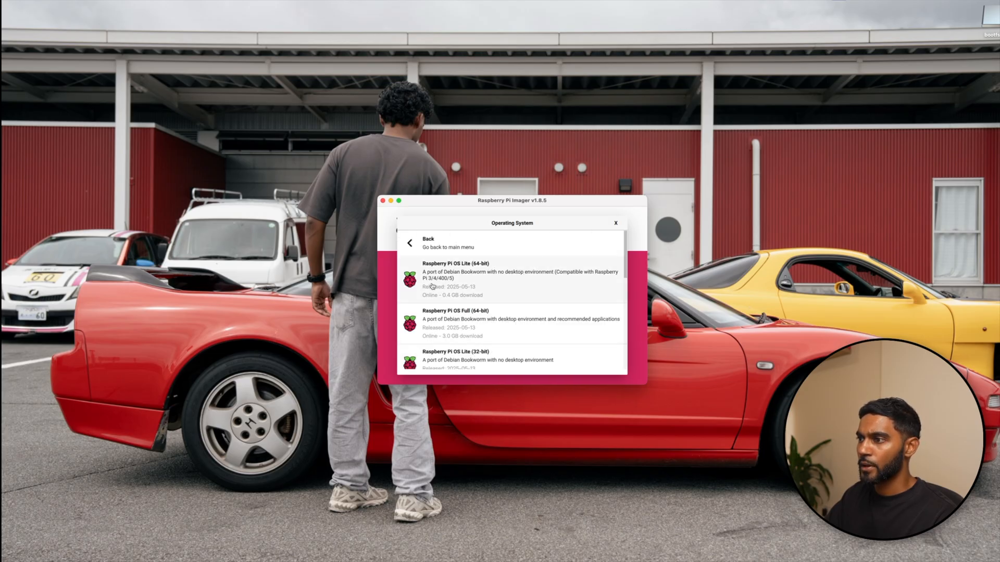
pyautogui.moveTo(471, 328)
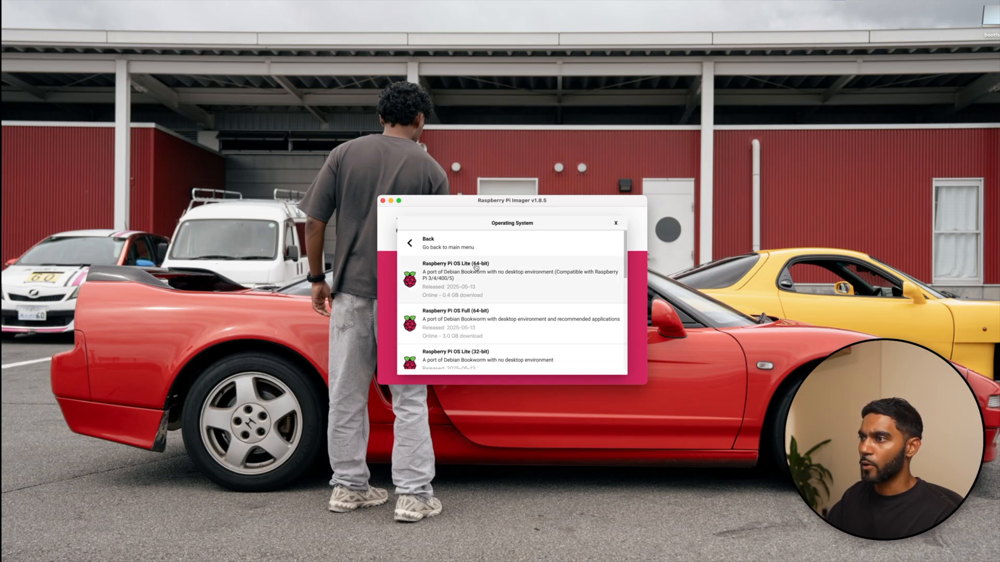
pyautogui.click(455, 264)
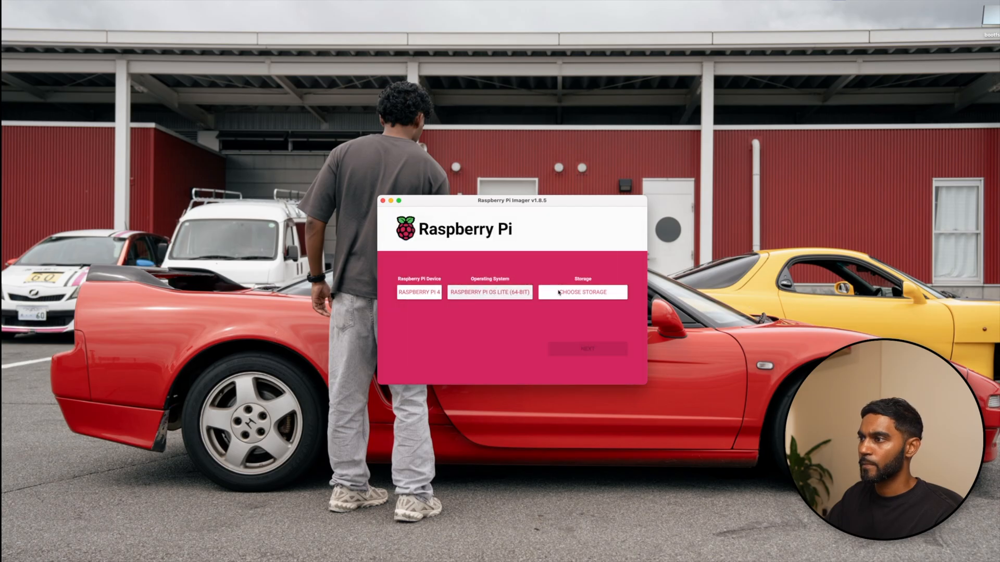
# Select the 127.9 GB generic storage device and proceed to writing
pyautogui.click(581, 292)
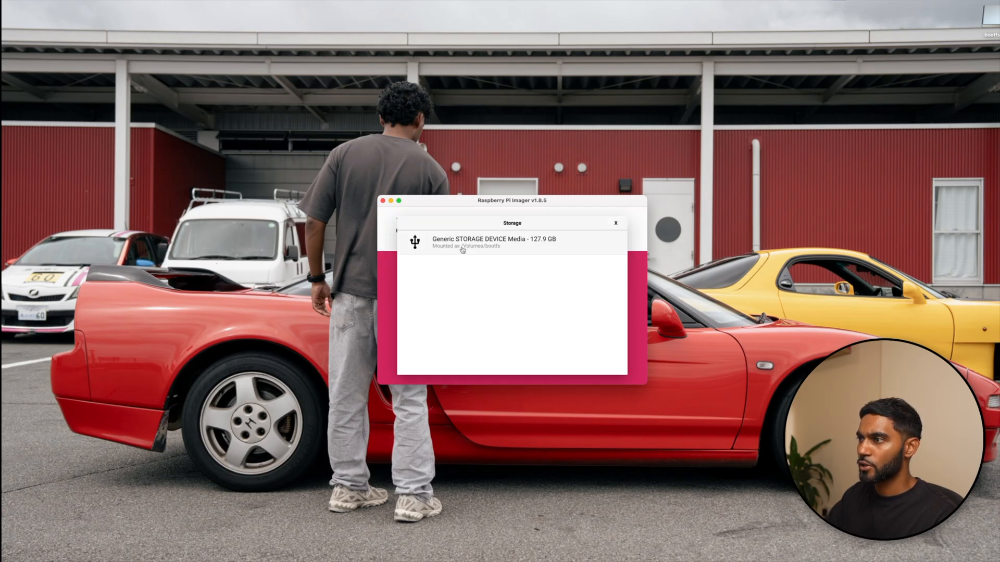
pyautogui.click(512, 244)
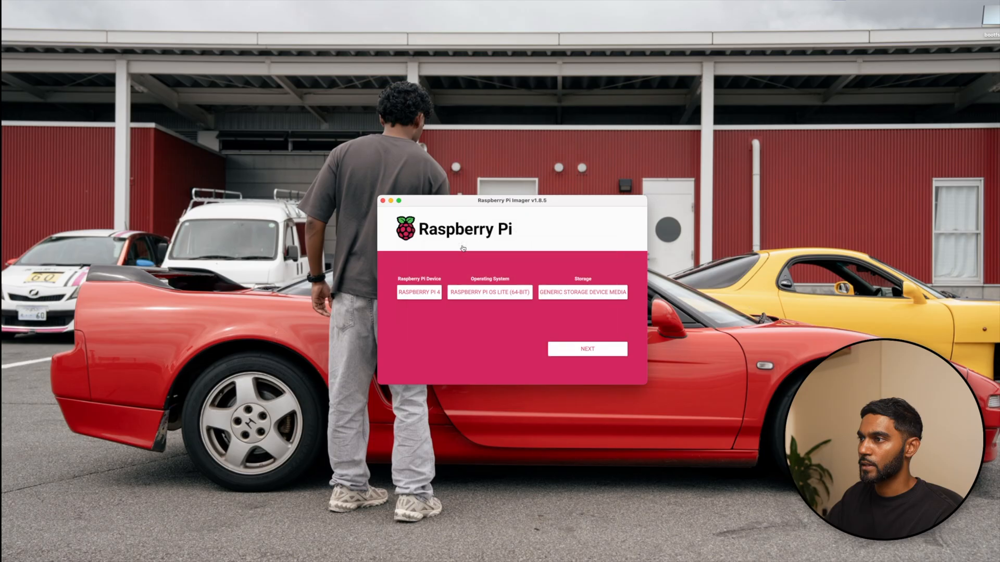
pyautogui.moveTo(587, 349)
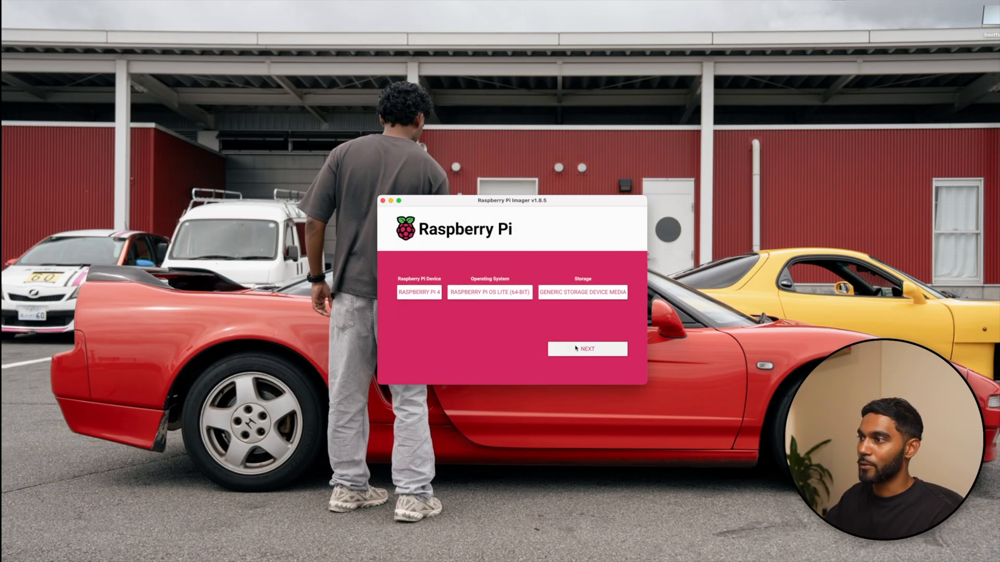
pyautogui.click(587, 349)
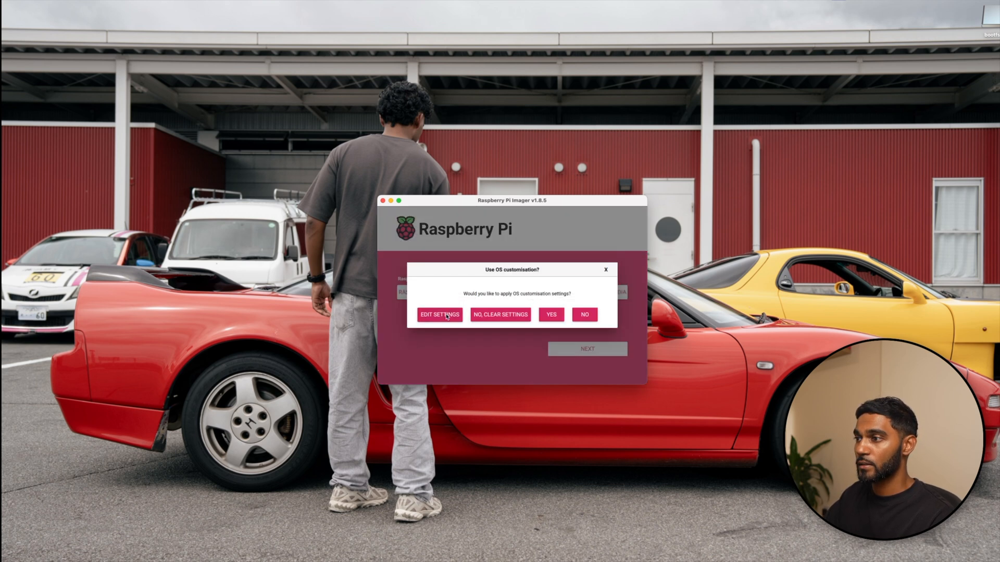
# Set hostname nas-pi and user credentials, leave wireless off, and enable SSH password authentication
pyautogui.click(438, 314)
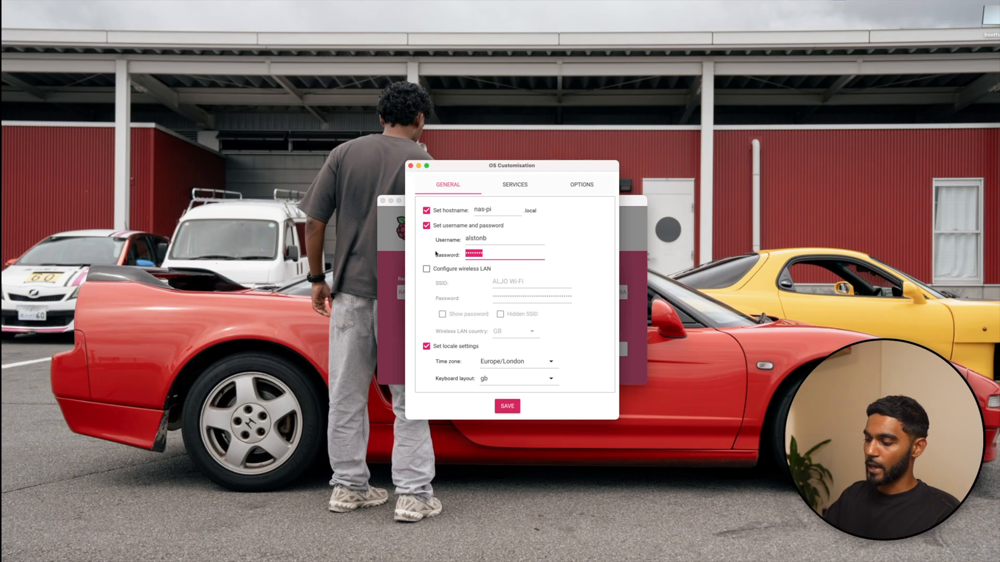
pyautogui.write('d')
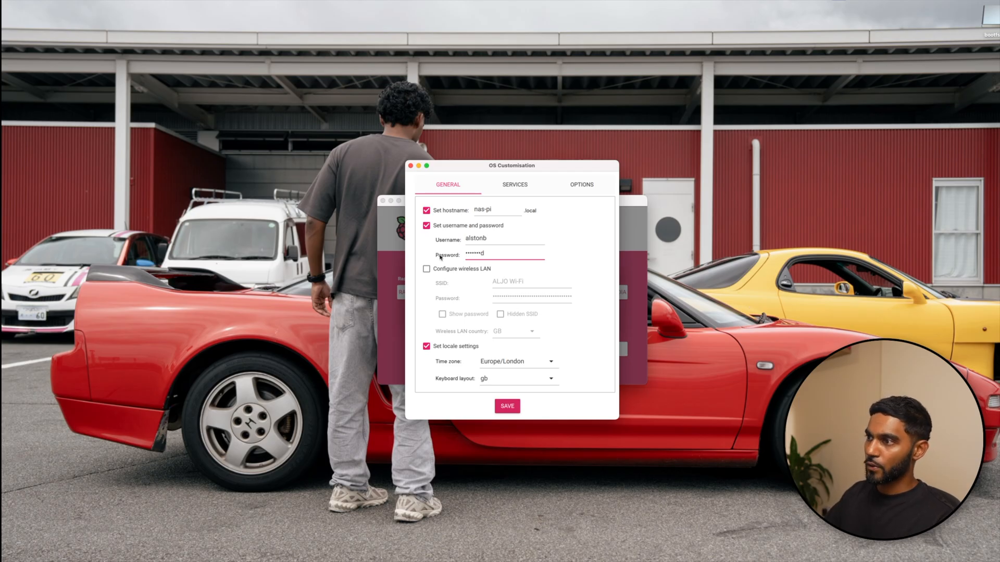
pyautogui.click(426, 268)
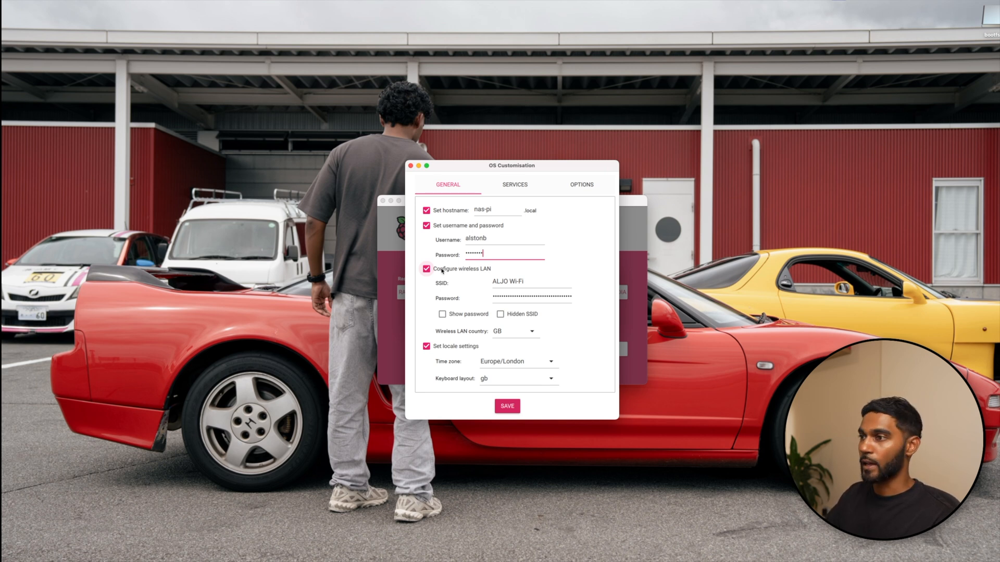
pyautogui.click(426, 269)
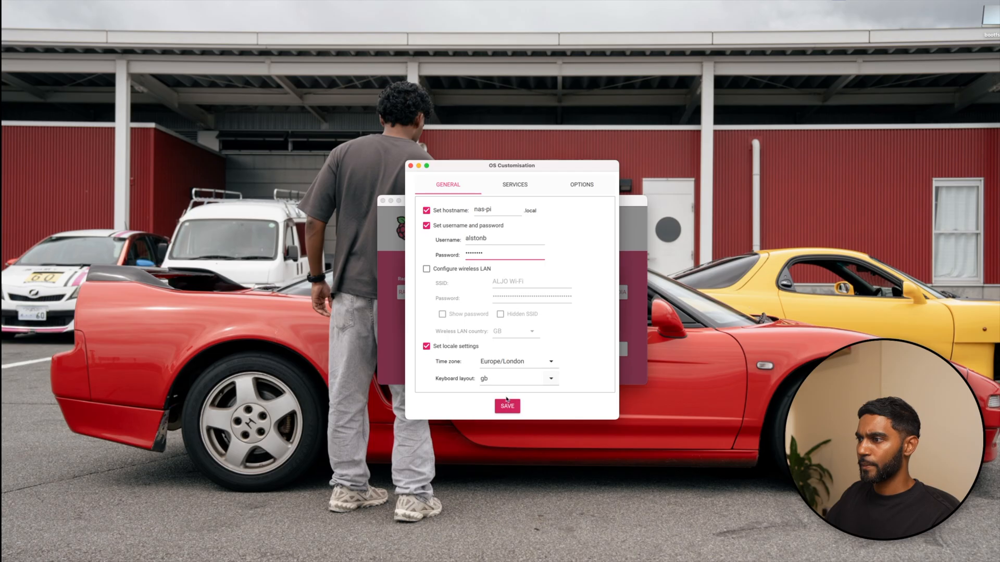
pyautogui.click(514, 184)
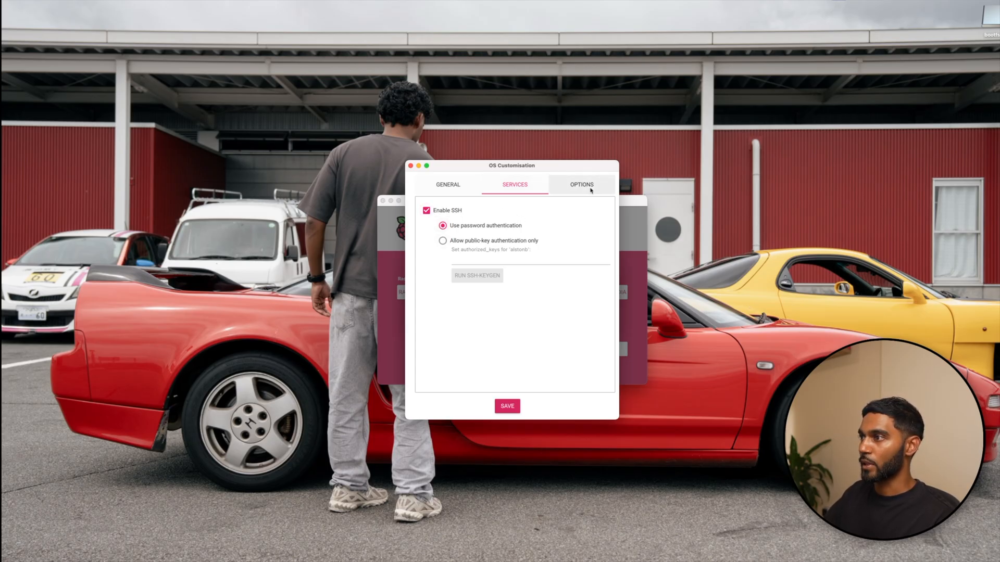
pyautogui.click(447, 184)
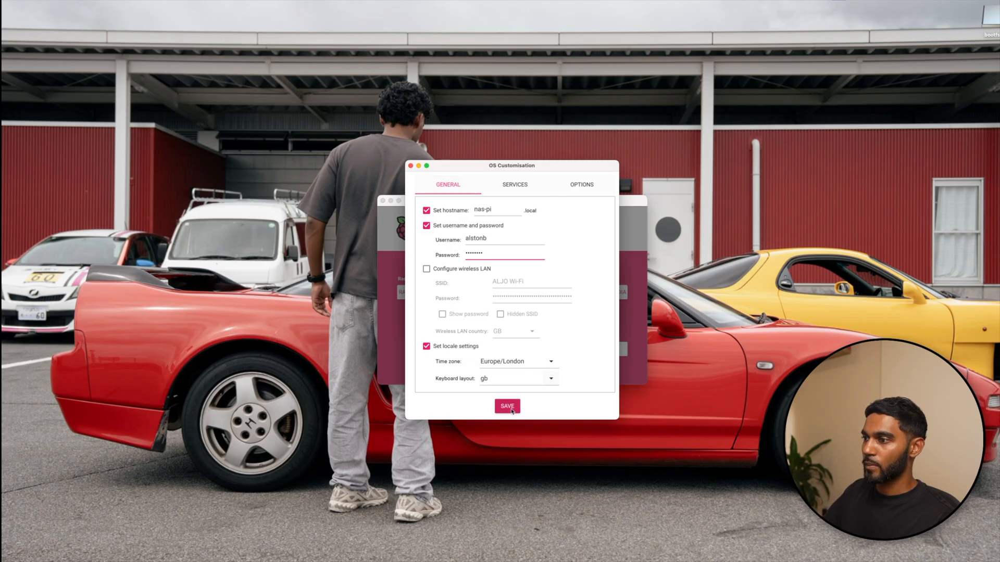
# Apply the customisation, write the image, and dismiss the 'Write Successful' notice
pyautogui.click(505, 406)
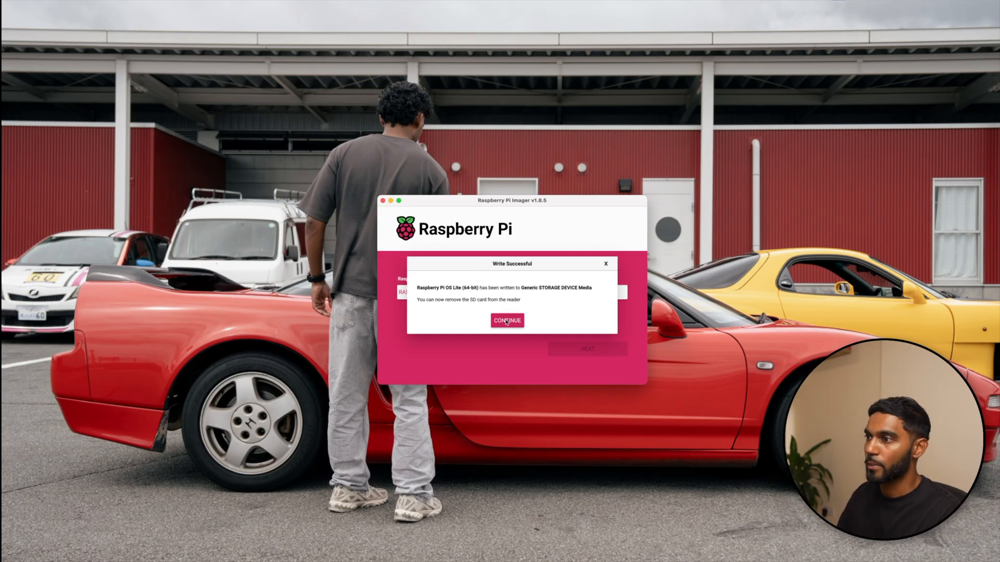
pyautogui.click(506, 320)
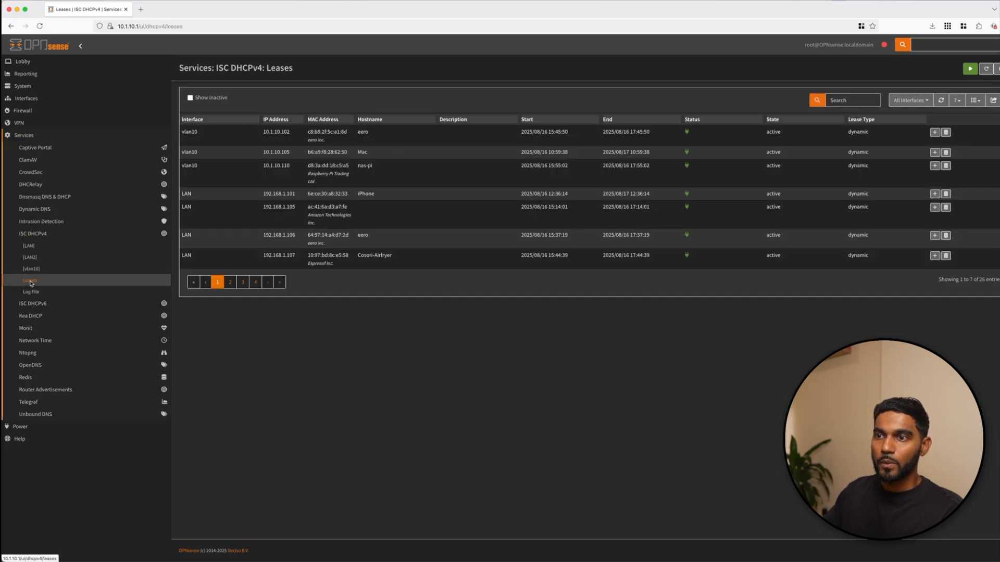
# Filter the DHCP leases to vlan10 and select nas-pi's address 10.1.10.110
pyautogui.click(909, 100)
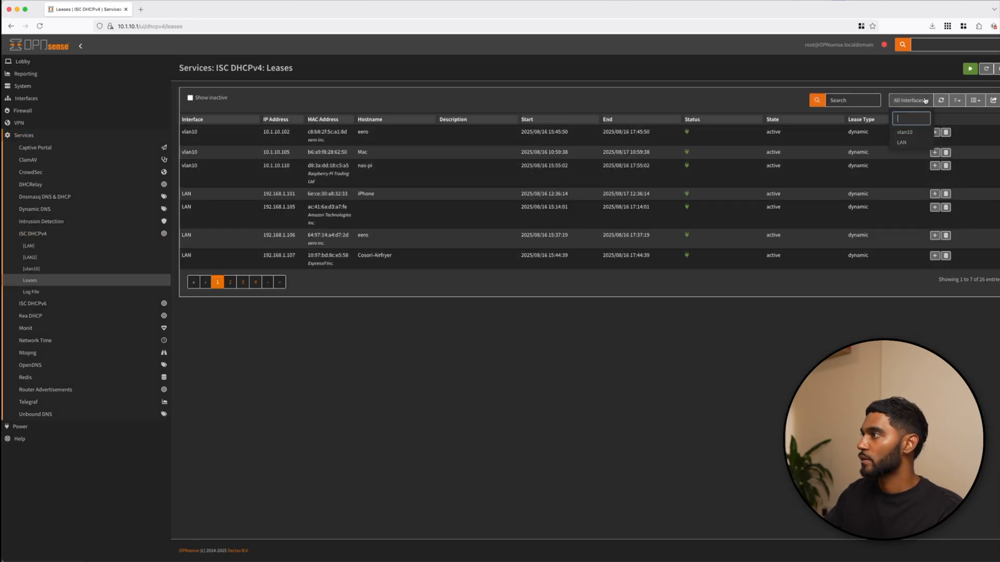
pyautogui.click(903, 132)
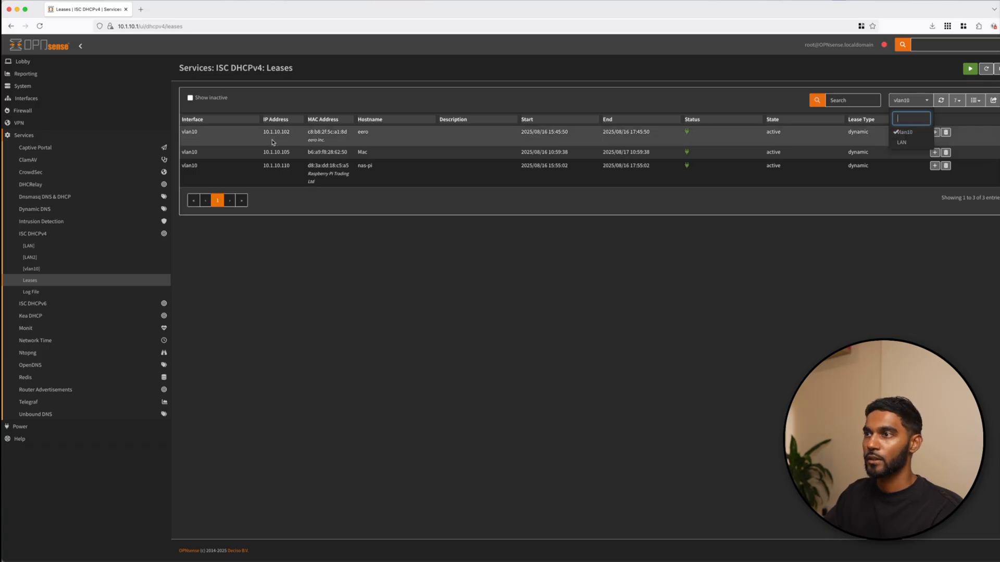
pyautogui.doubleClick(276, 165)
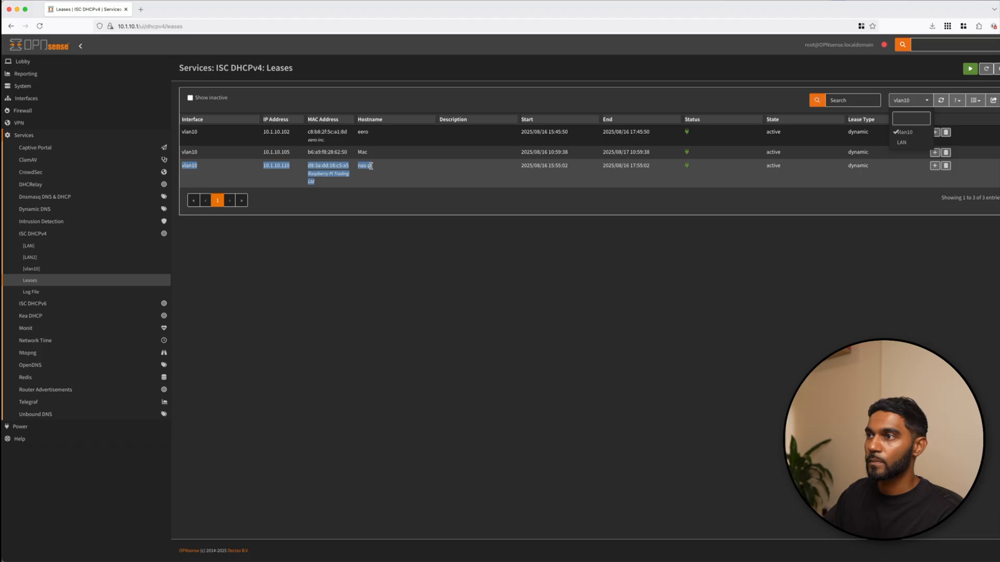
pyautogui.moveTo(278, 174)
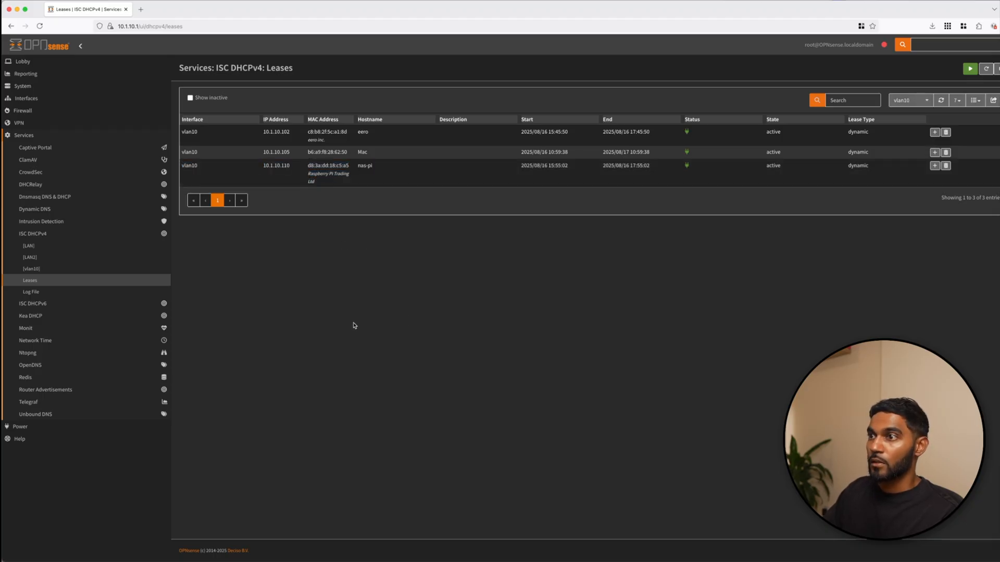
pyautogui.moveTo(352, 322)
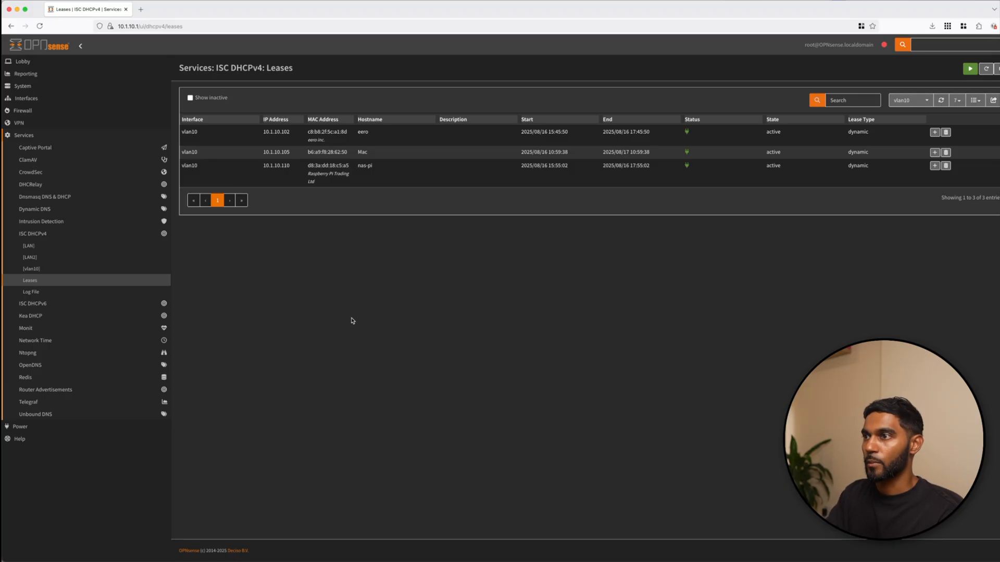
# Launch Terminal via Spotlight and start an SSH login to 10.1.10.110
pyautogui.write('term')
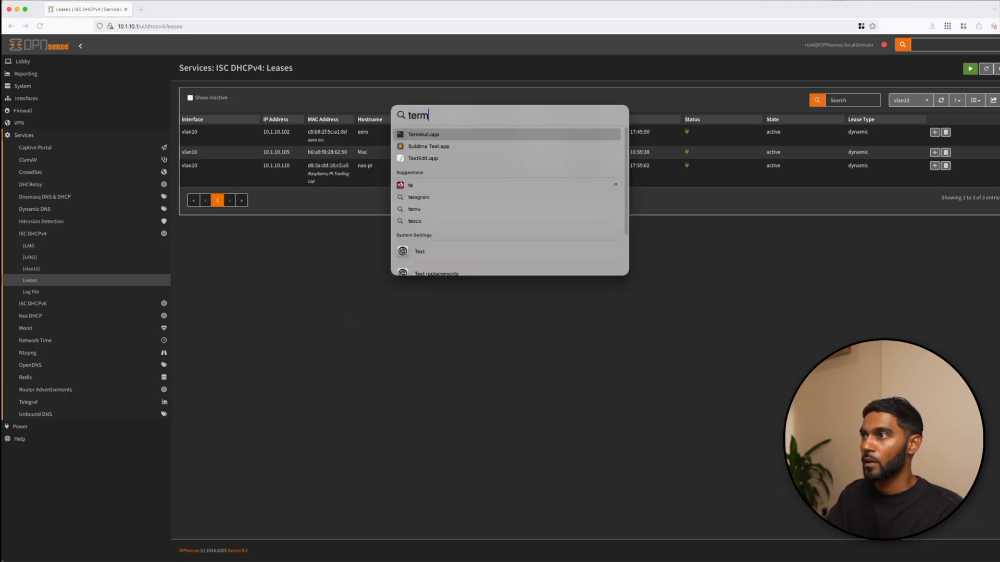
pyautogui.click(423, 134)
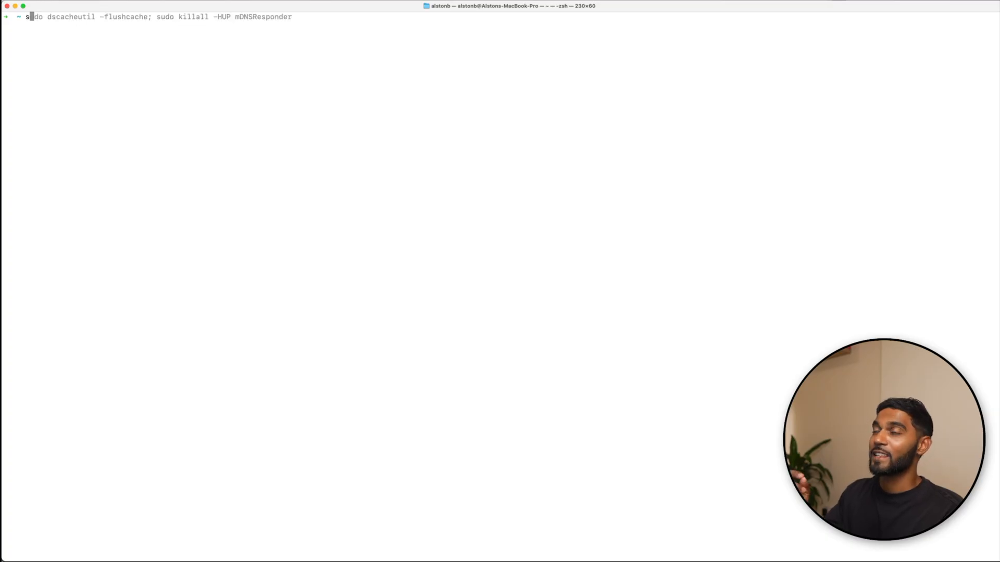
pyautogui.write('ssh root@10.1.10.1')
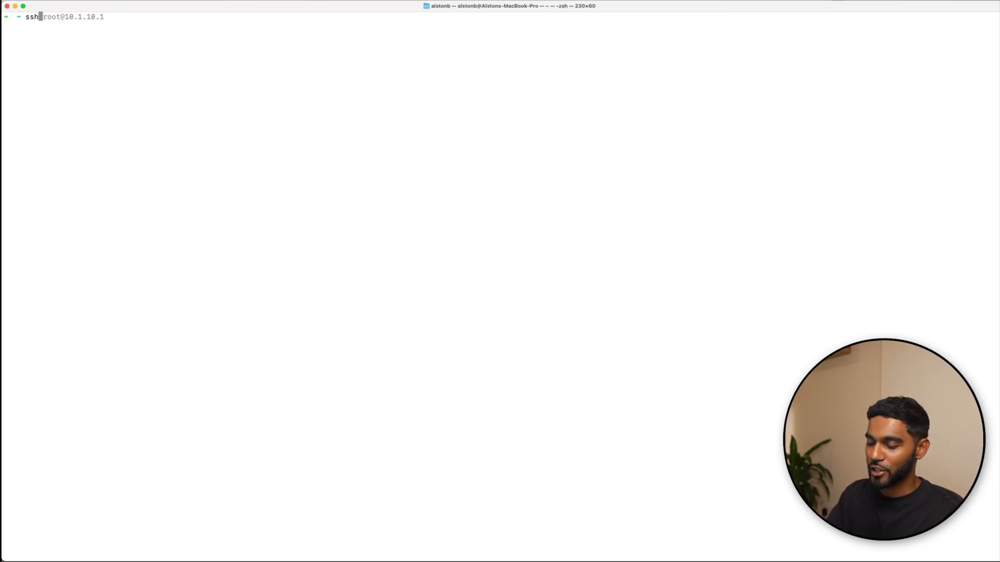
pyautogui.write('alstonb 10.0.0.36')
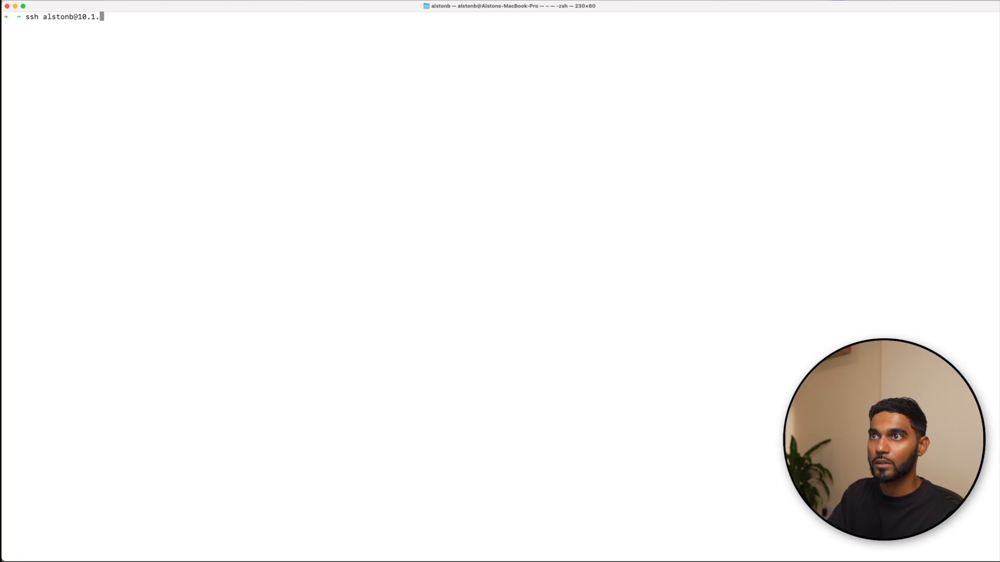
pyautogui.press('Return')
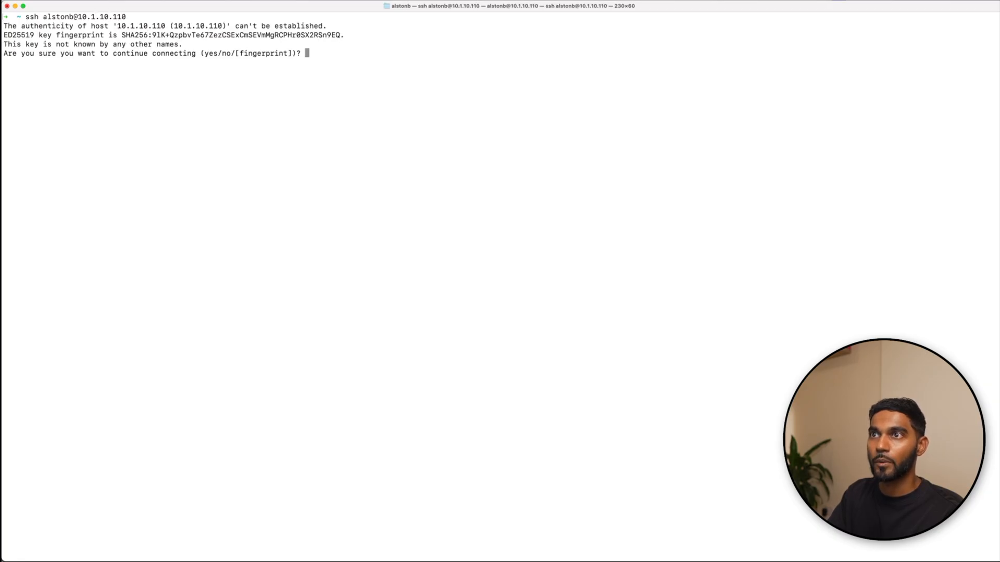
# Accept the host key with 'yes' and enter the password to log in
pyautogui.write('yes')
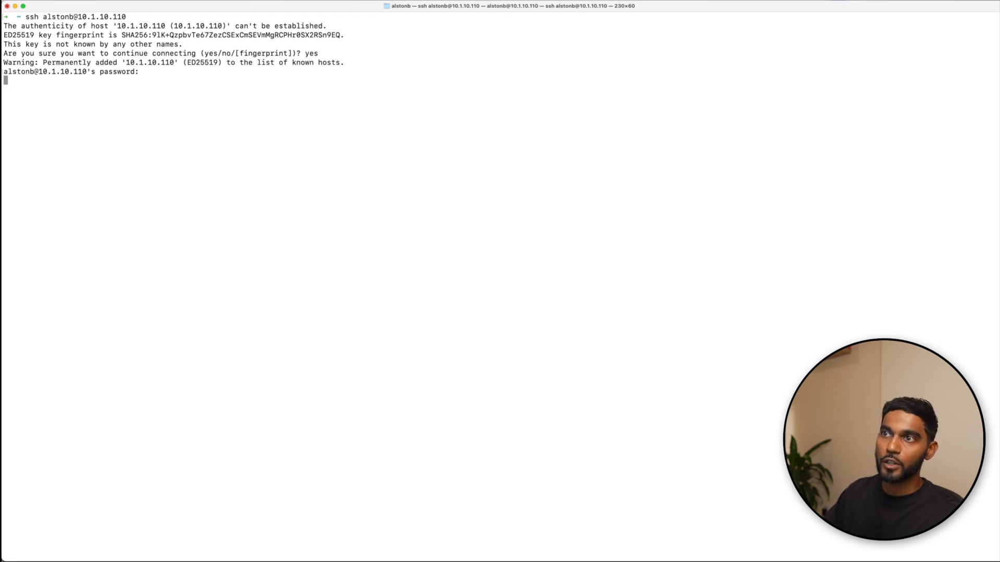
pyautogui.press('Return')
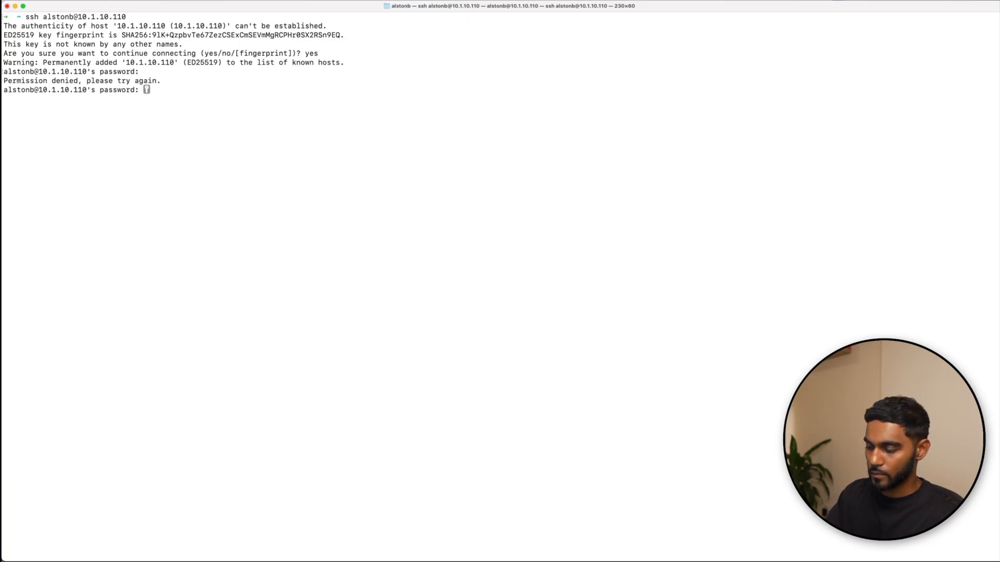
pyautogui.press('Return')
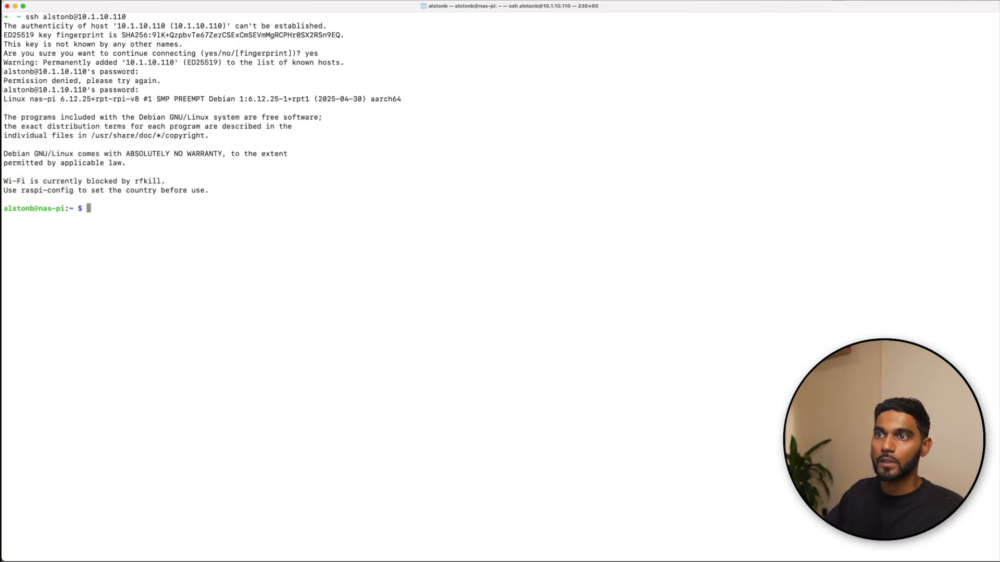
pyautogui.press('Return')
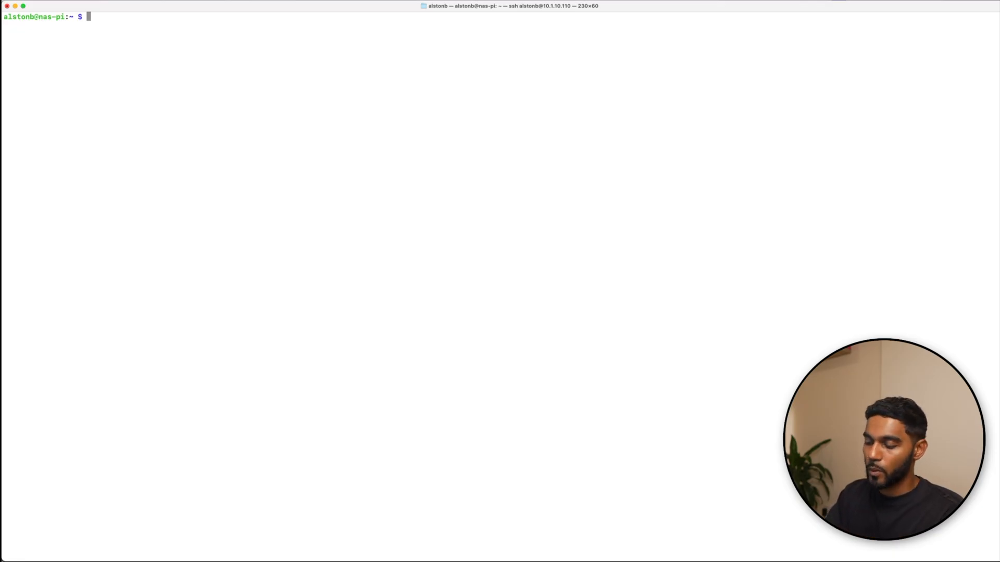
# Run 'sudo apt update && sudo apt upgrade -y' on nas-pi
pyautogui.write('sudo apt')
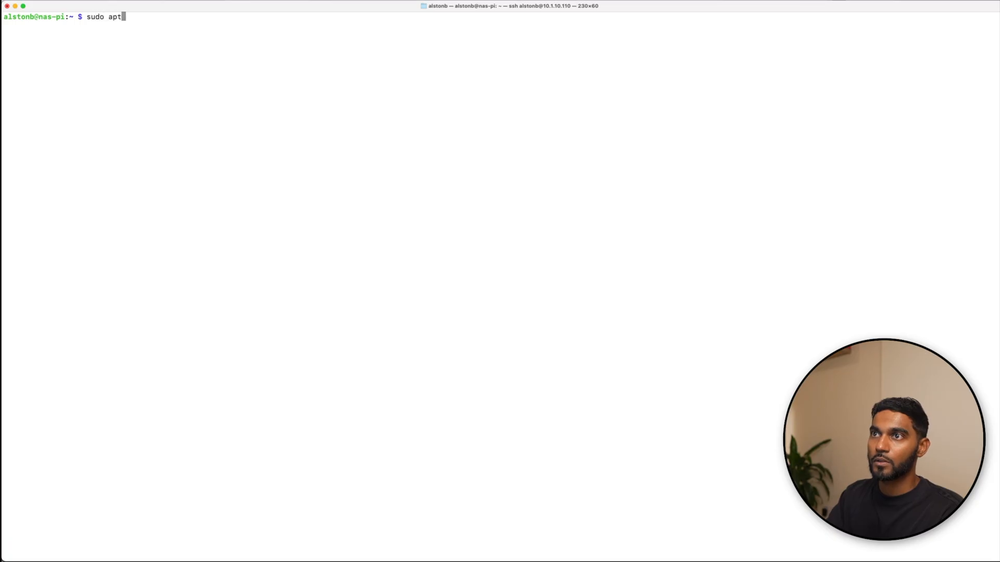
pyautogui.write('update &')
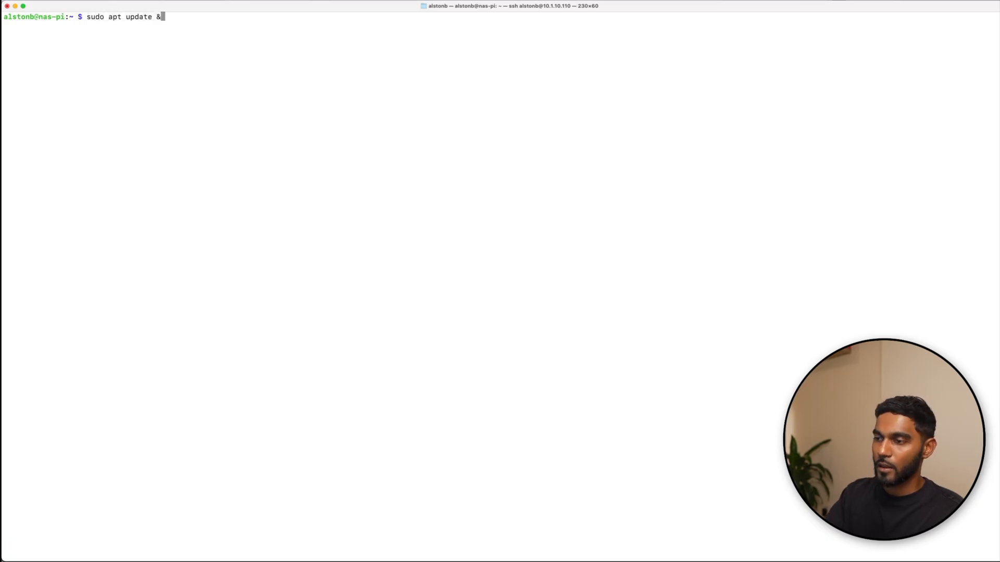
pyautogui.write('& sudo')
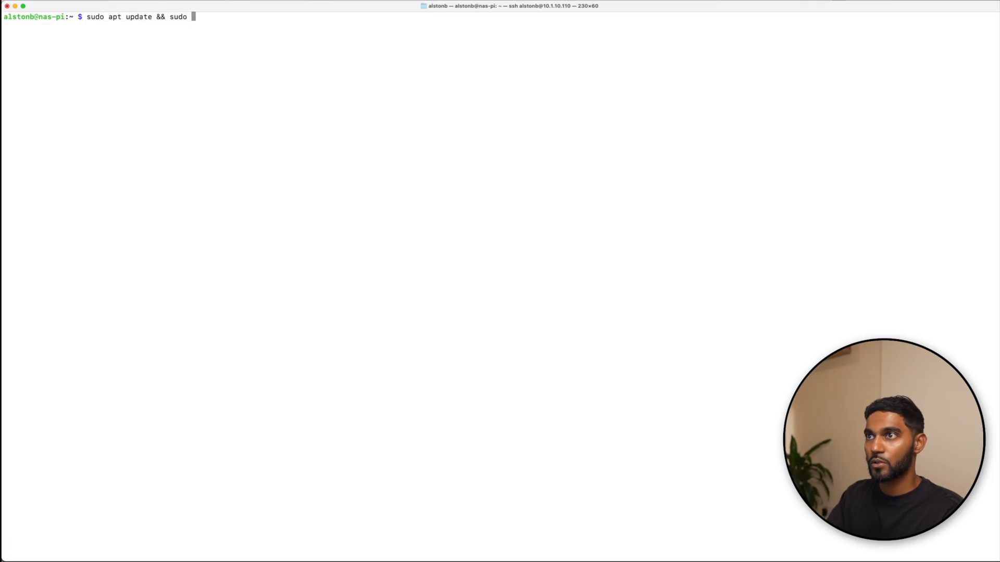
pyautogui.write('apt upgra')
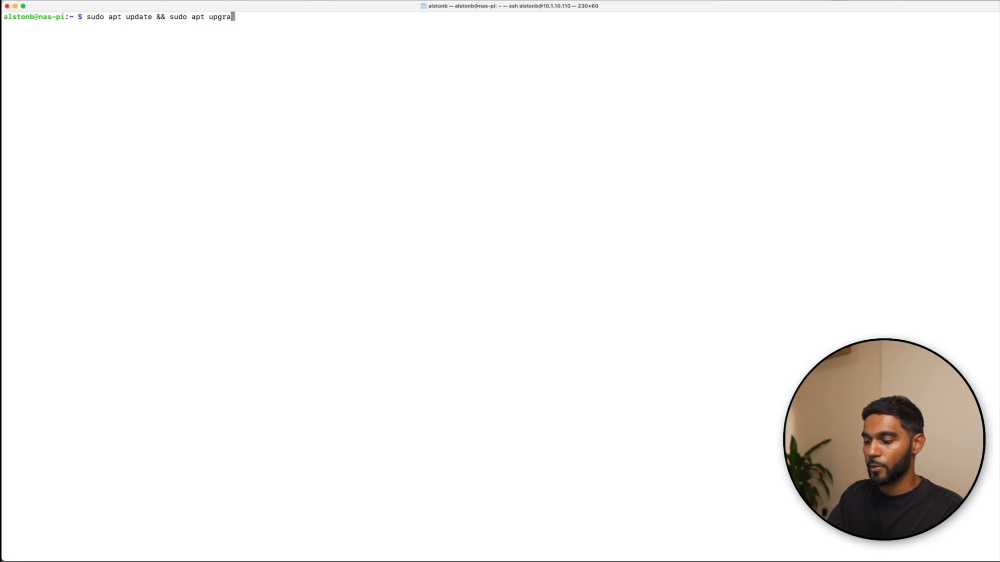
pyautogui.write('de -y')
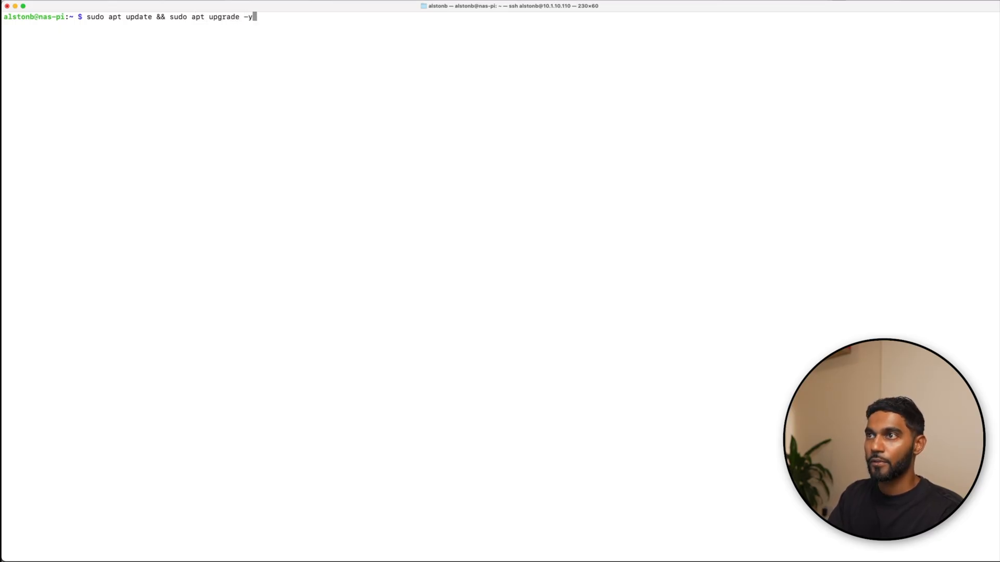
pyautogui.press('Return')
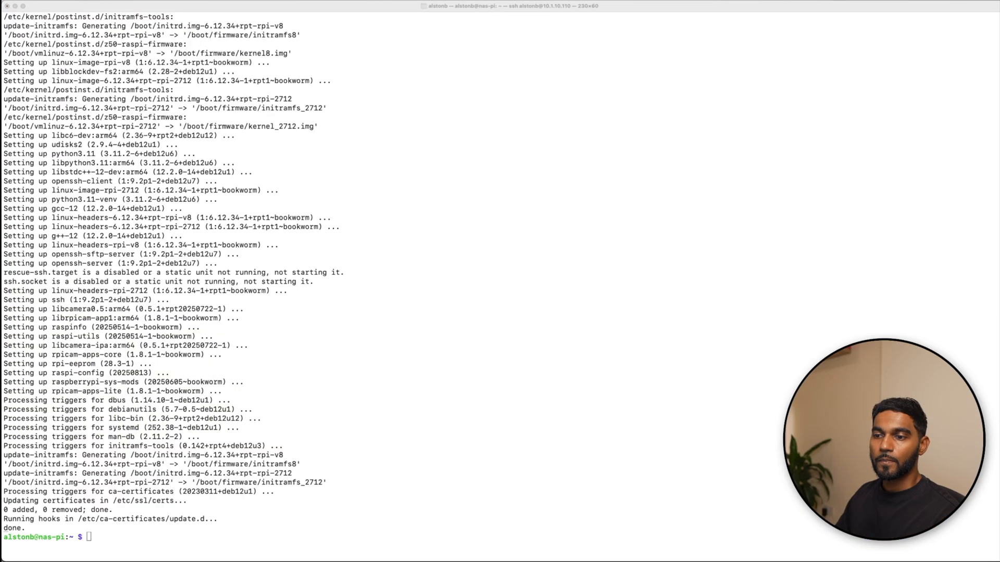
pyautogui.moveTo(660, 478)
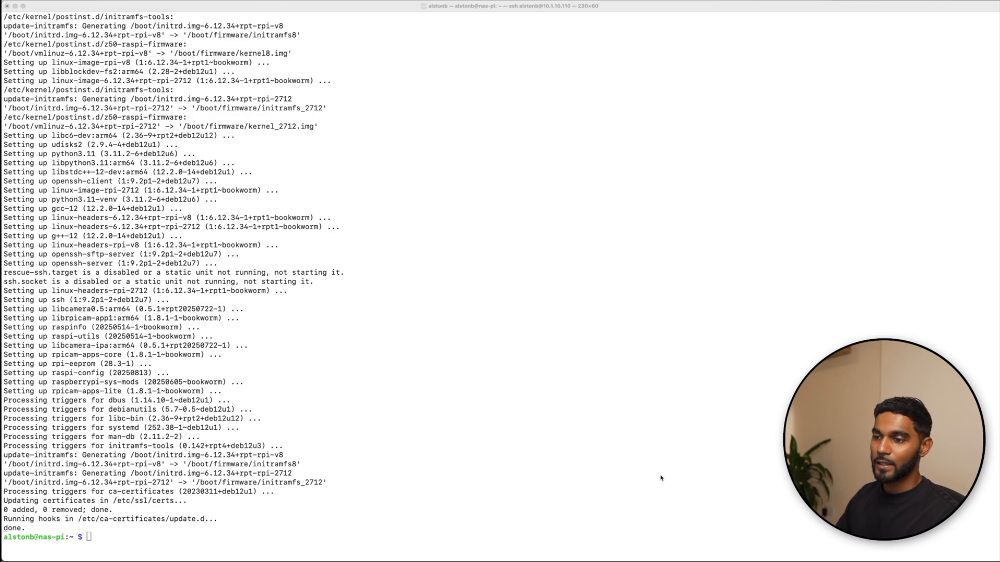
pyautogui.moveTo(561, 373)
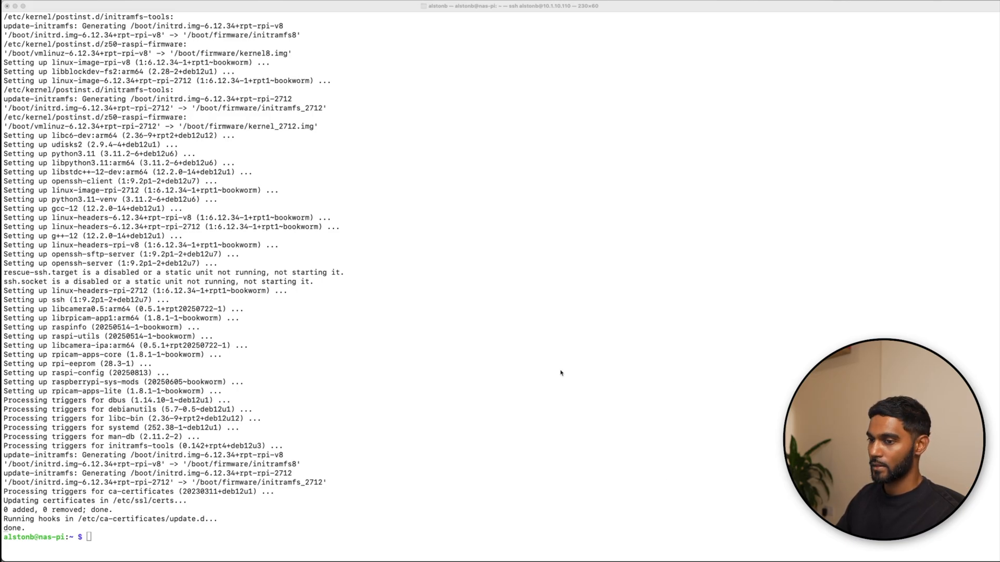
pyautogui.moveTo(680, 388)
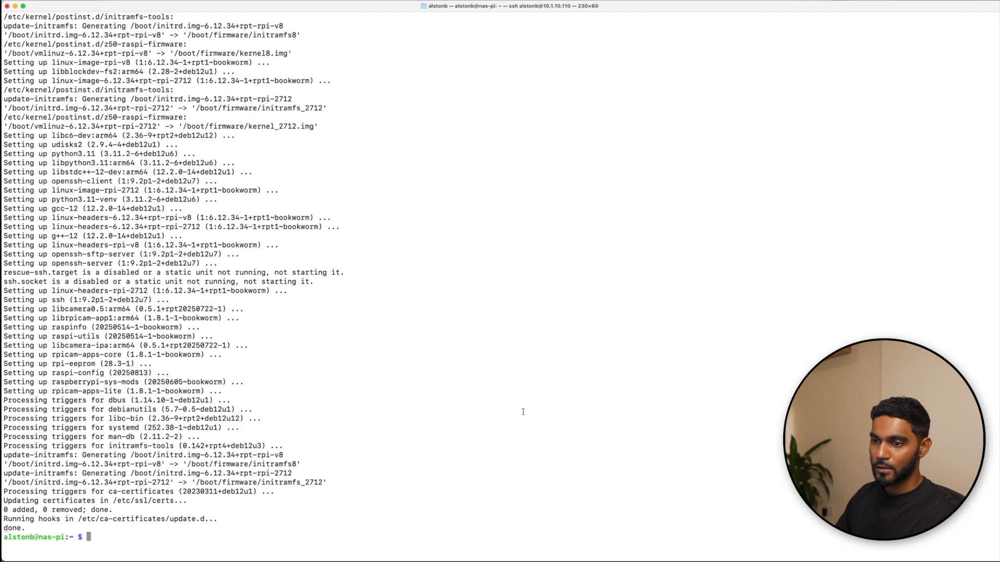
pyautogui.moveTo(188, 536)
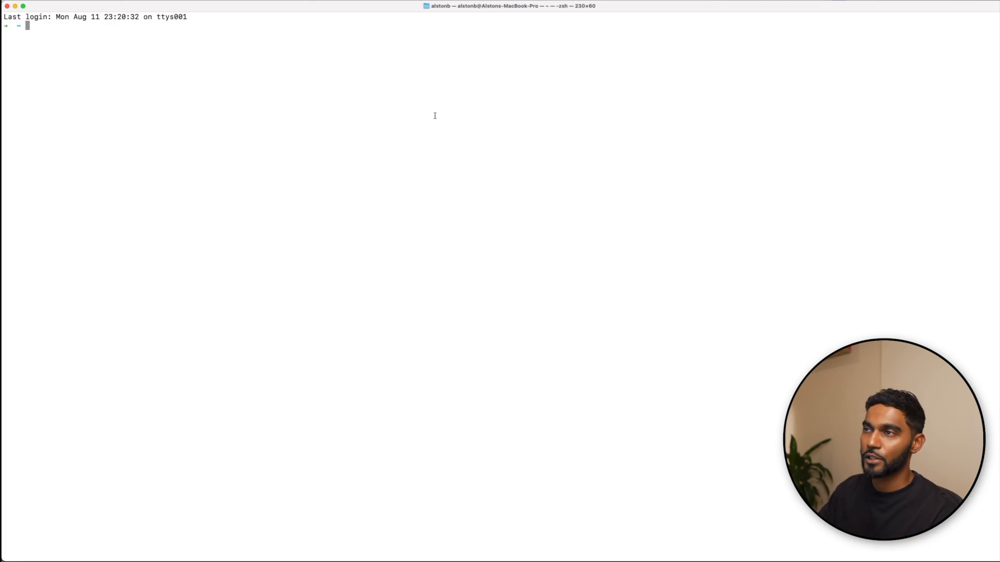
pyautogui.write('ssh alstonb@10.1.10.110')
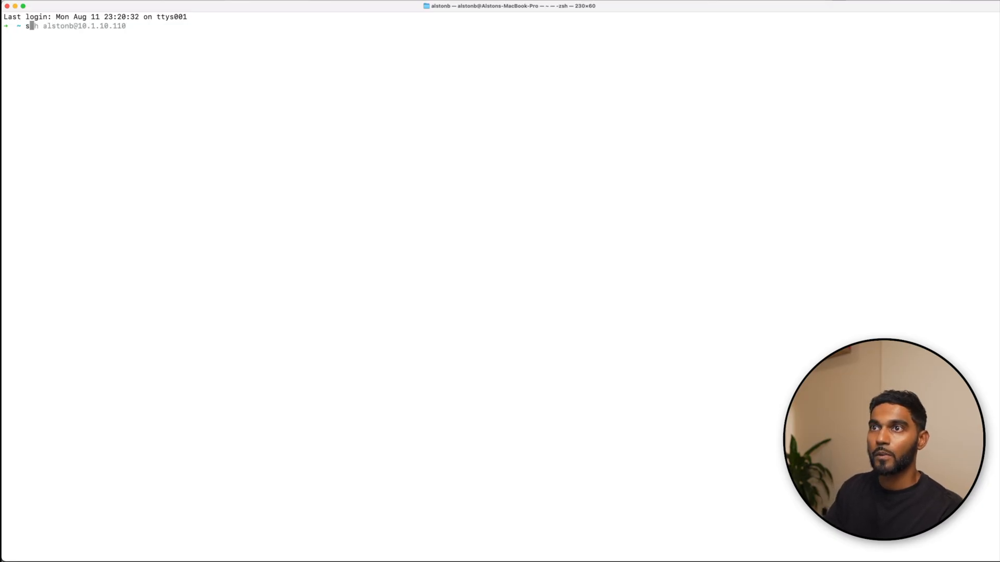
pyautogui.press('Return')
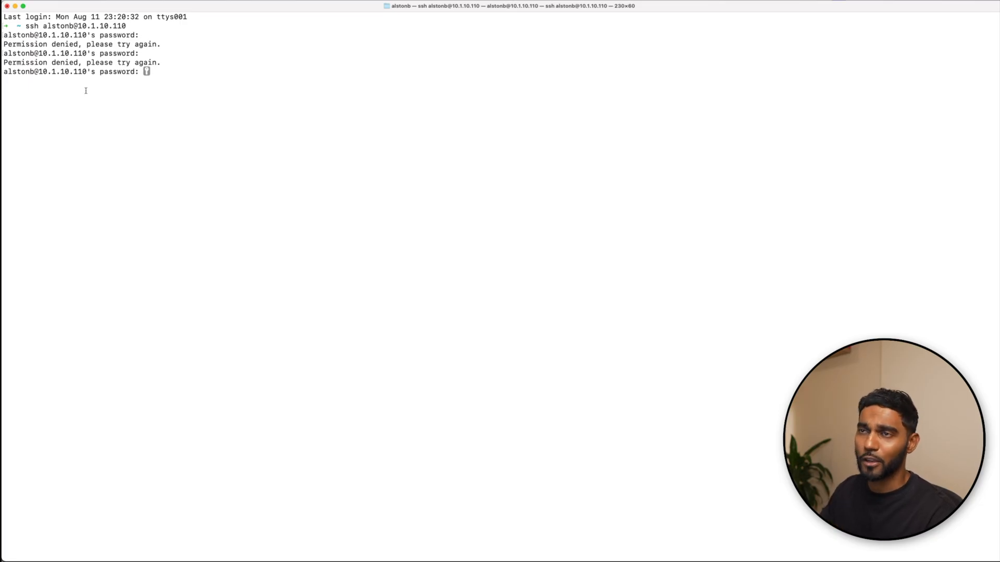
pyautogui.moveTo(363, 240)
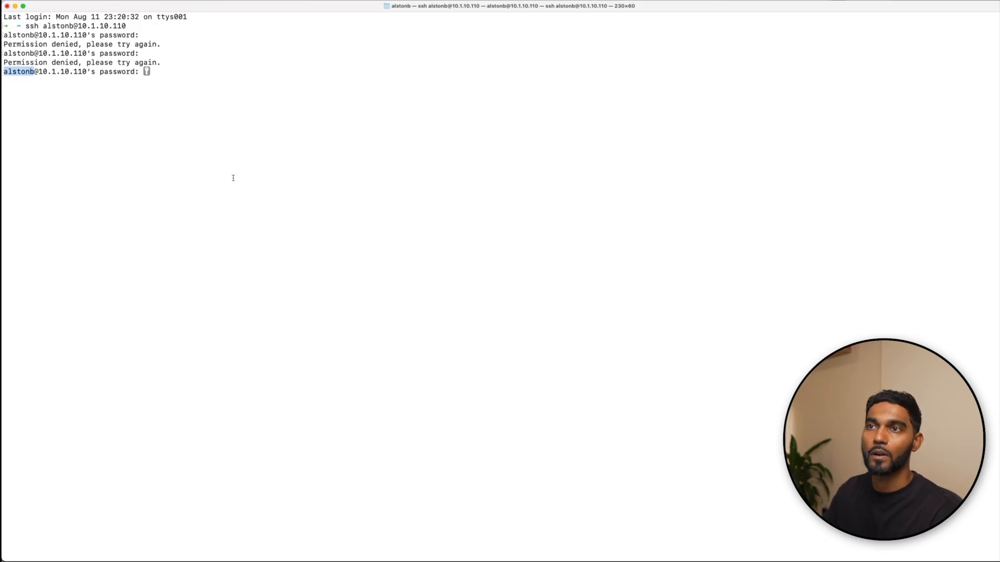
pyautogui.moveTo(375, 143)
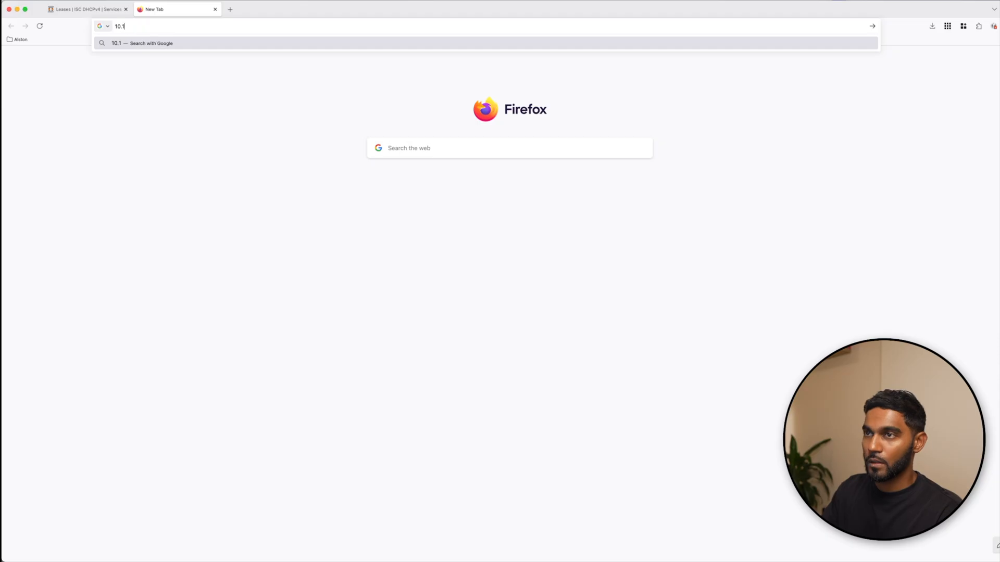
# Go to 10.1.10.110 in a new tab and log in as admin
pyautogui.write('.10')
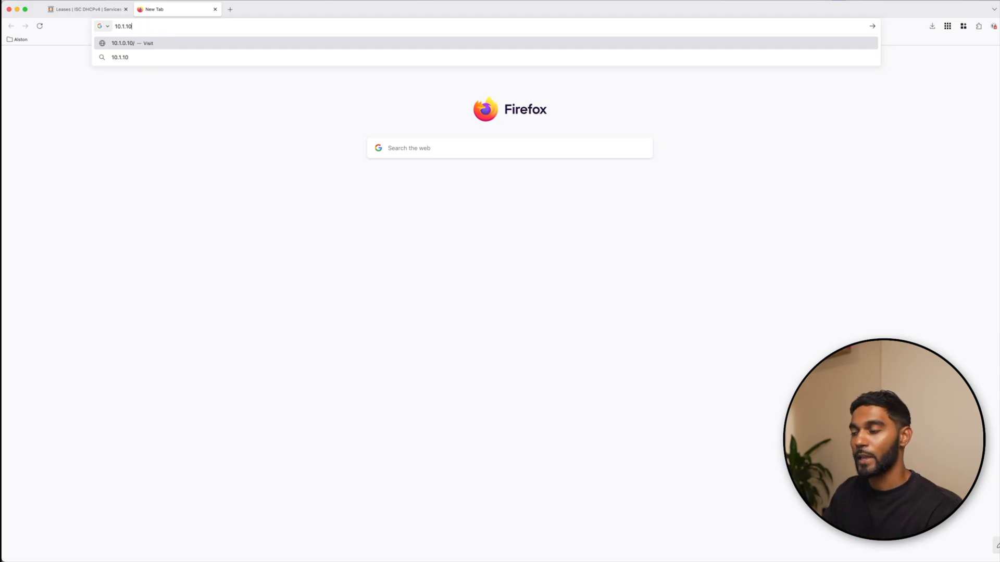
pyautogui.write('.110/#/login')
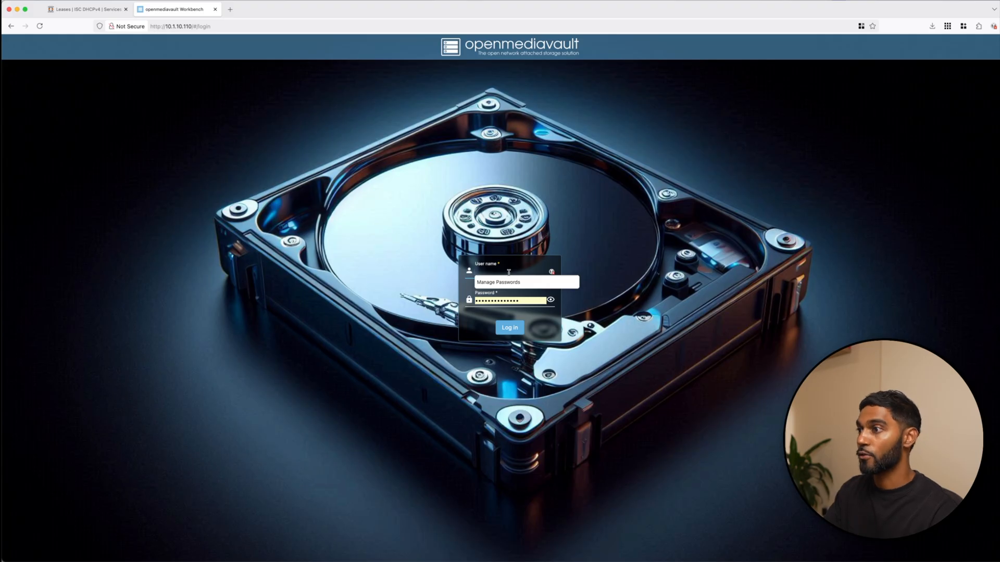
pyautogui.write('admin')
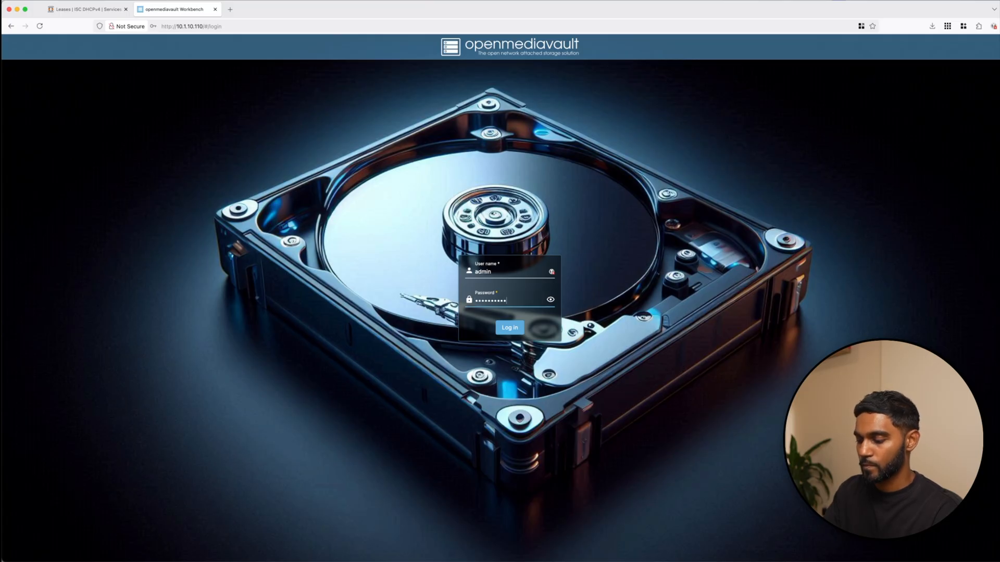
pyautogui.click(509, 327)
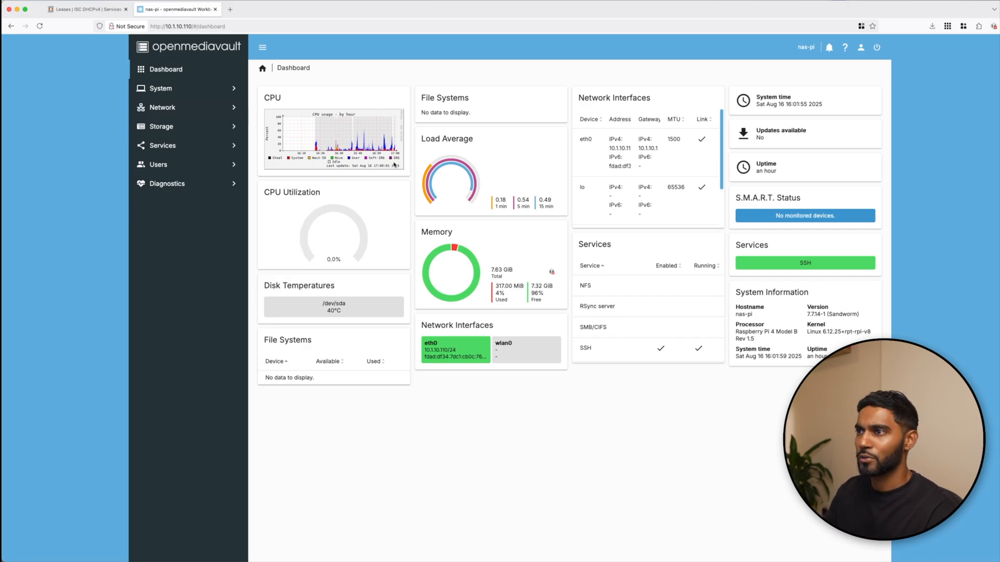
# Change and confirm the admin password from the account menu, then return to the dashboard
pyautogui.click(861, 48)
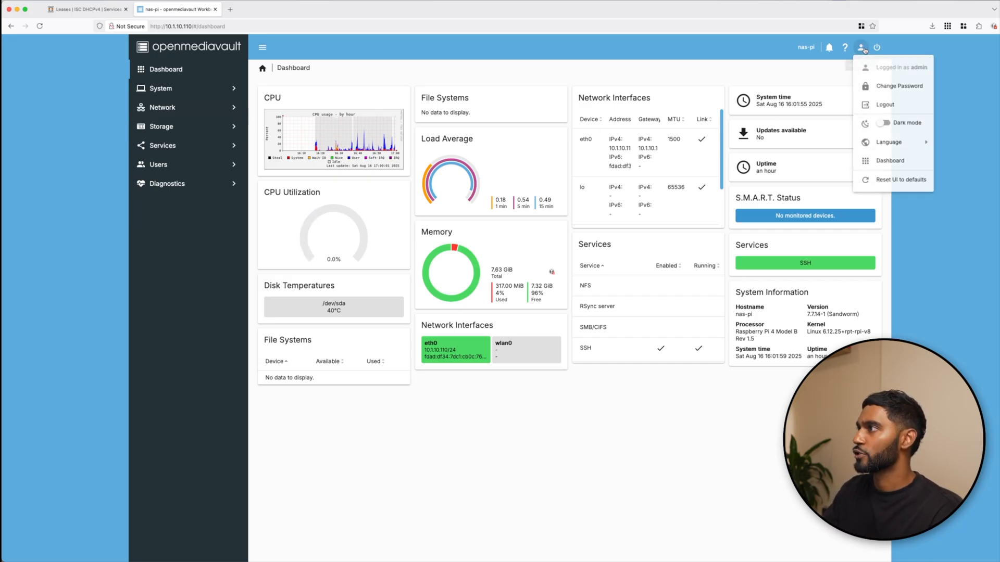
pyautogui.click(891, 85)
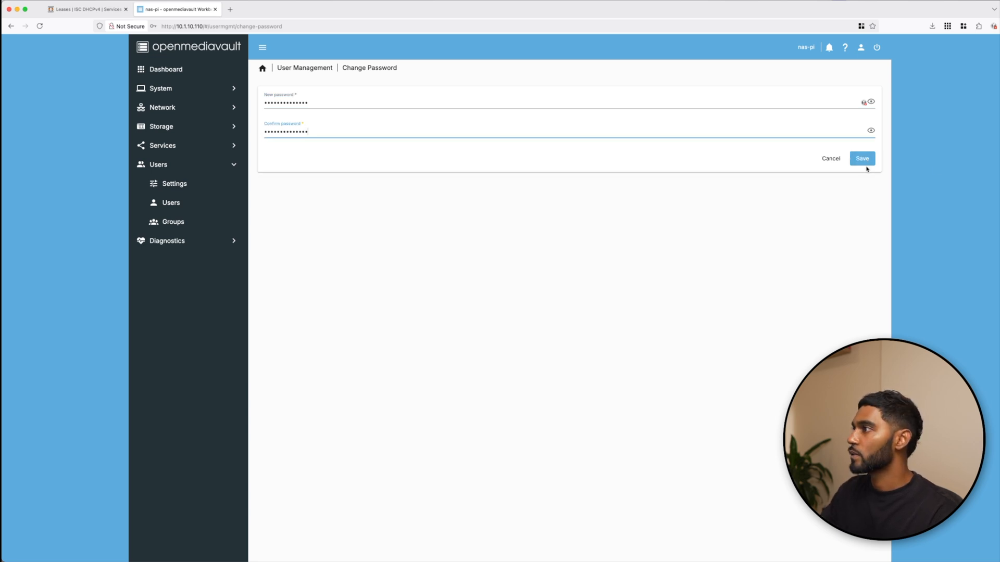
pyautogui.click(861, 159)
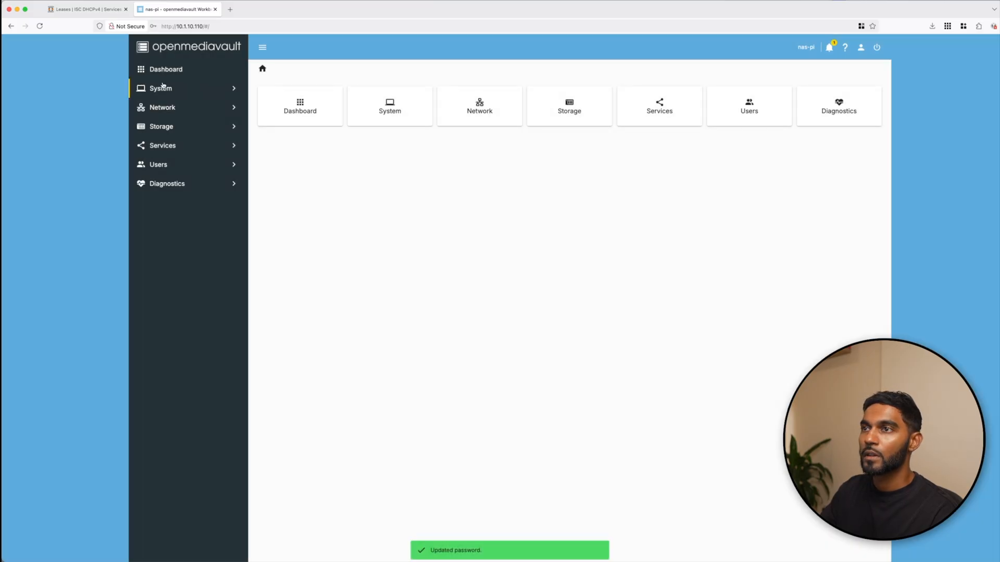
pyautogui.click(165, 69)
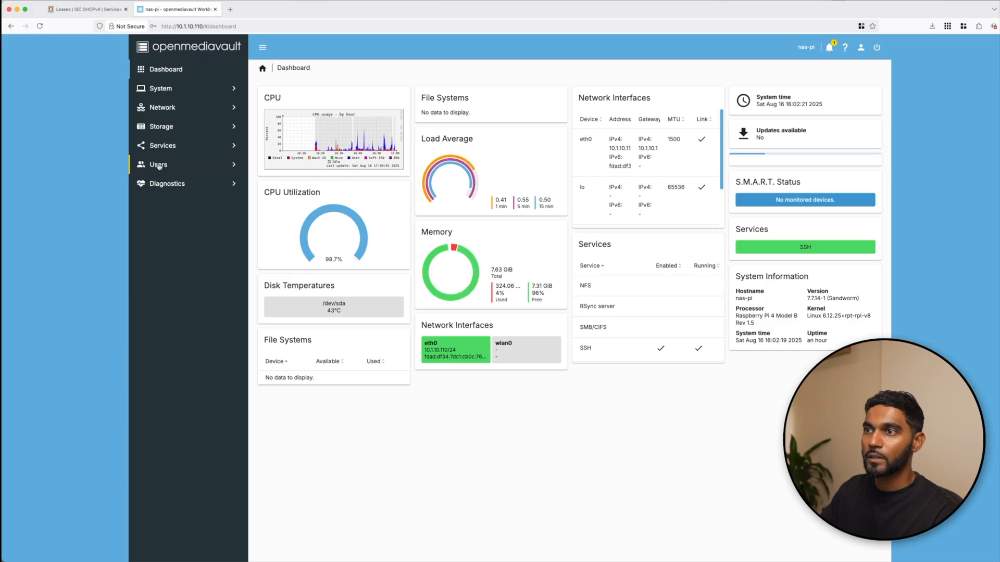
pyautogui.click(159, 164)
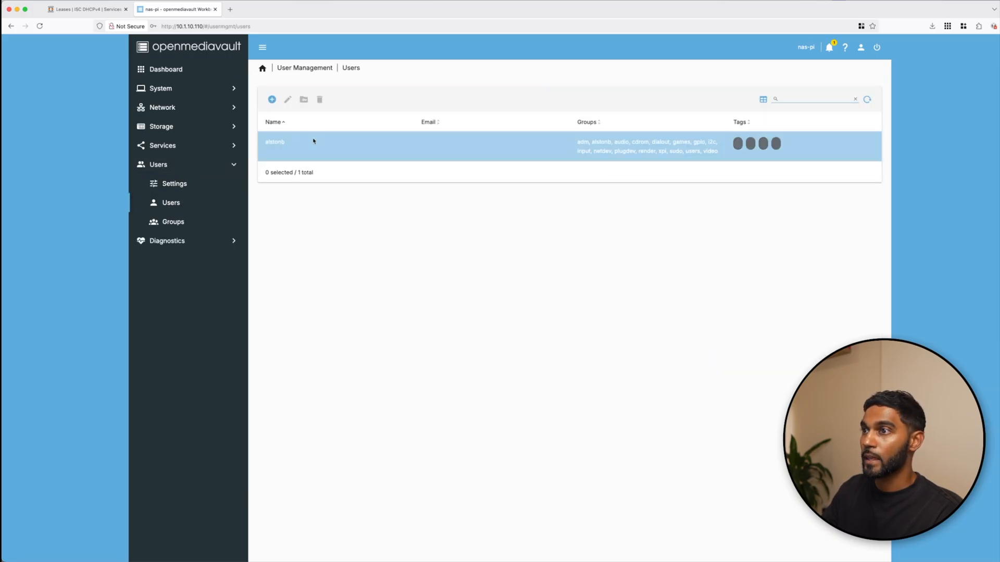
pyautogui.click(275, 142)
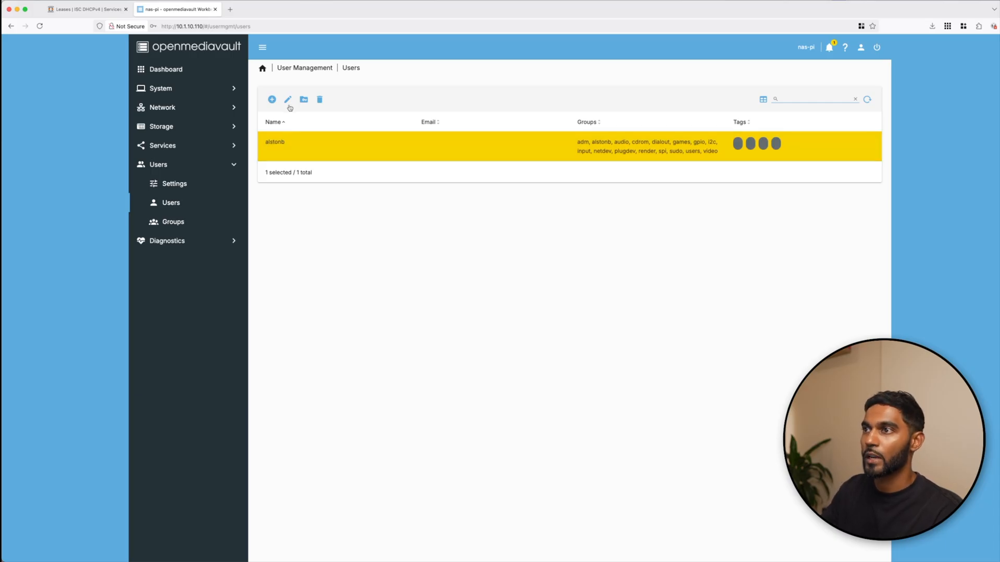
pyautogui.click(287, 100)
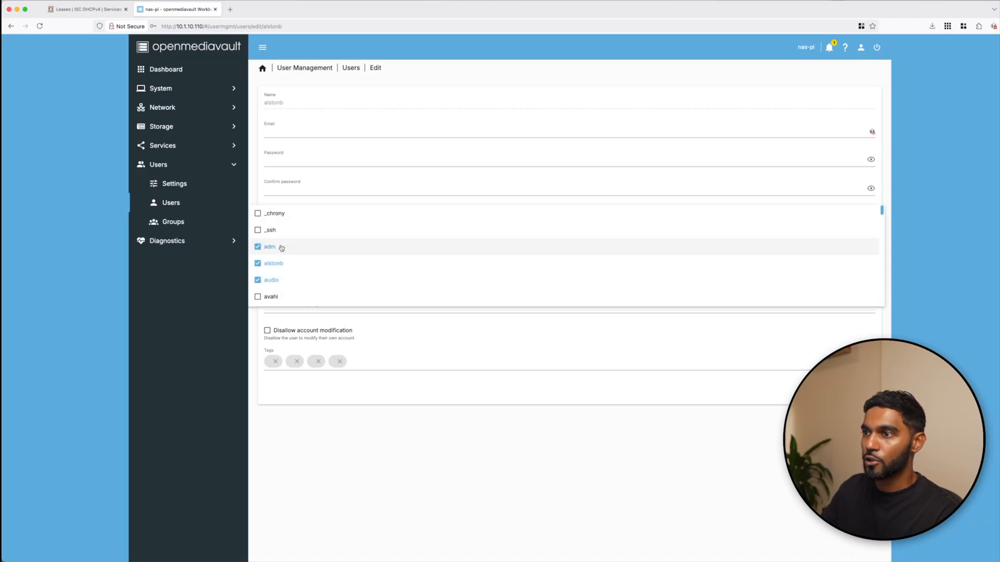
pyautogui.moveTo(271, 230)
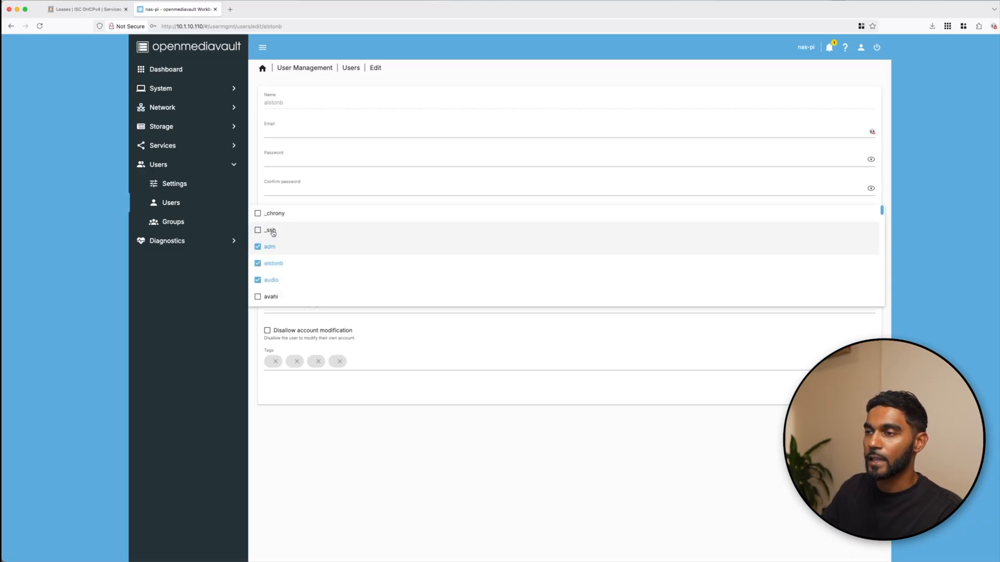
pyautogui.click(258, 230)
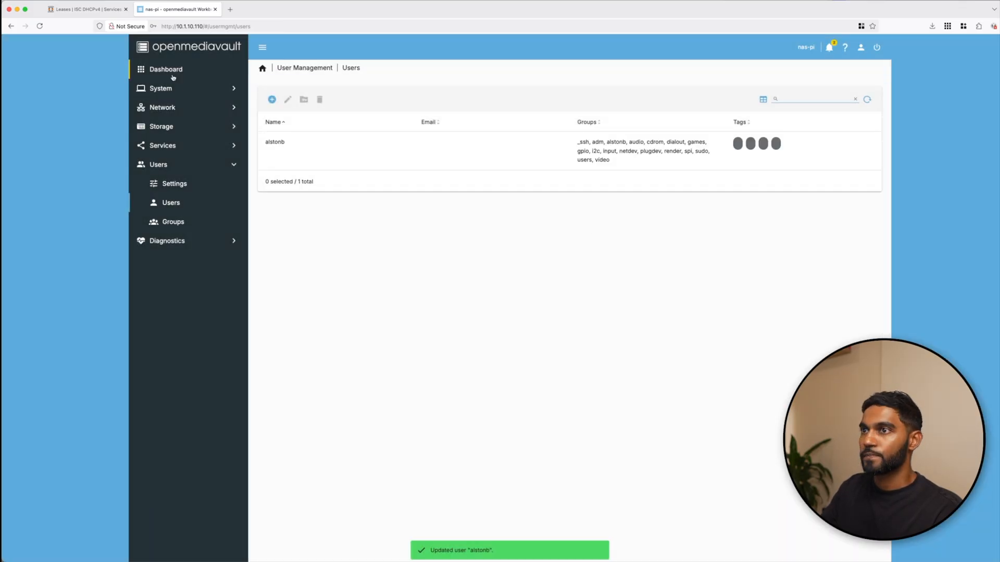
pyautogui.click(165, 69)
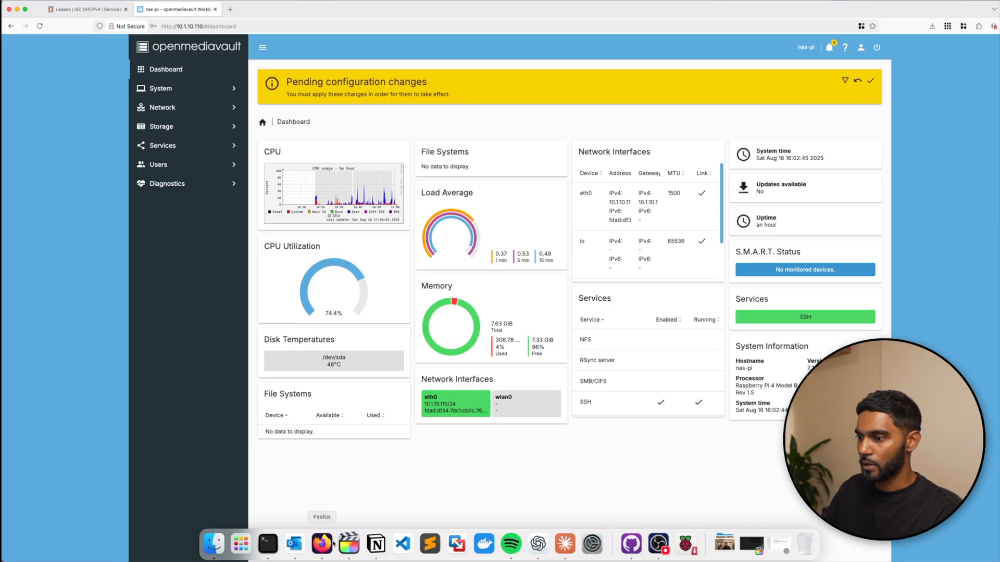
# Re-run the ssh login to nas-pi at 10.1.10.110 in Terminal
pyautogui.click(267, 544)
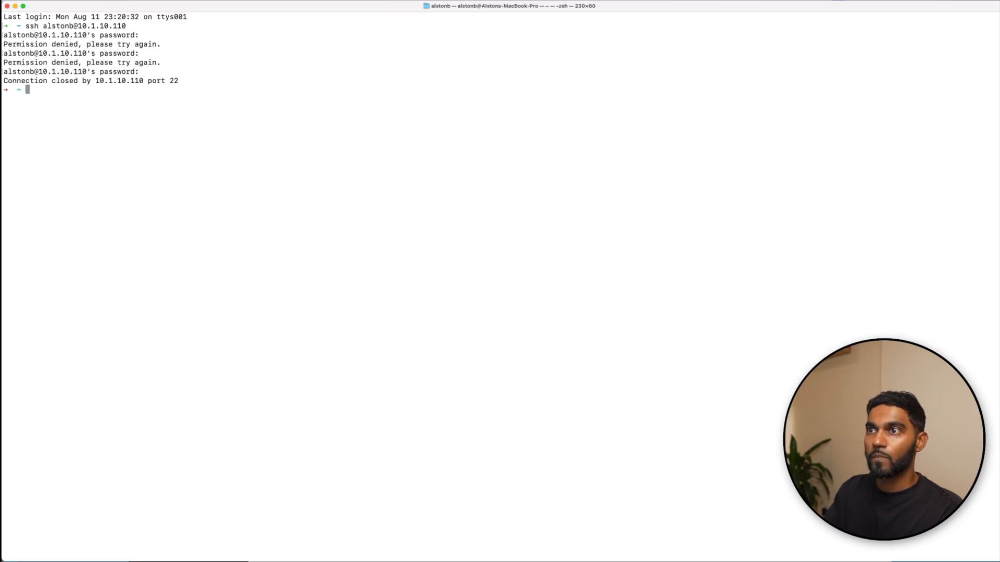
pyautogui.press('Return')
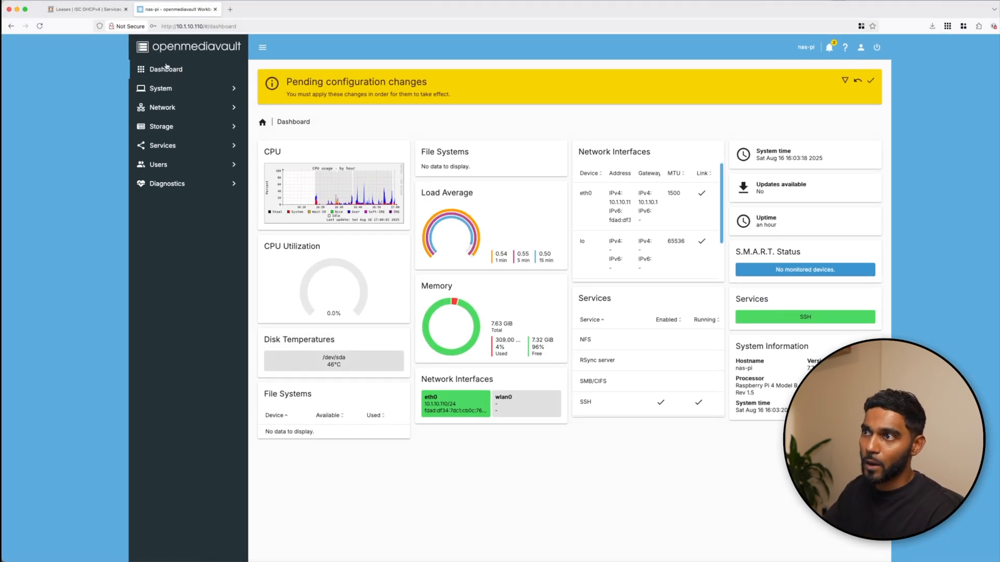
pyautogui.moveTo(485, 62)
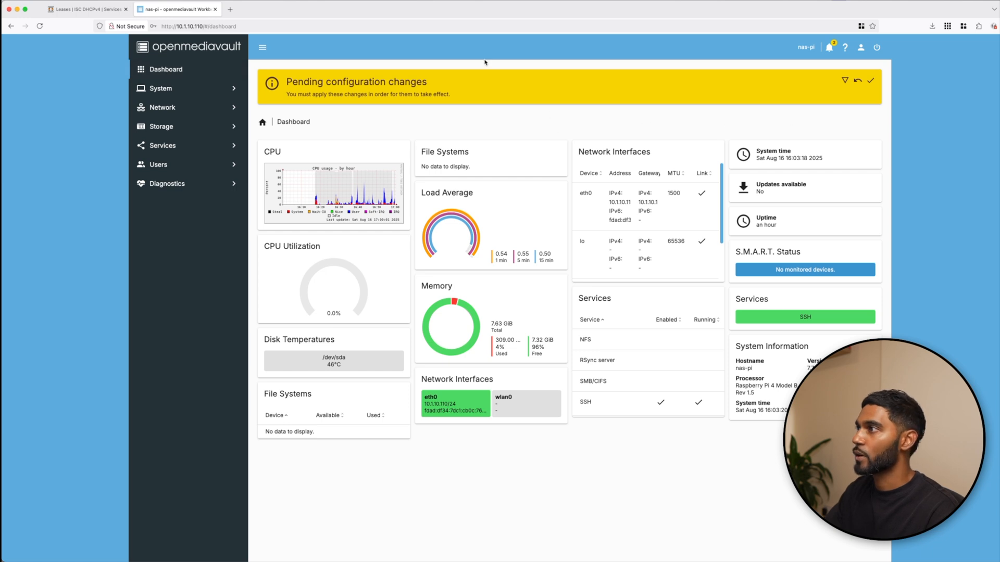
pyautogui.moveTo(861, 63)
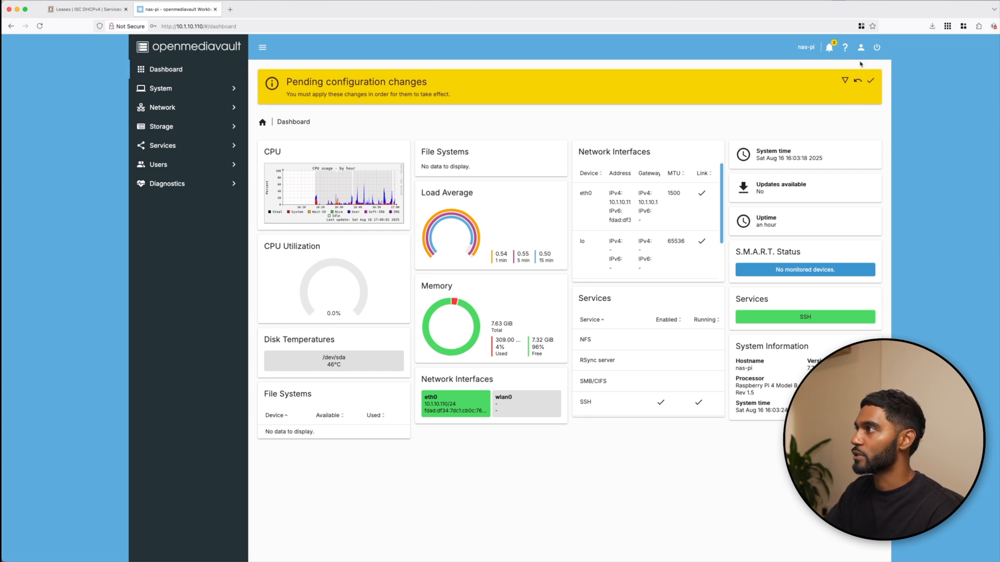
pyautogui.click(860, 47)
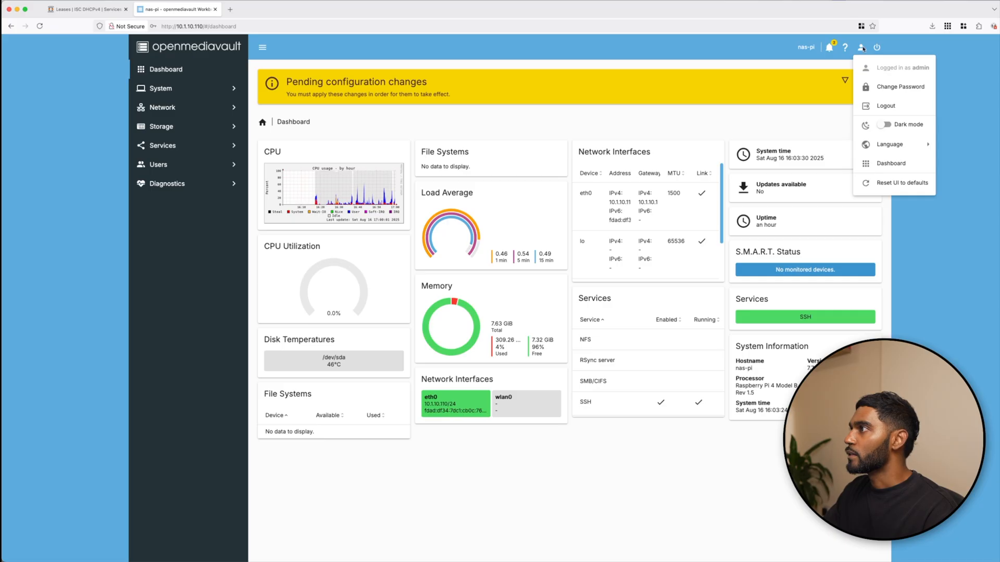
pyautogui.moveTo(884, 73)
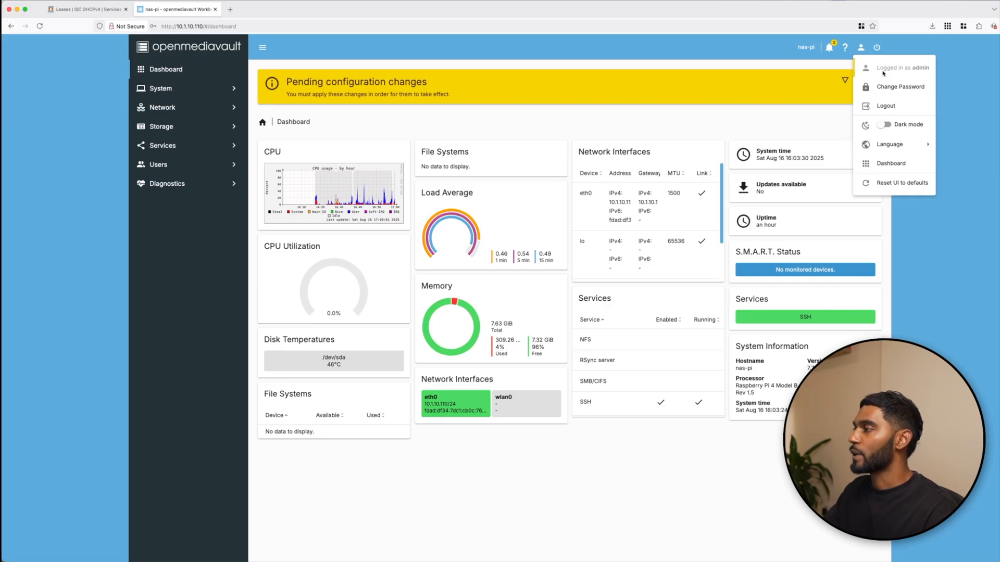
pyautogui.moveTo(897, 124)
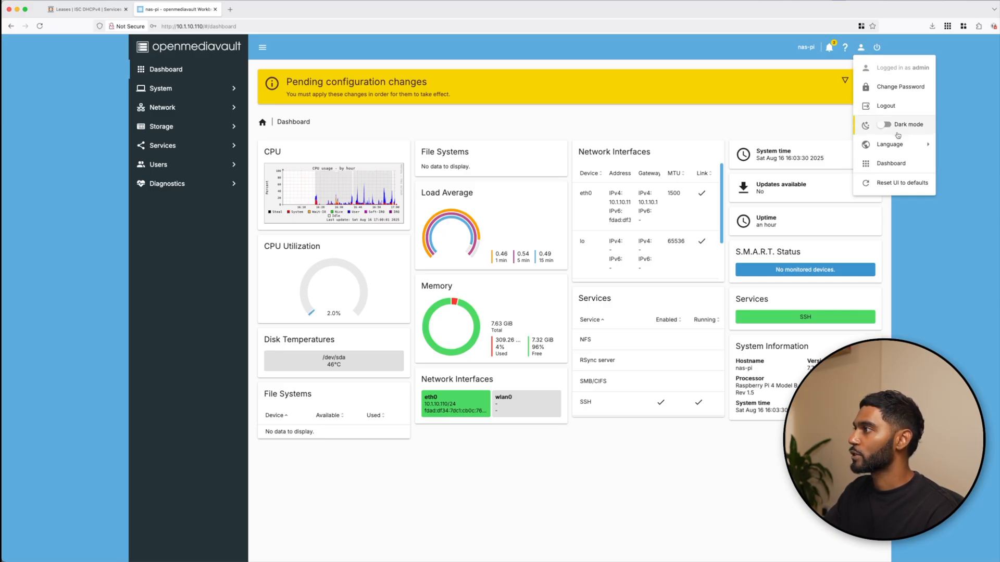
pyautogui.click(891, 163)
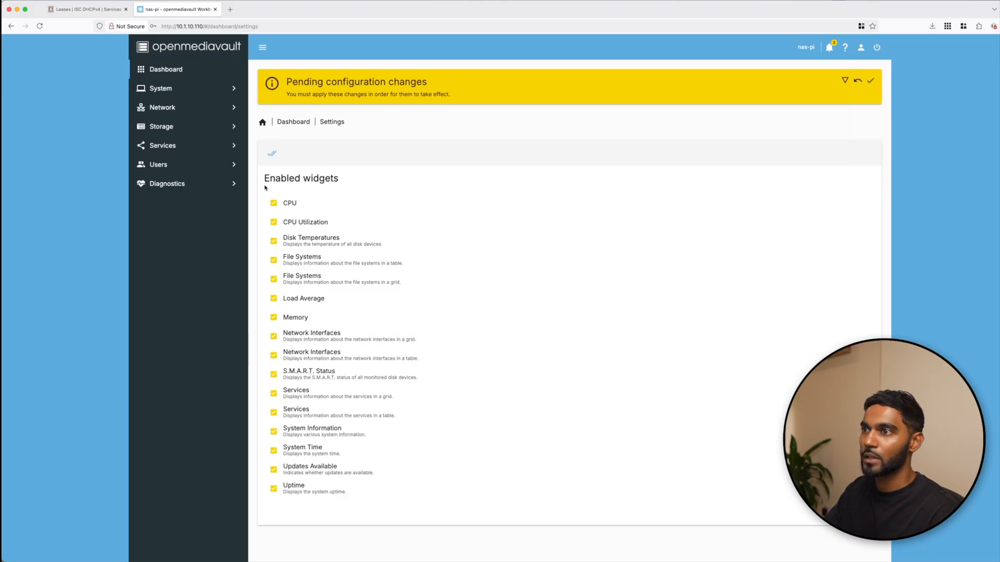
pyautogui.moveTo(666, 508)
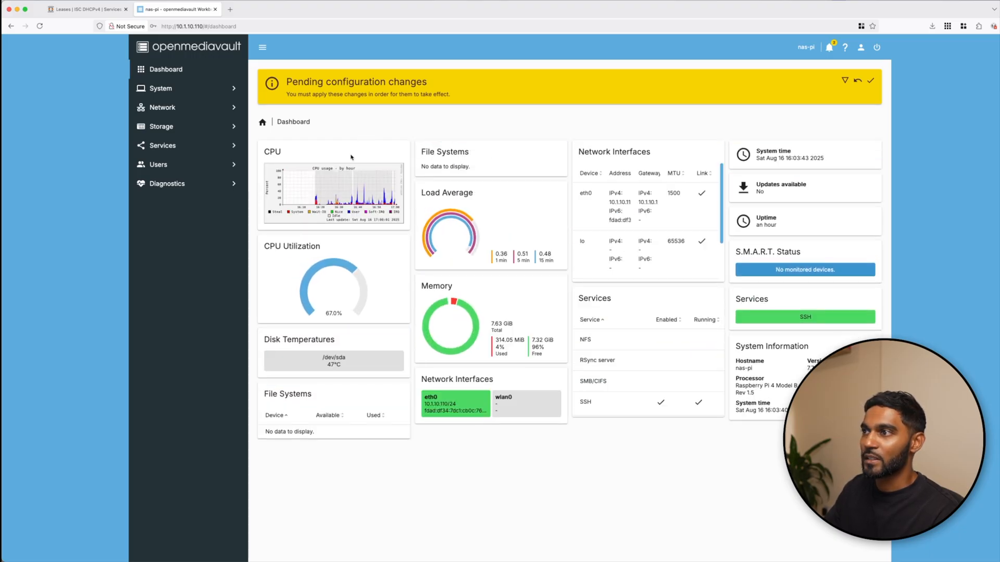
pyautogui.moveTo(469, 317)
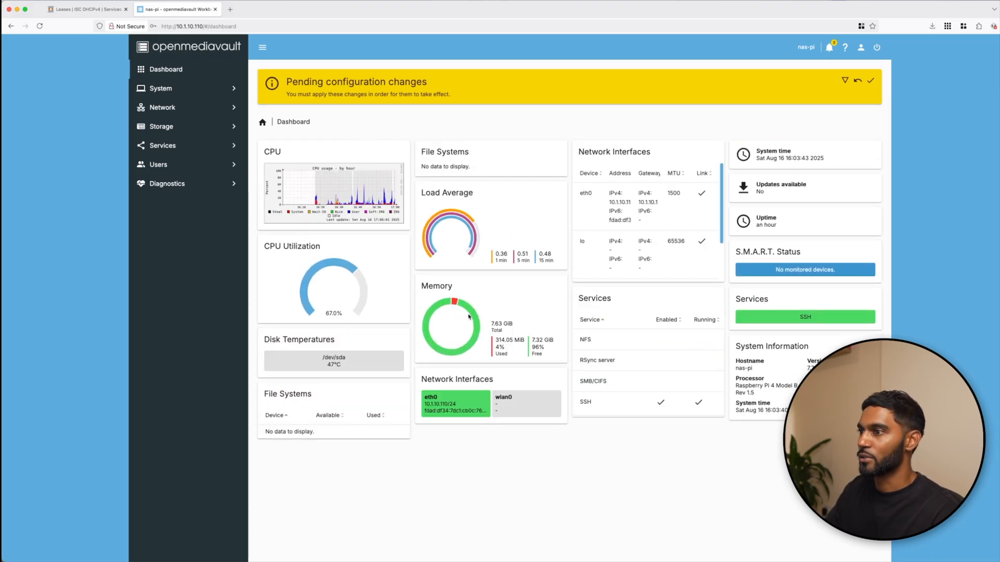
pyautogui.moveTo(22, 202)
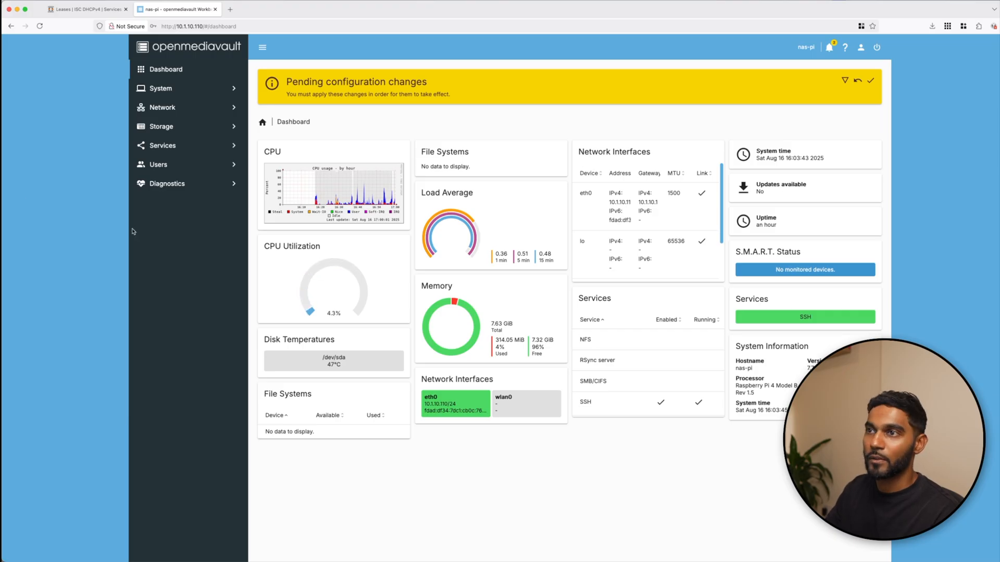
# Browse the System settings: workbench, notifications, performance monitoring and plugins
pyautogui.click(160, 88)
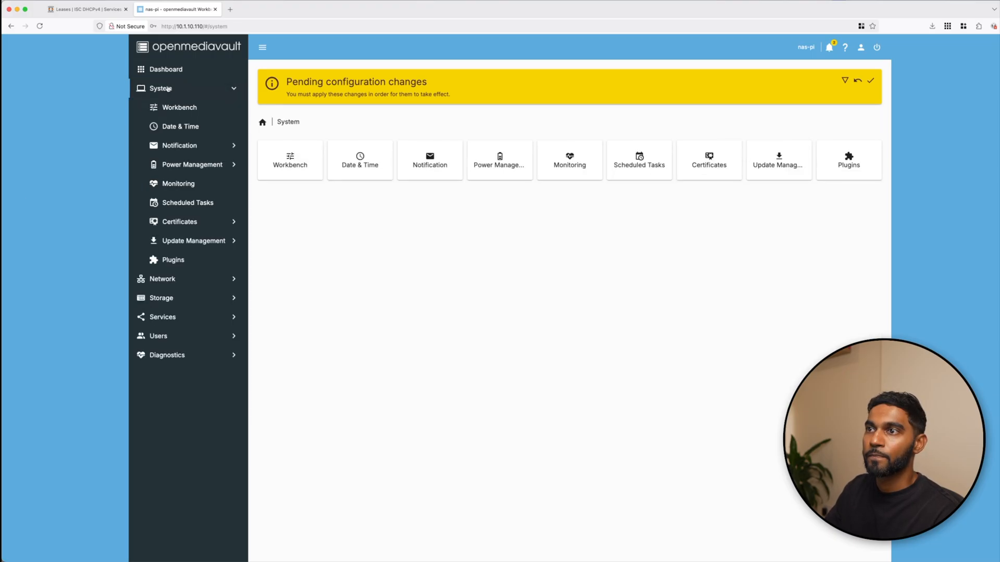
pyautogui.click(179, 107)
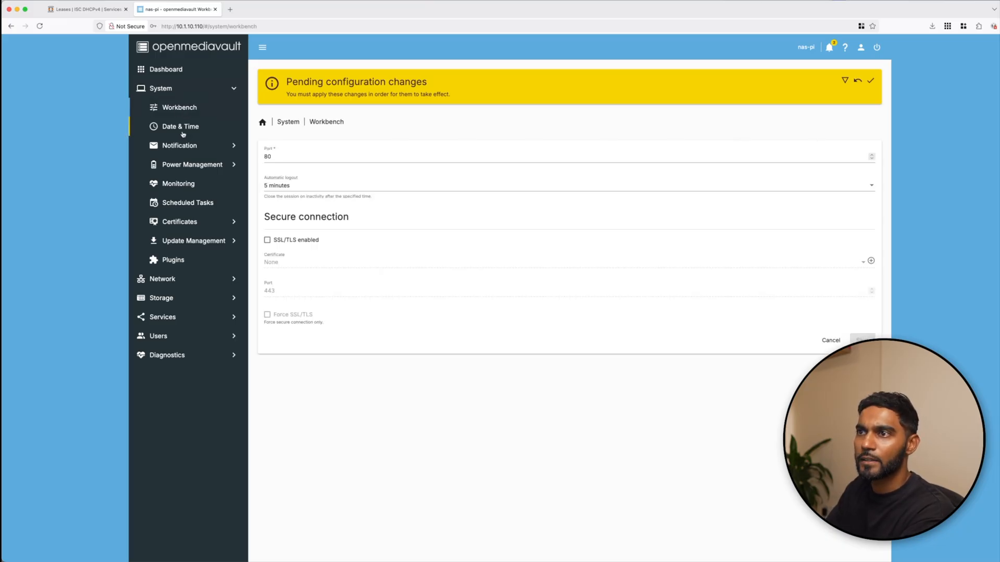
pyautogui.click(179, 145)
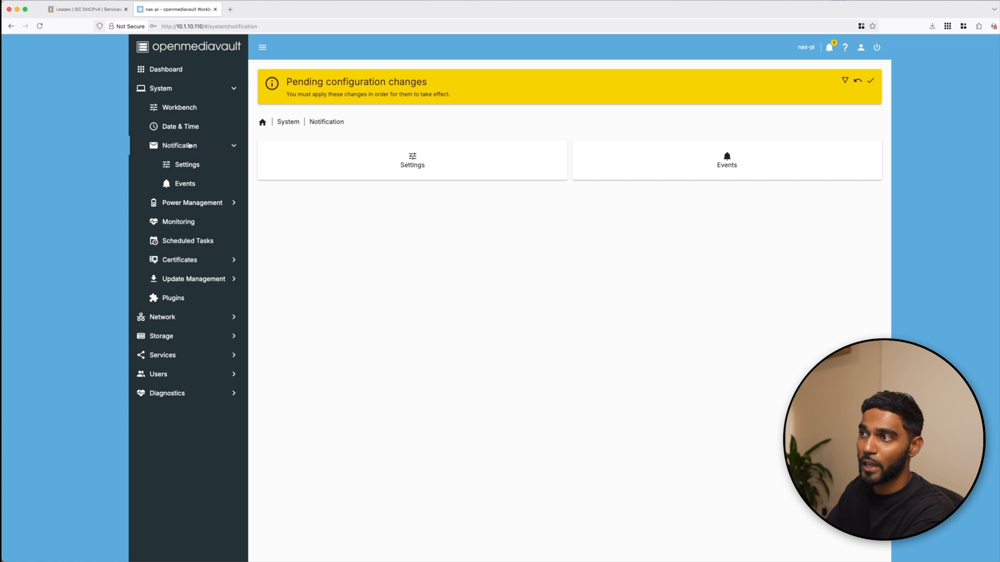
pyautogui.click(178, 221)
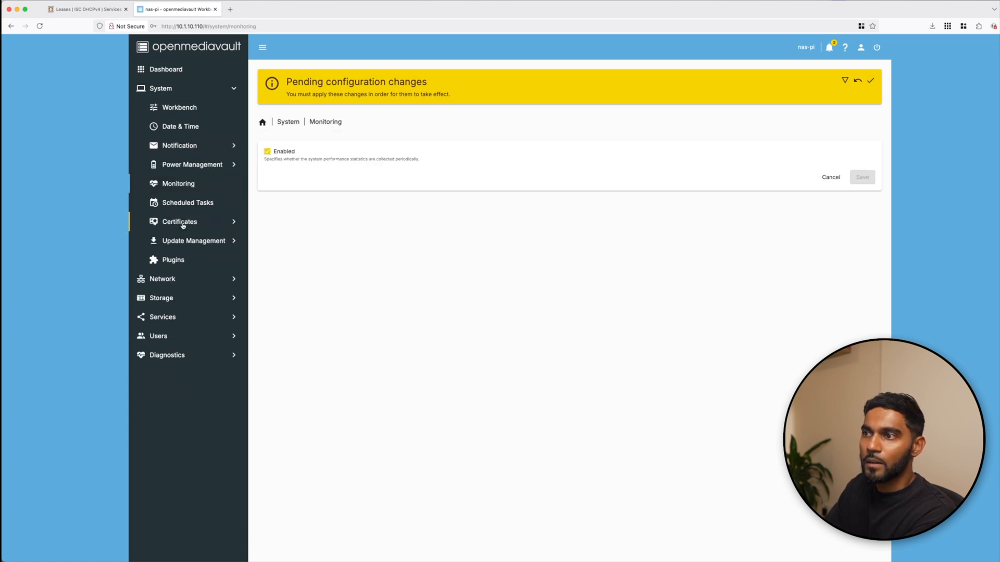
pyautogui.click(173, 259)
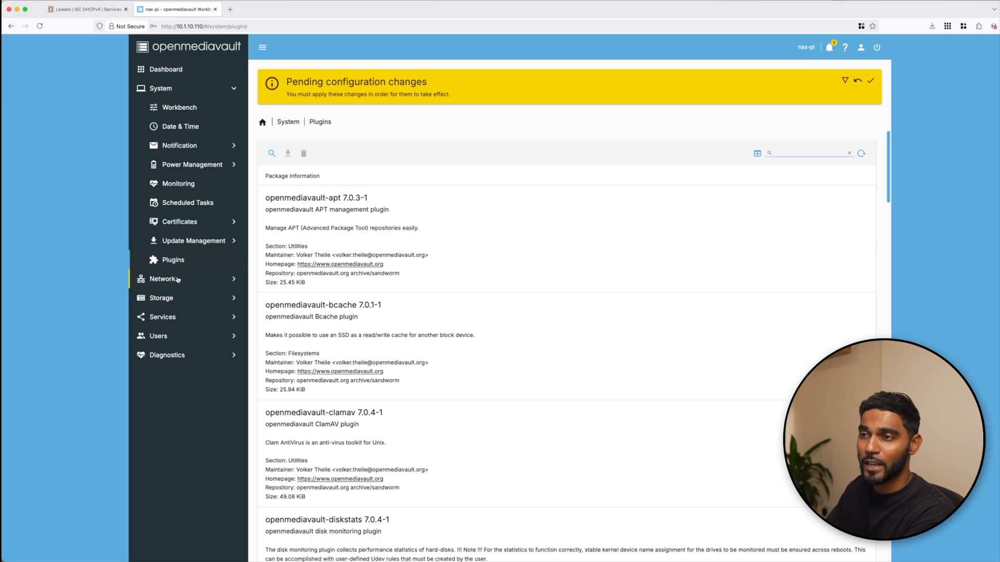
# Look through the Network interfaces and firewall rules pages
pyautogui.click(163, 279)
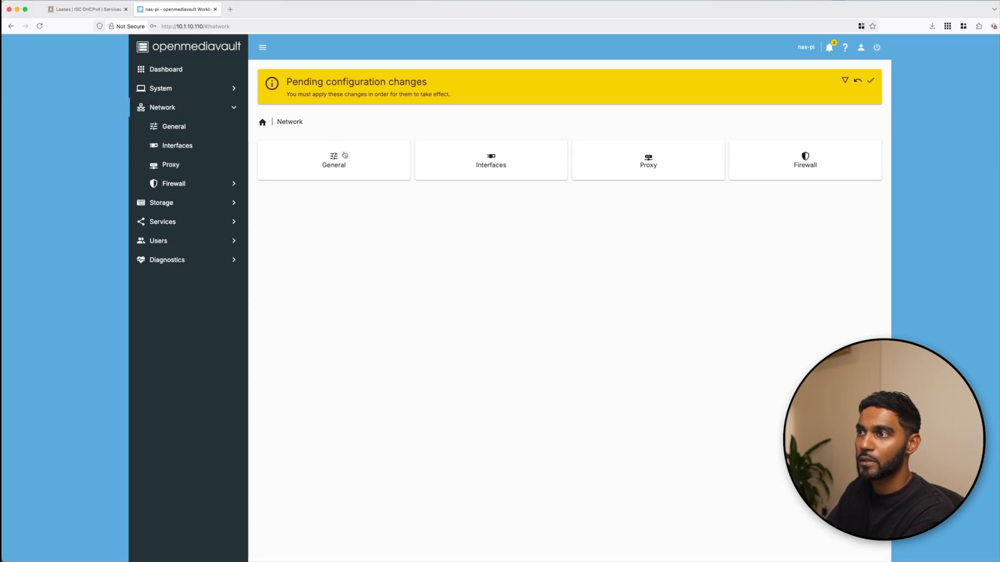
pyautogui.click(177, 145)
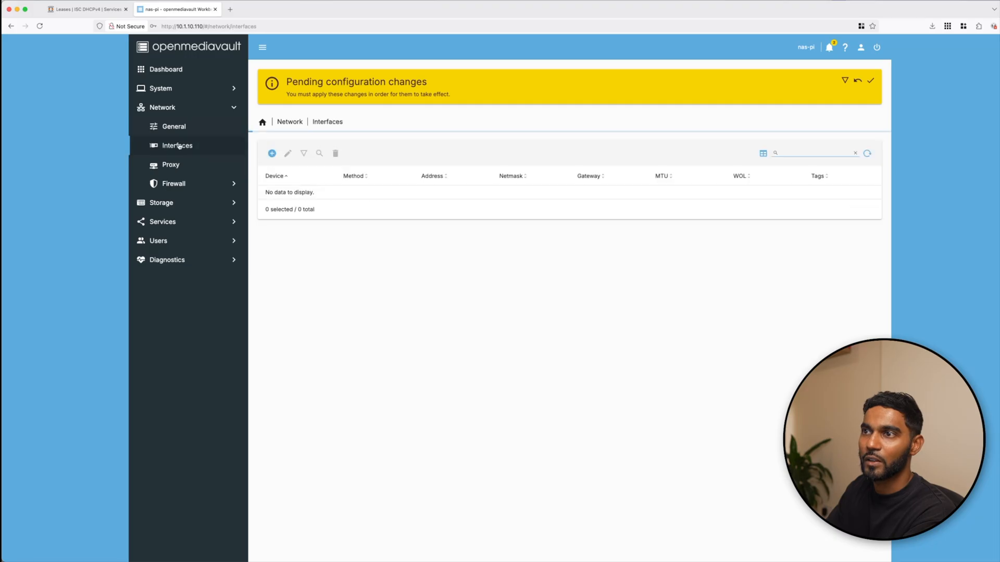
pyautogui.click(173, 184)
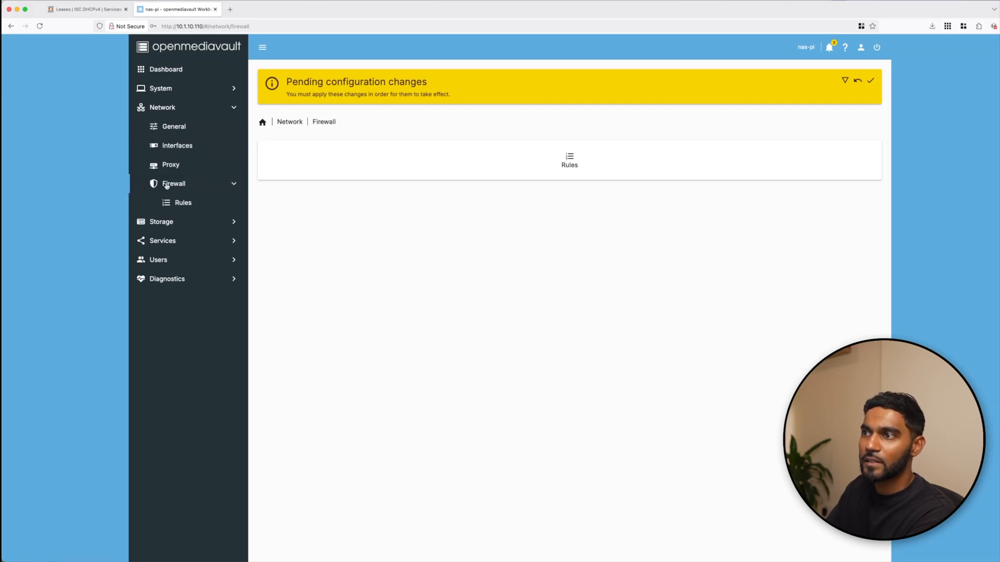
pyautogui.click(183, 202)
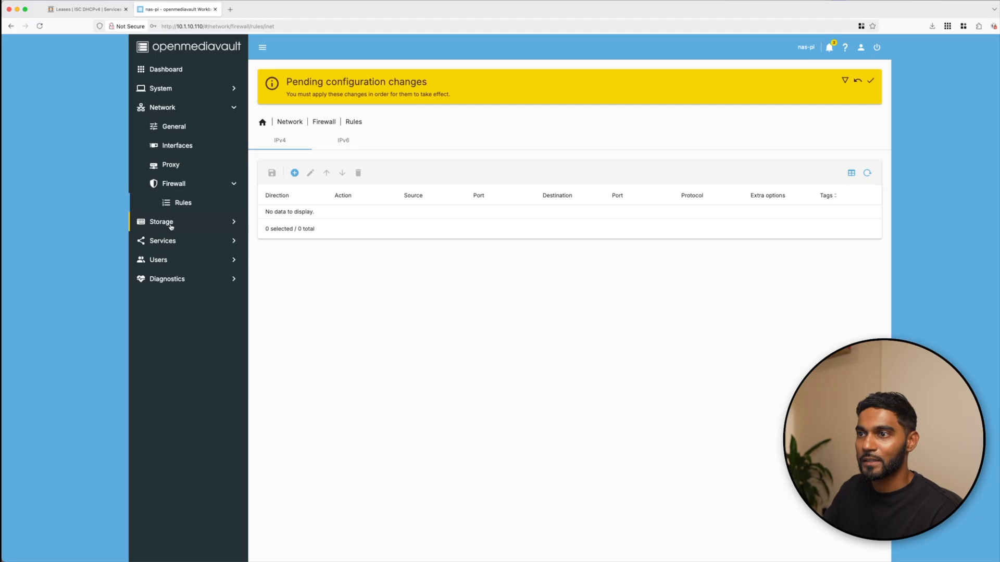
# Show Storage > Disks, listing the 119.08 GiB card and 1.82 TiB Sabrent drive
pyautogui.click(161, 221)
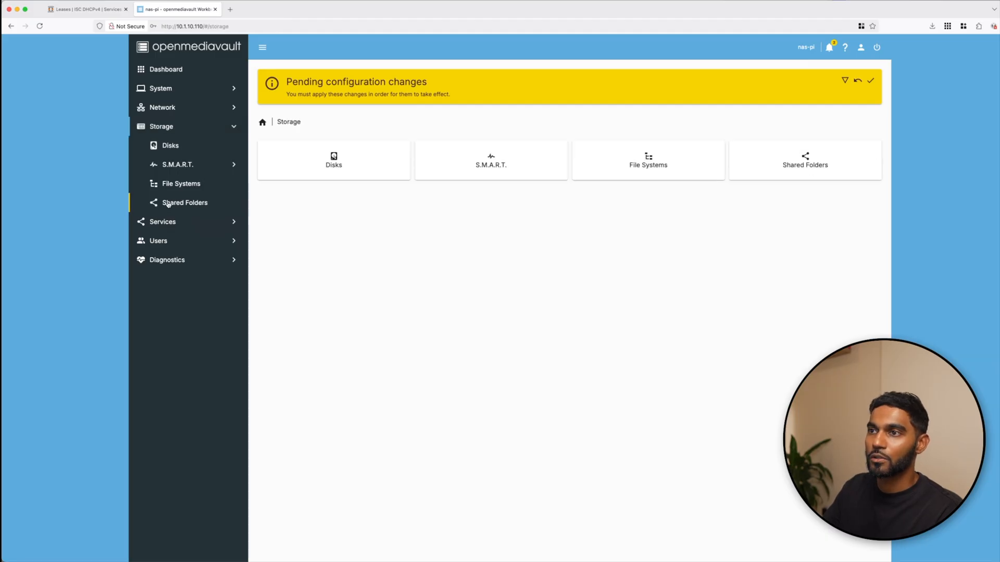
pyautogui.click(170, 146)
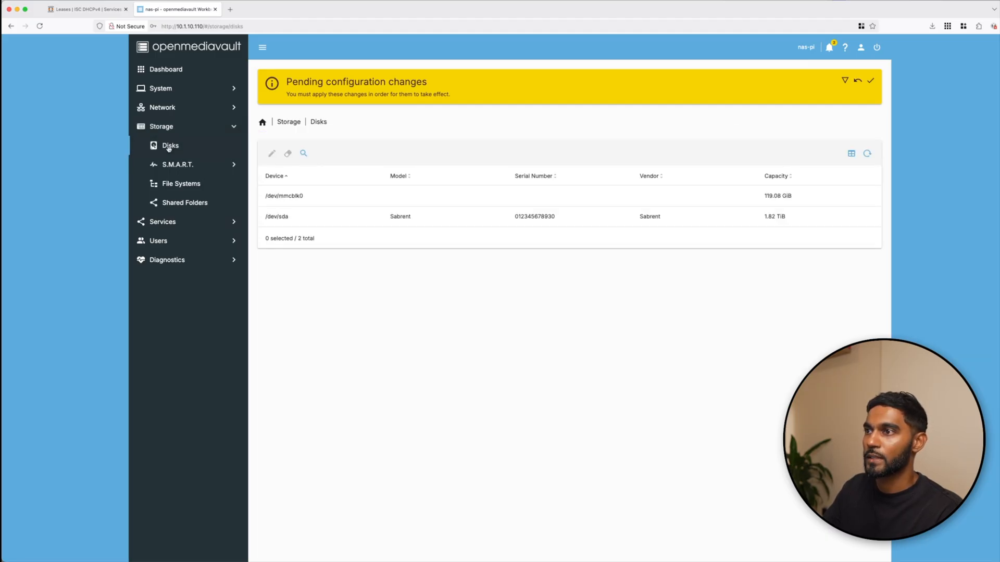
pyautogui.click(434, 217)
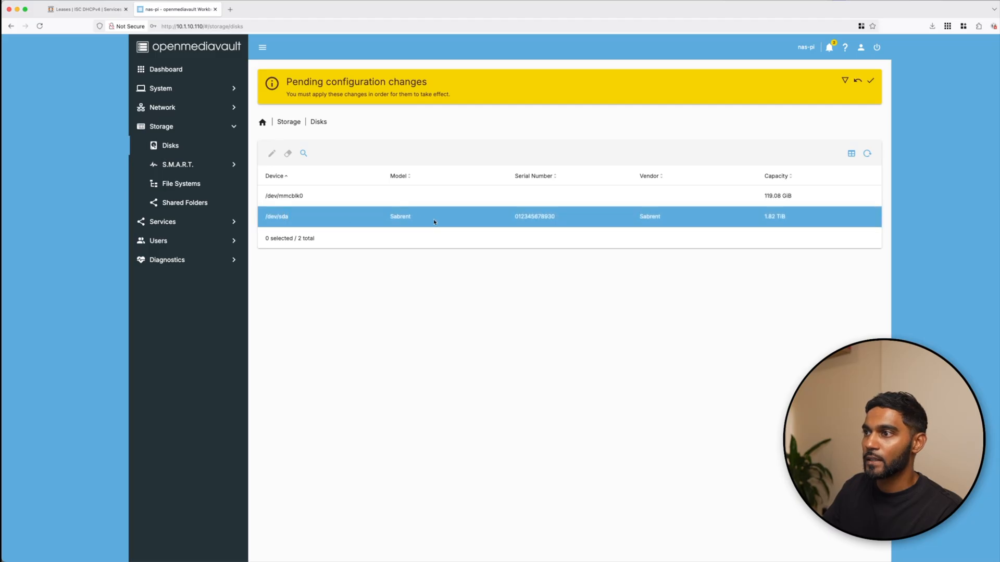
pyautogui.moveTo(655, 216)
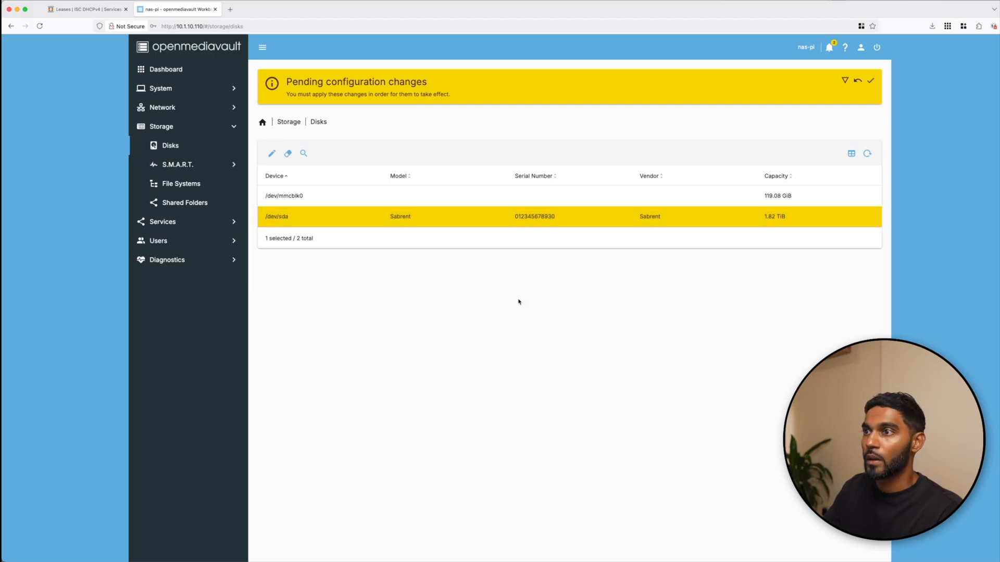
# Wipe the 1.82 TiB Sabrent disk /dev/sda, confirming the data-loss warning
pyautogui.click(287, 153)
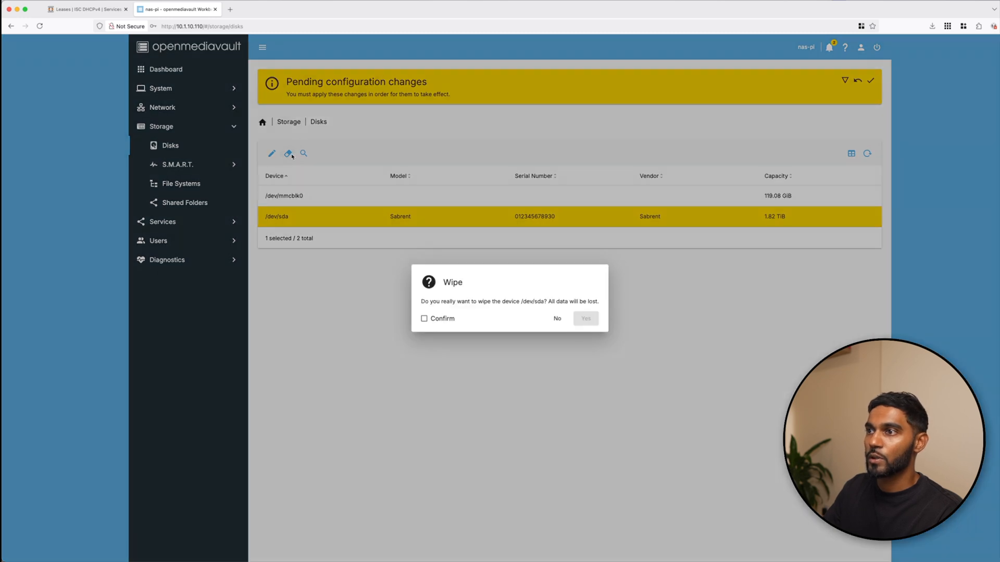
pyautogui.click(424, 318)
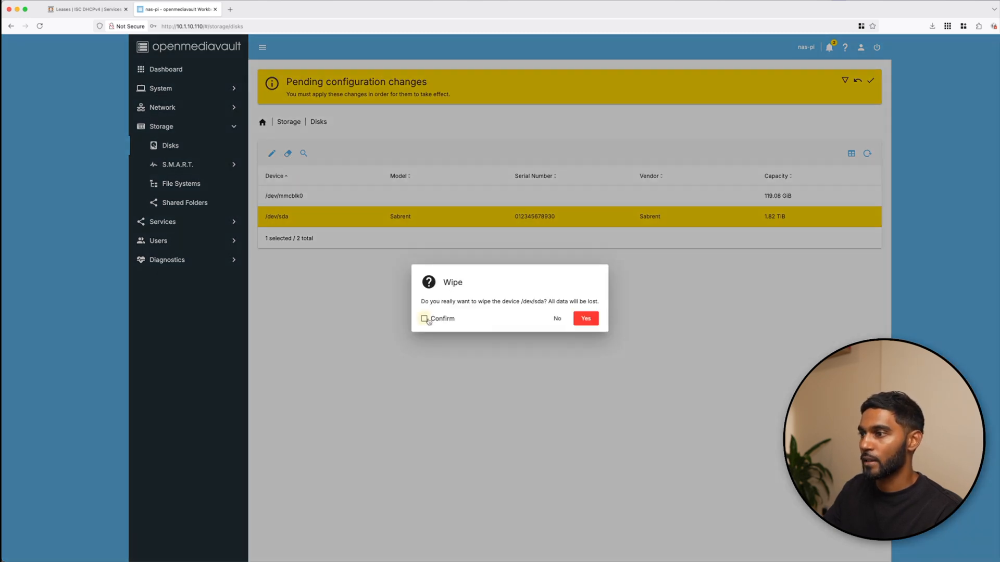
pyautogui.click(424, 318)
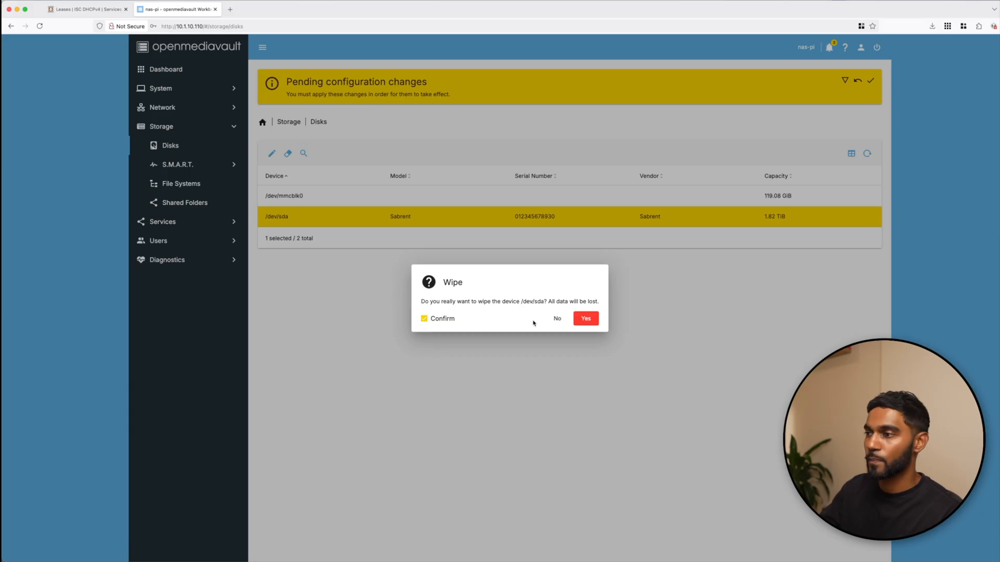
pyautogui.moveTo(443, 311)
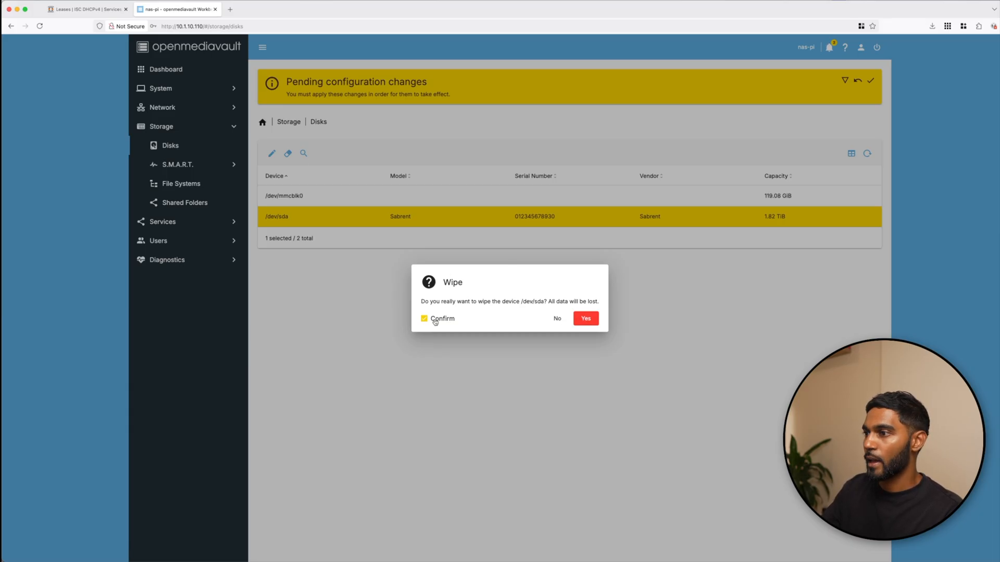
pyautogui.click(584, 318)
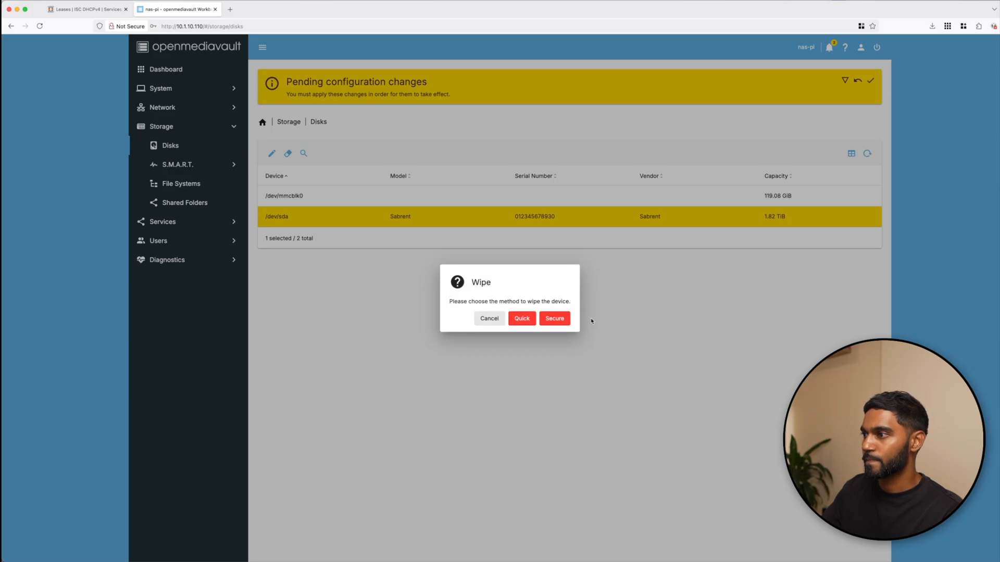
pyautogui.click(521, 319)
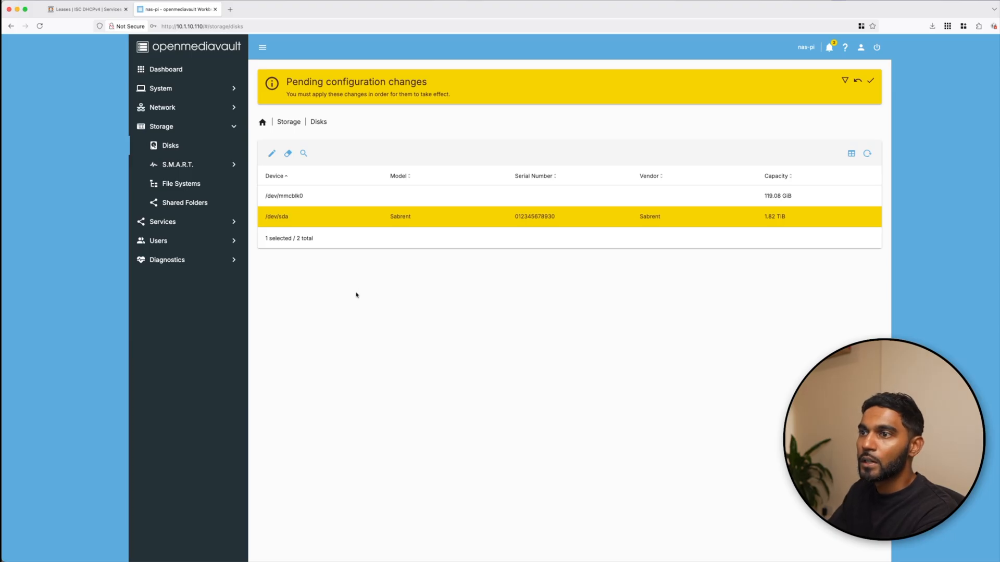
# Create an EXT4 file system on the Sabrent /dev/sda and close the output window
pyautogui.click(181, 184)
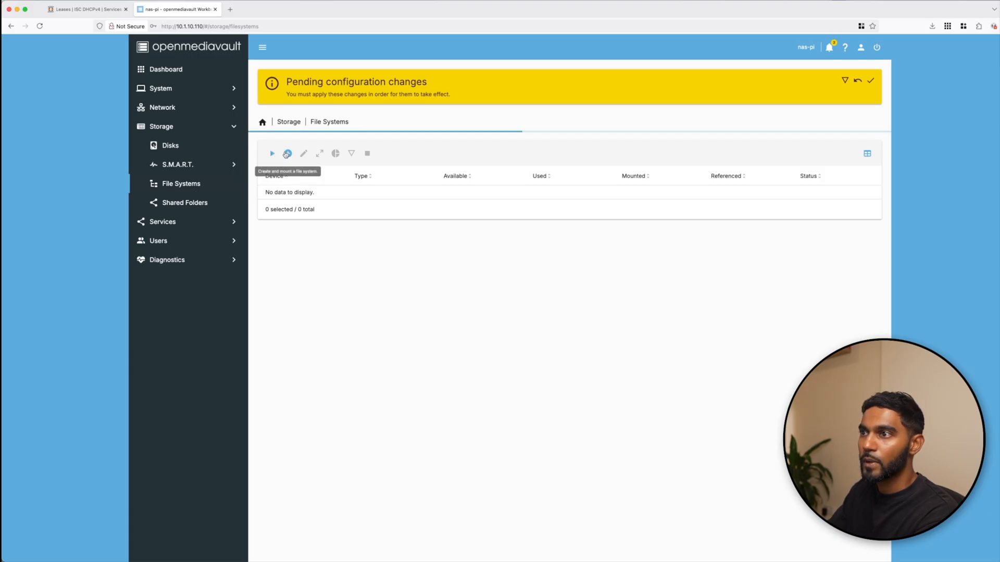
pyautogui.click(287, 153)
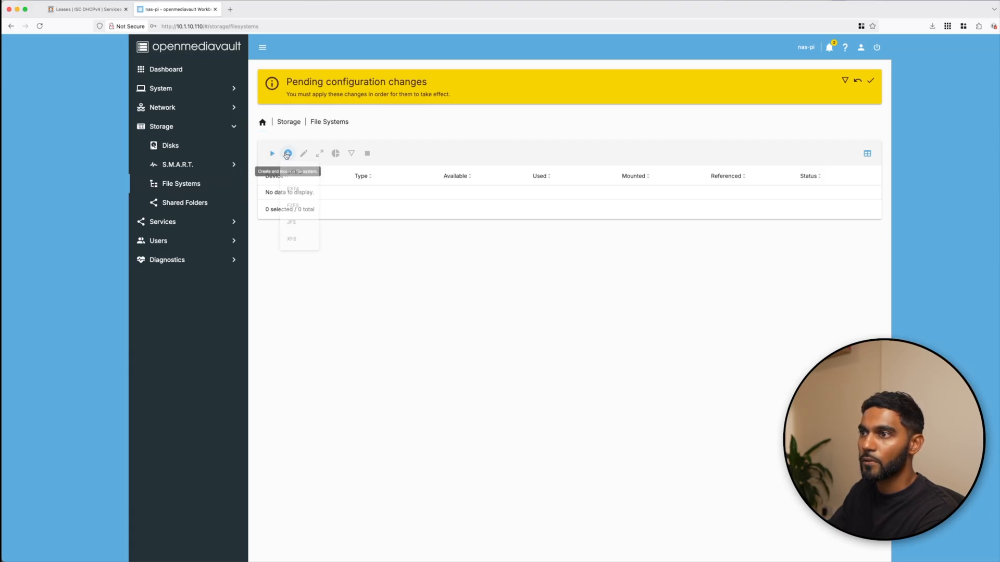
pyautogui.click(287, 153)
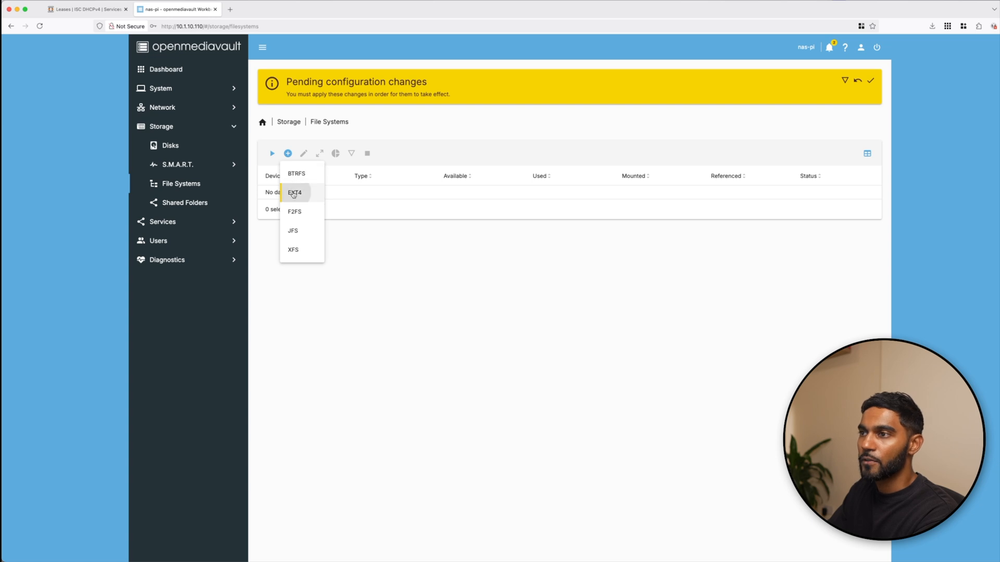
pyautogui.click(294, 193)
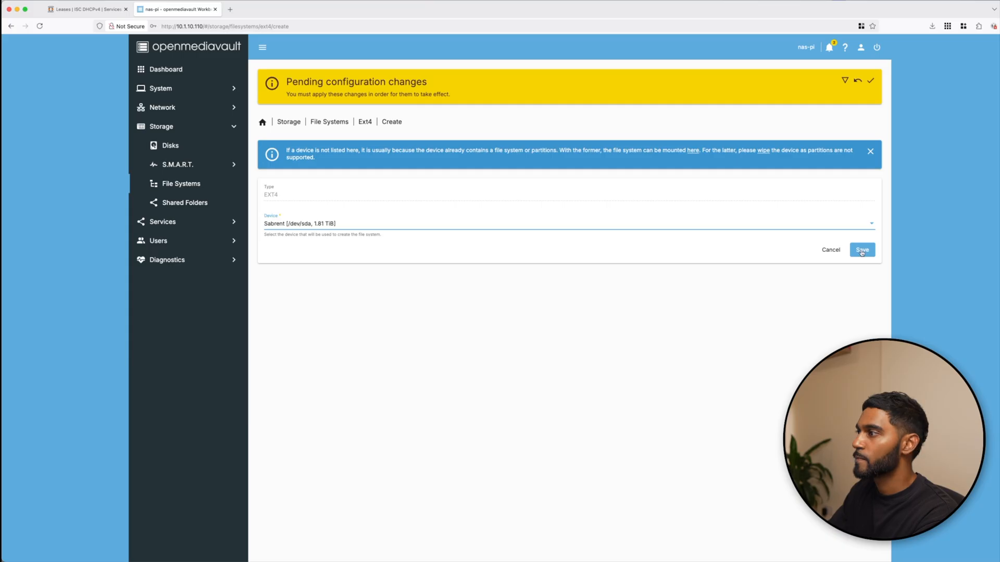
pyautogui.click(862, 250)
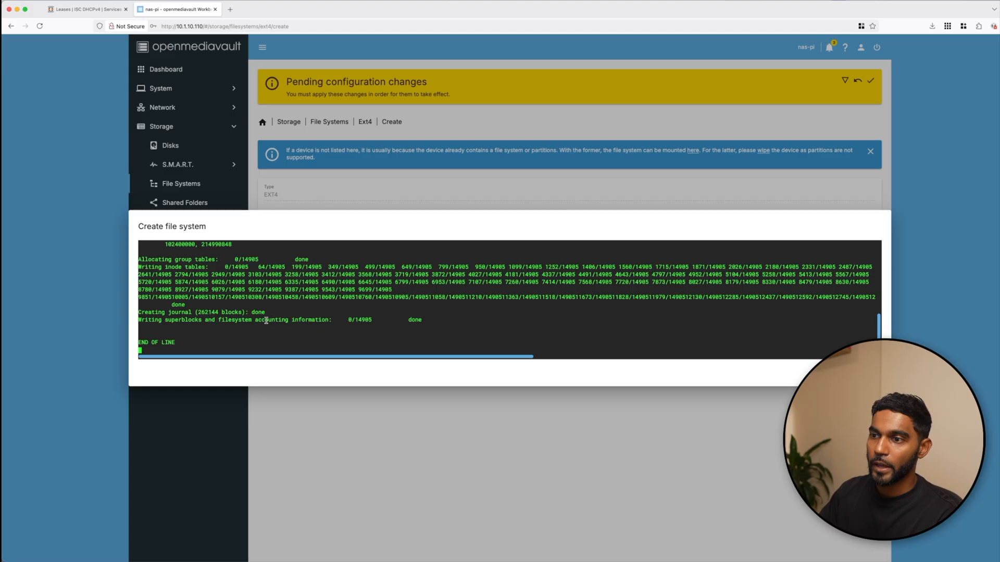
pyautogui.doubleClick(157, 343)
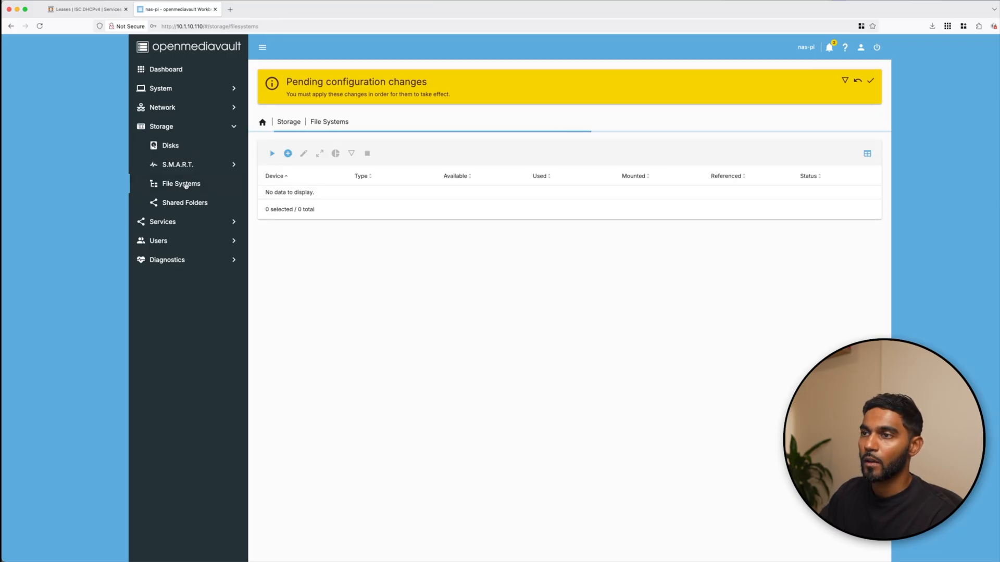
pyautogui.moveTo(303, 153)
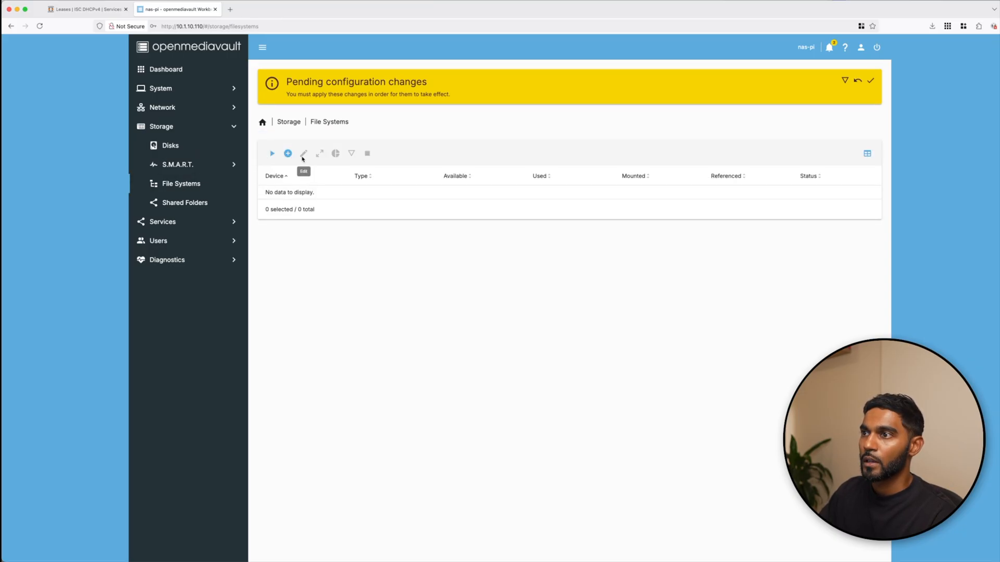
pyautogui.moveTo(288, 153)
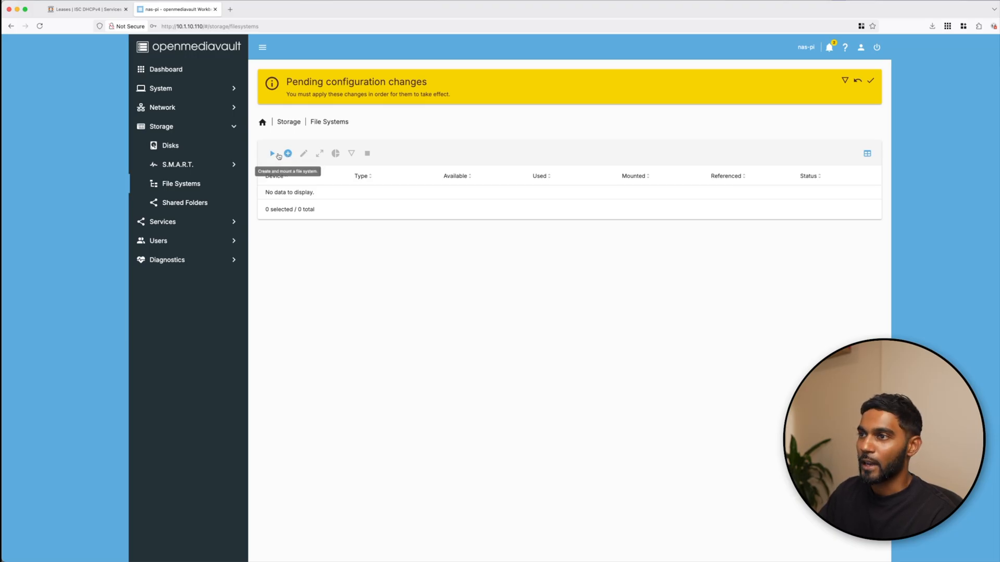
pyautogui.moveTo(272, 153)
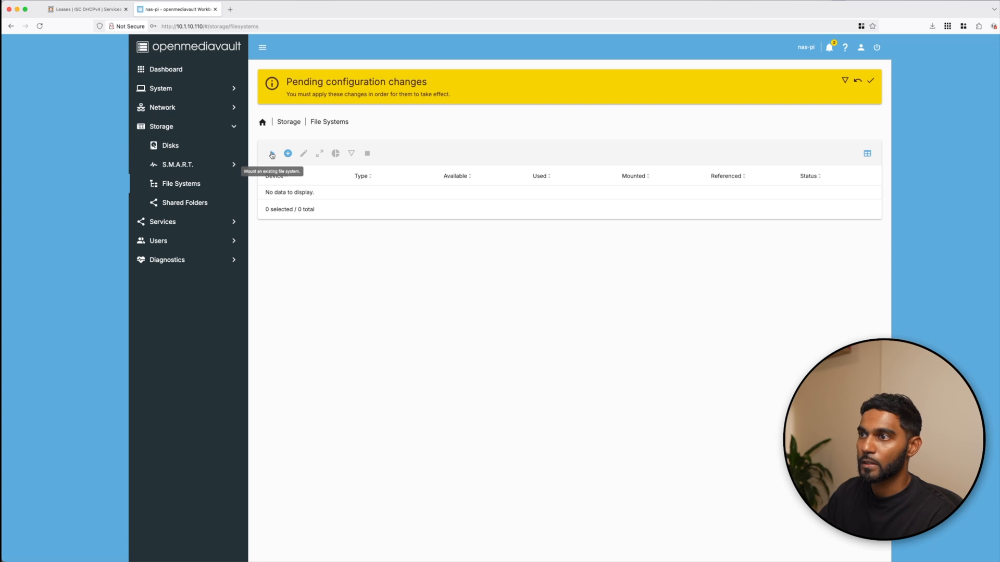
# Mount /dev/sda1 keeping the default 85% usage threshold
pyautogui.click(271, 154)
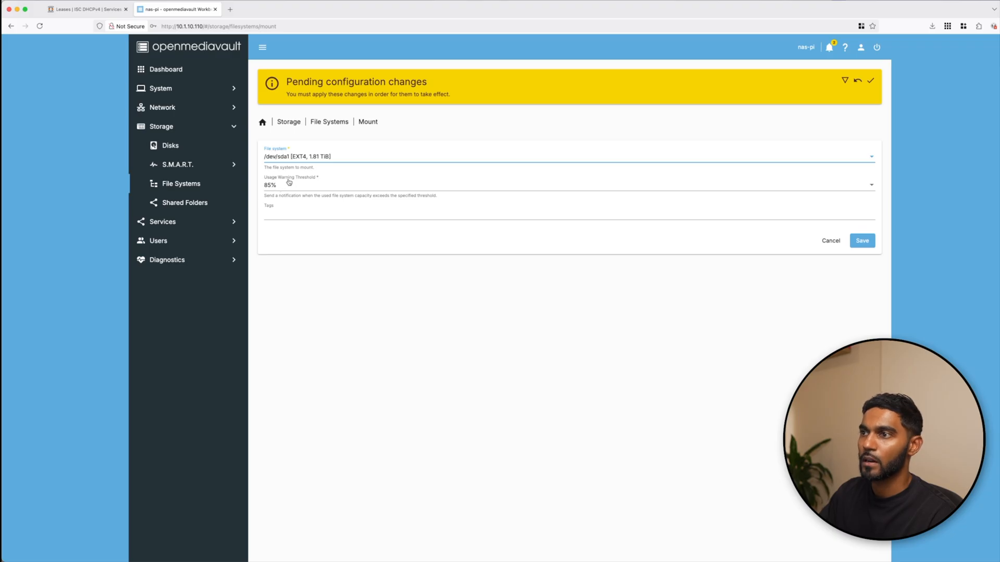
pyautogui.moveTo(809, 275)
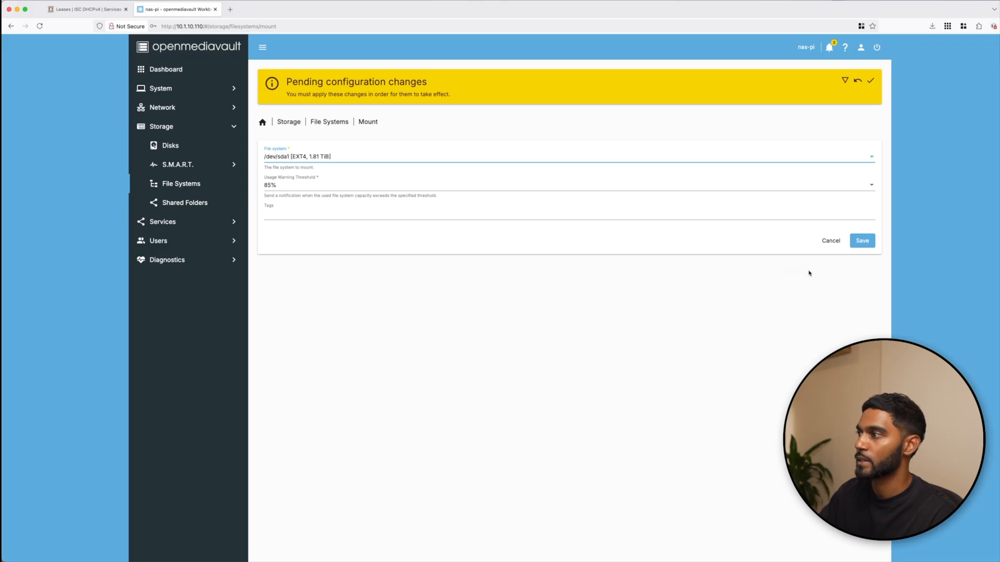
pyautogui.click(862, 241)
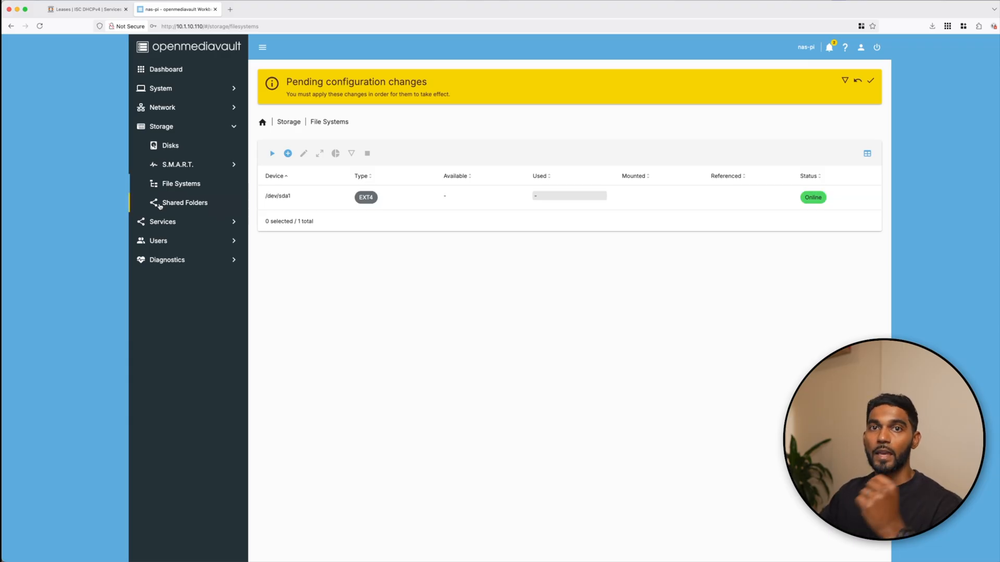
# Start a new shared folder named MyNAS on the Shared Folders page
pyautogui.click(185, 202)
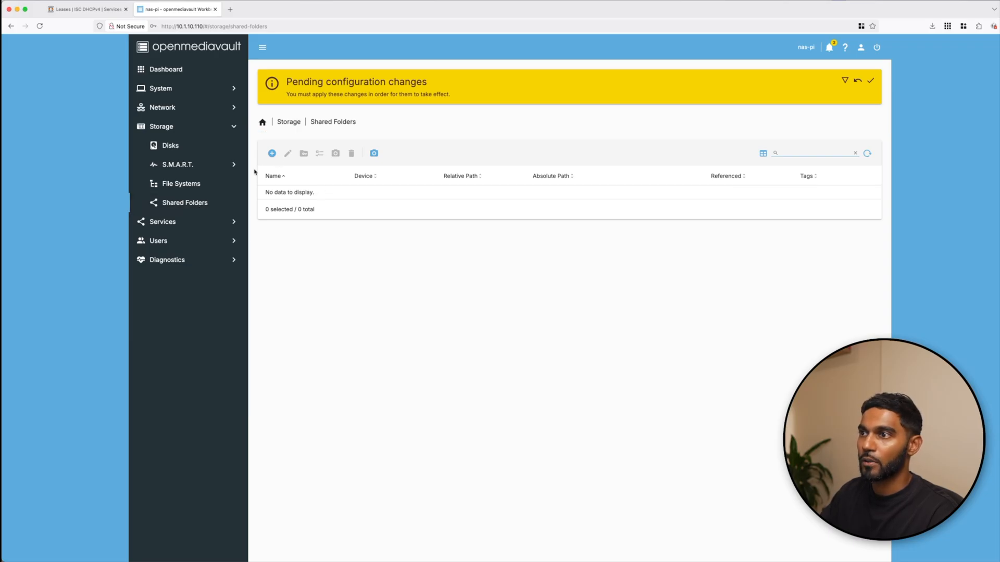
pyautogui.click(272, 153)
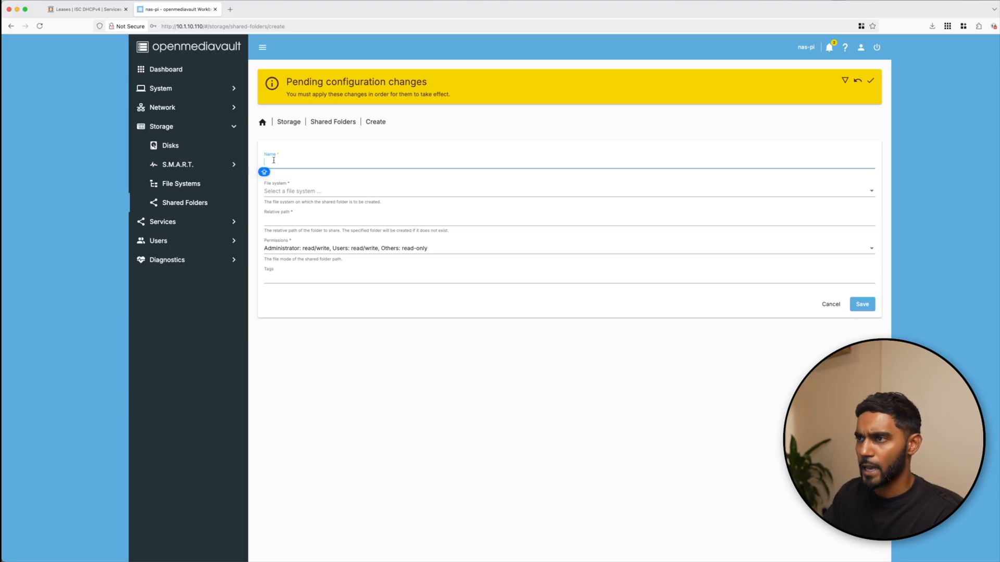
pyautogui.write('MyNAS')
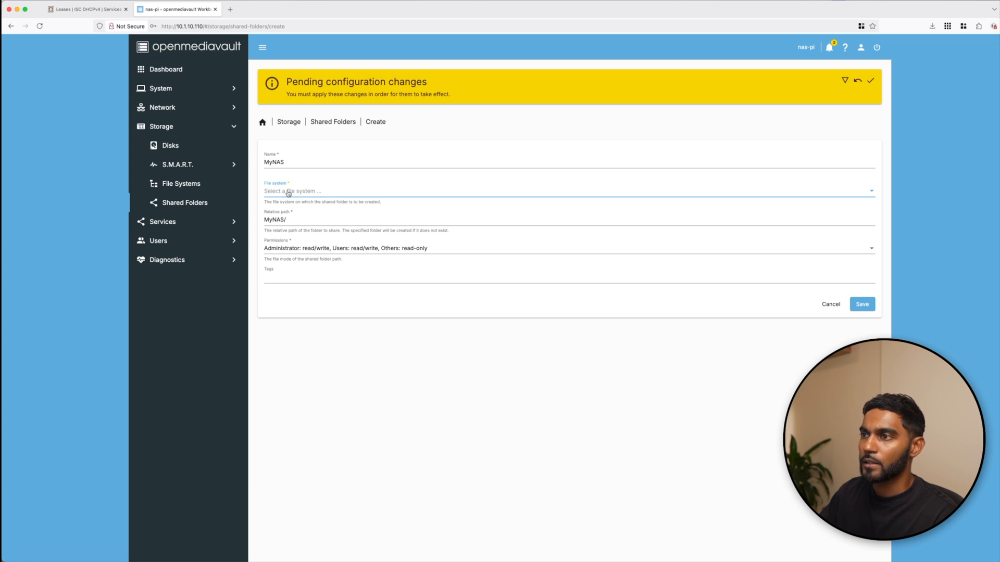
pyautogui.moveTo(670, 229)
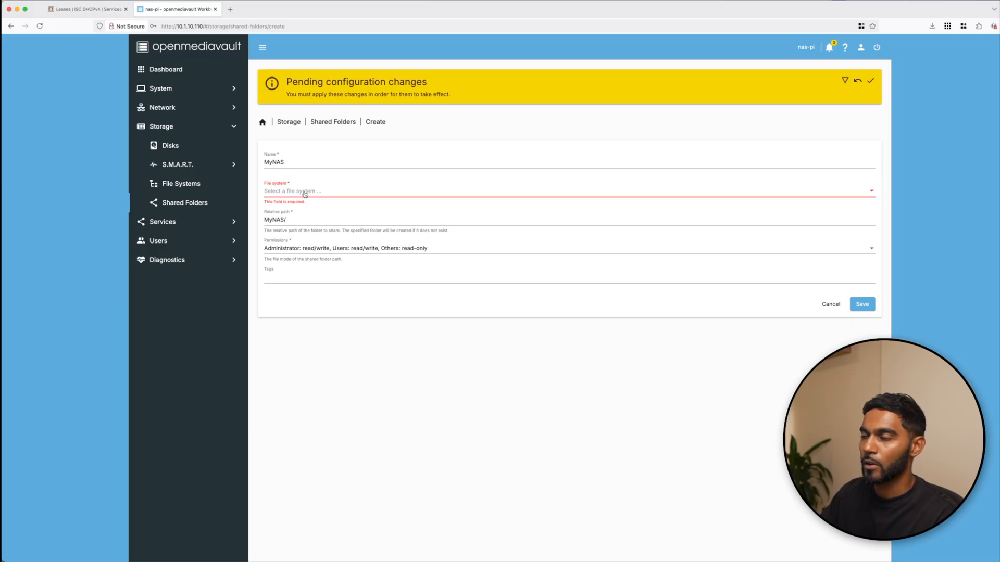
pyautogui.moveTo(330, 192)
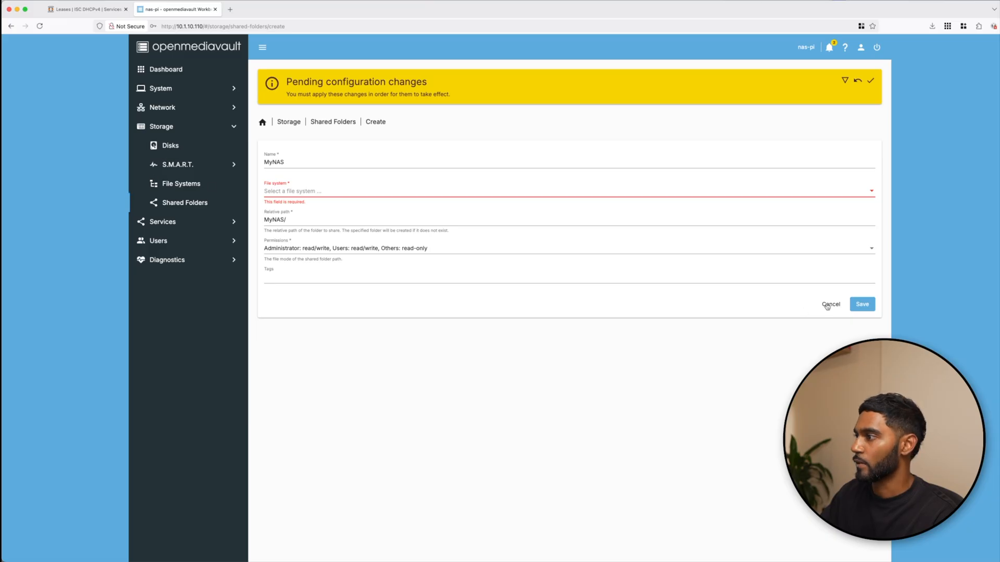
# Cancel that form, revisit File Systems, and reopen a blank shared-folder form
pyautogui.click(830, 305)
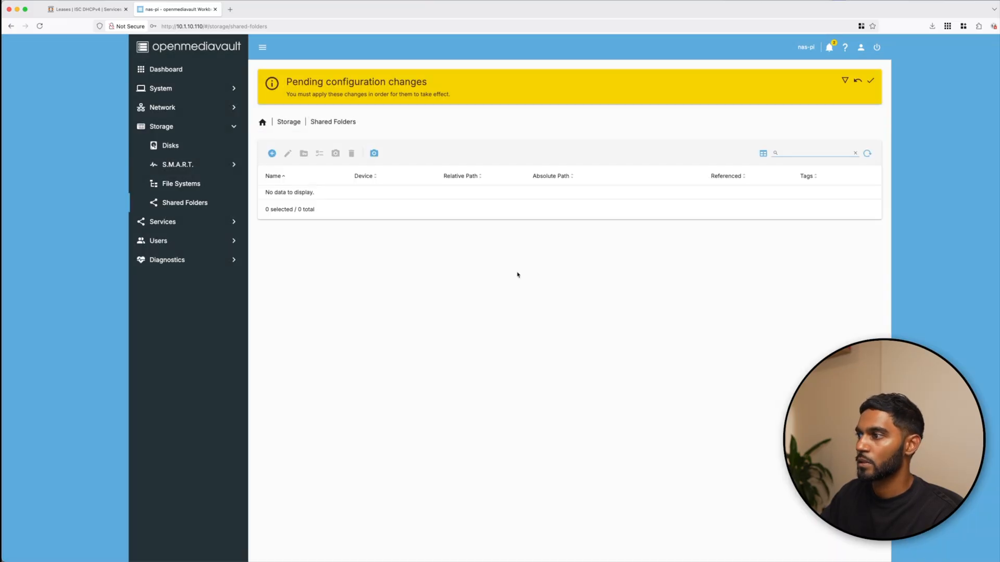
pyautogui.click(182, 184)
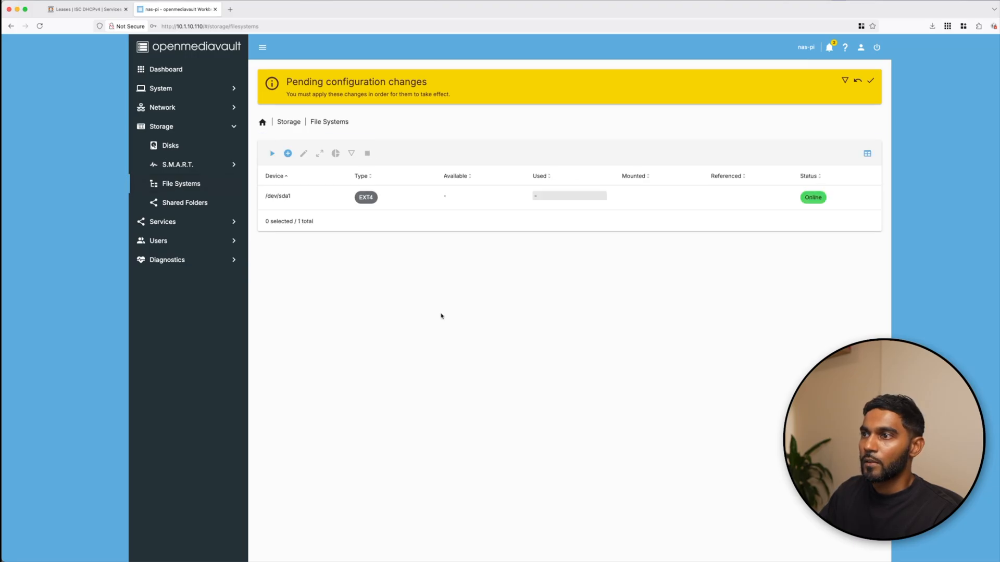
pyautogui.moveTo(288, 154)
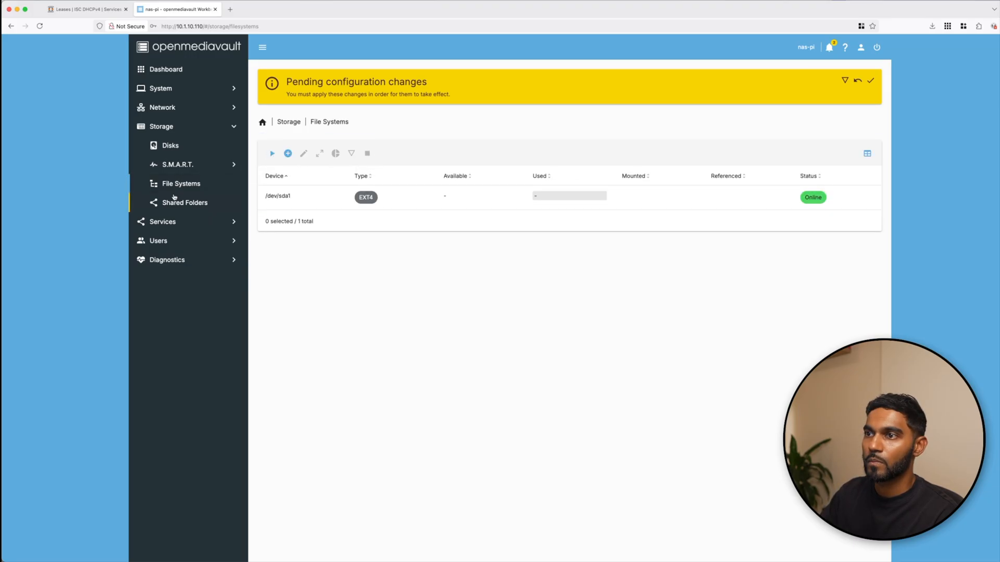
pyautogui.click(185, 202)
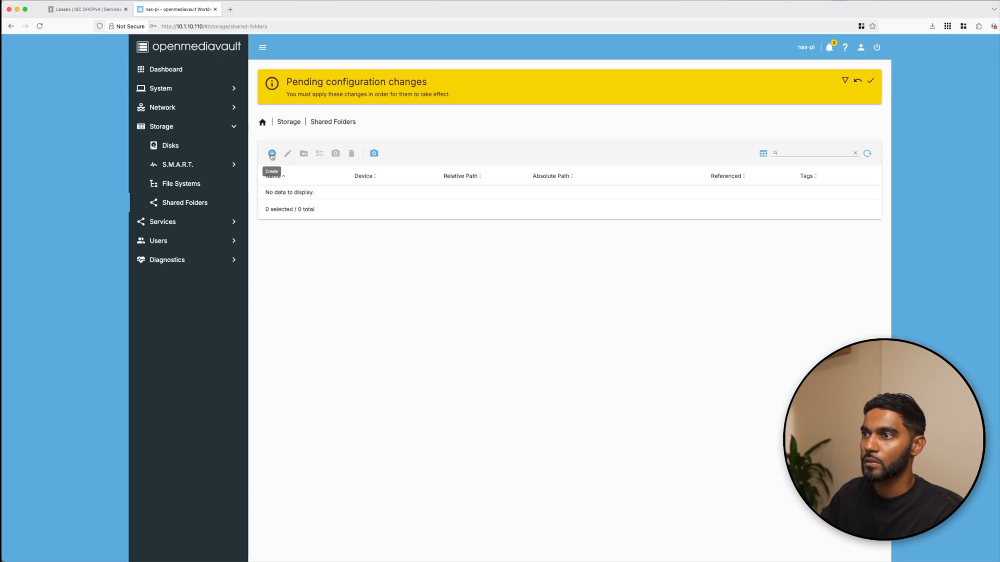
pyautogui.click(271, 154)
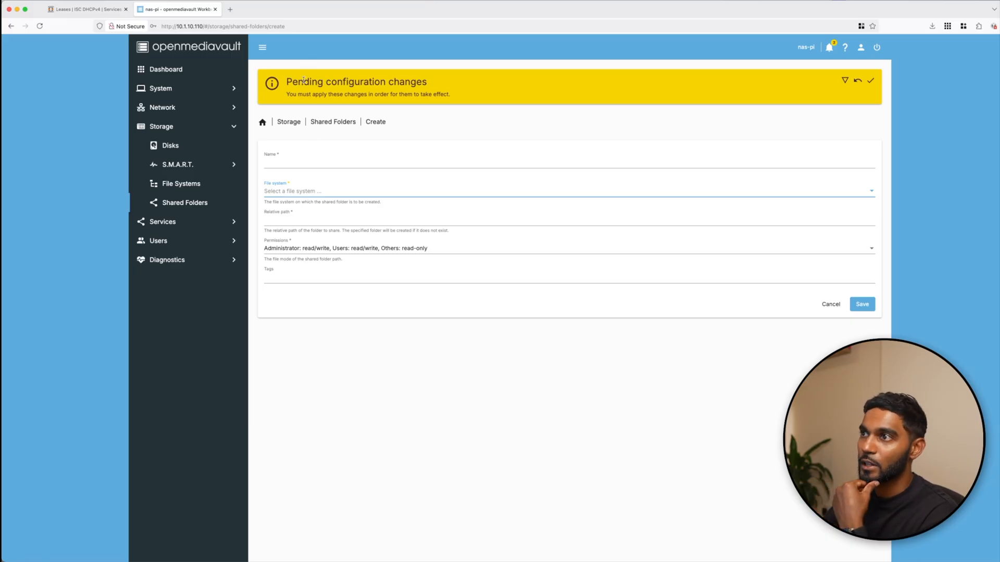
pyautogui.moveTo(818, 68)
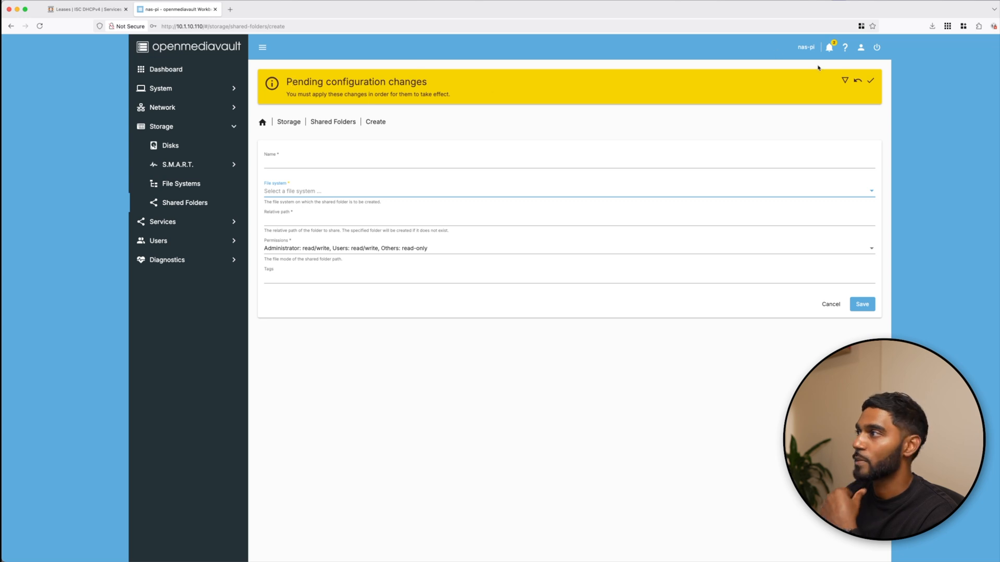
# Confirm applying the pending changes and return to the nas-pi dashboard
pyautogui.click(870, 79)
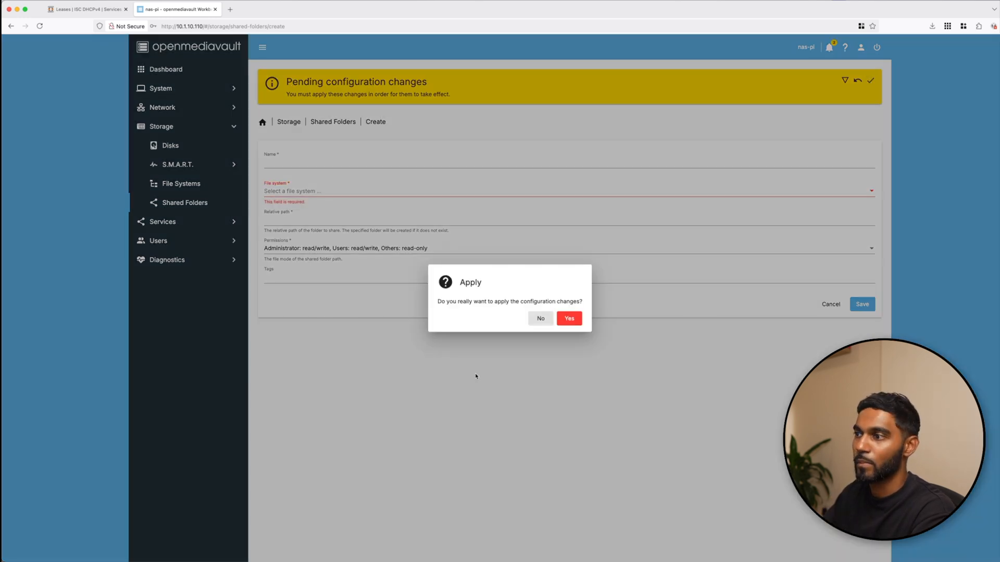
pyautogui.click(568, 318)
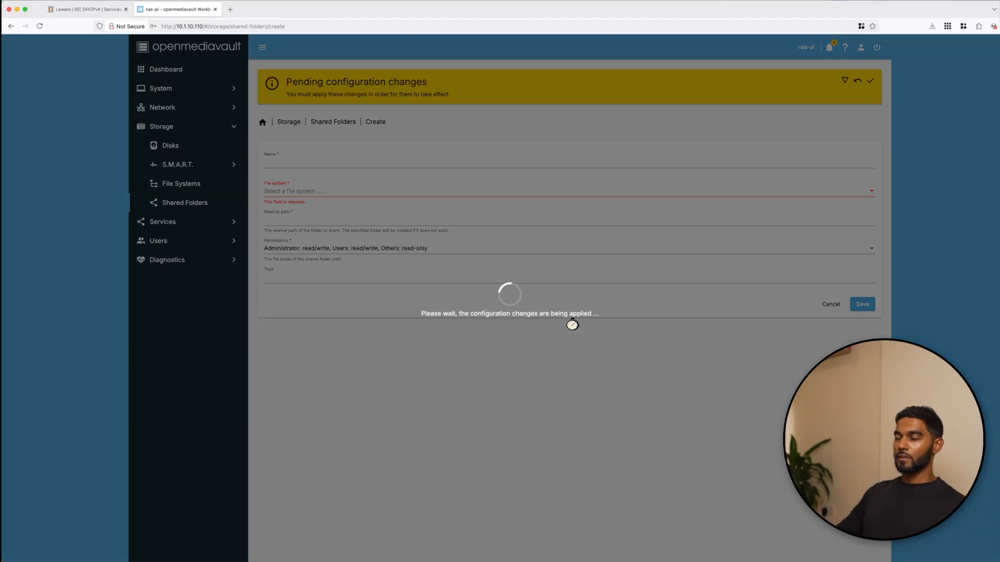
pyautogui.click(166, 69)
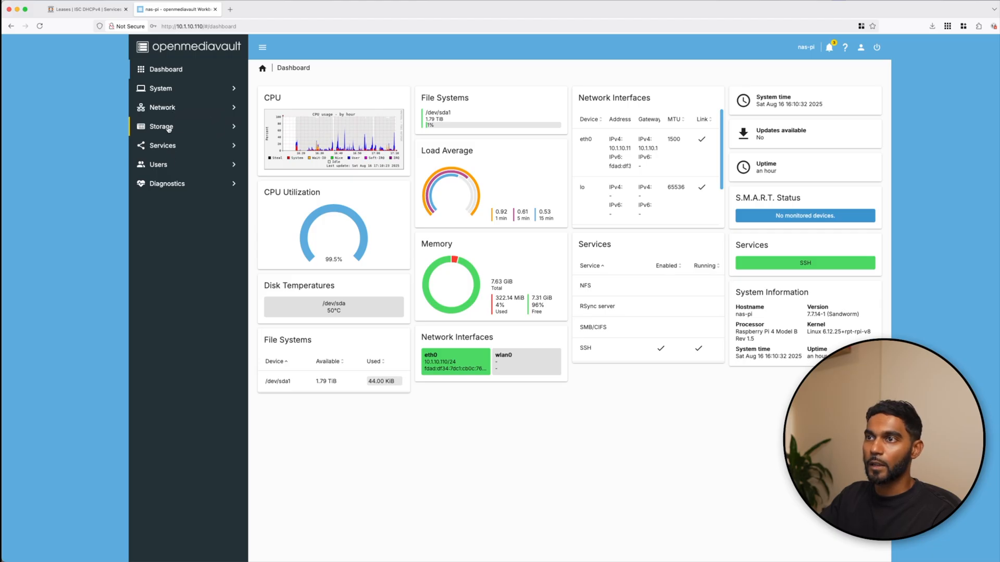
# Create shared folder MyNAS on /dev/sda1 with users read/write, others read-only
pyautogui.click(185, 203)
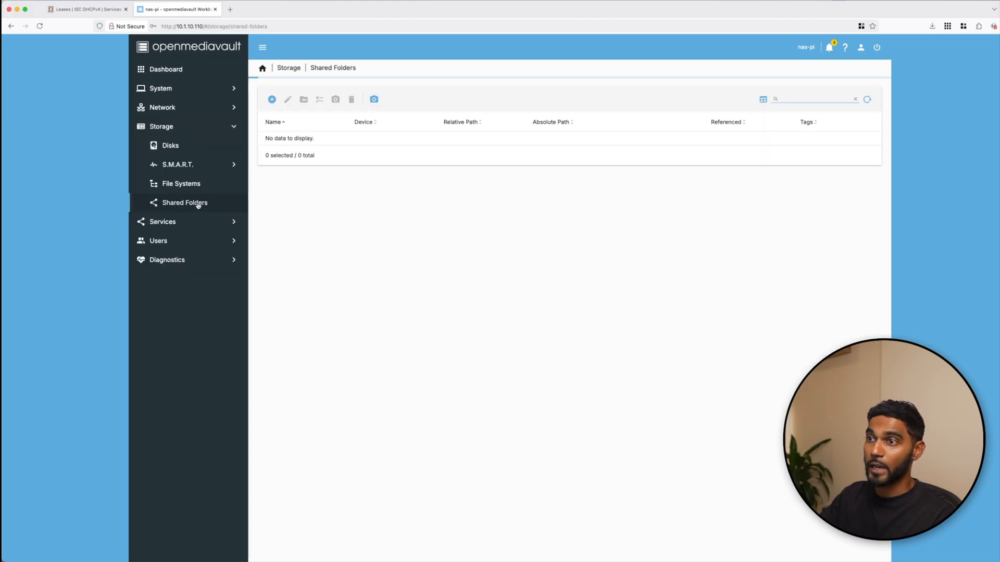
pyautogui.click(272, 99)
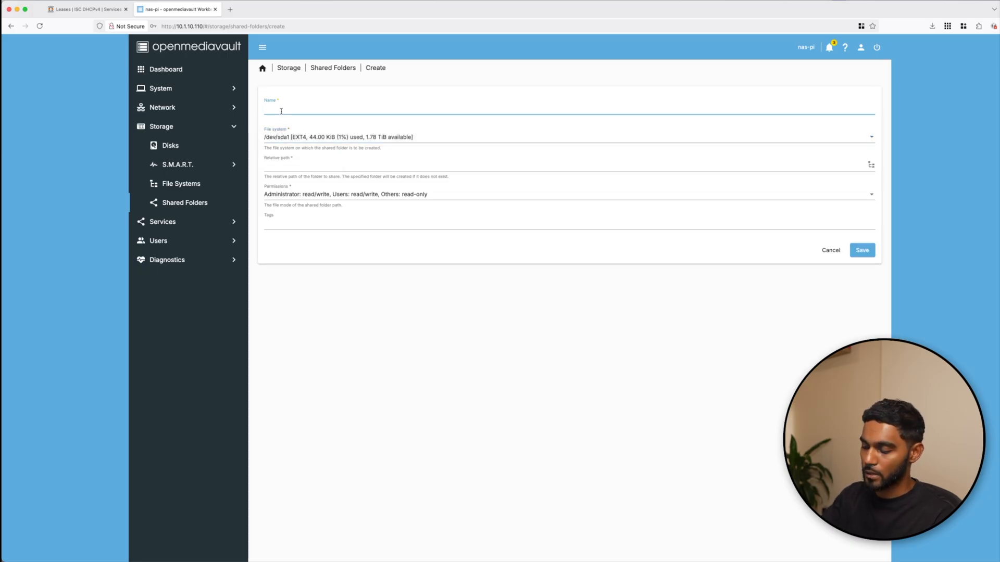
pyautogui.write('MyNAS')
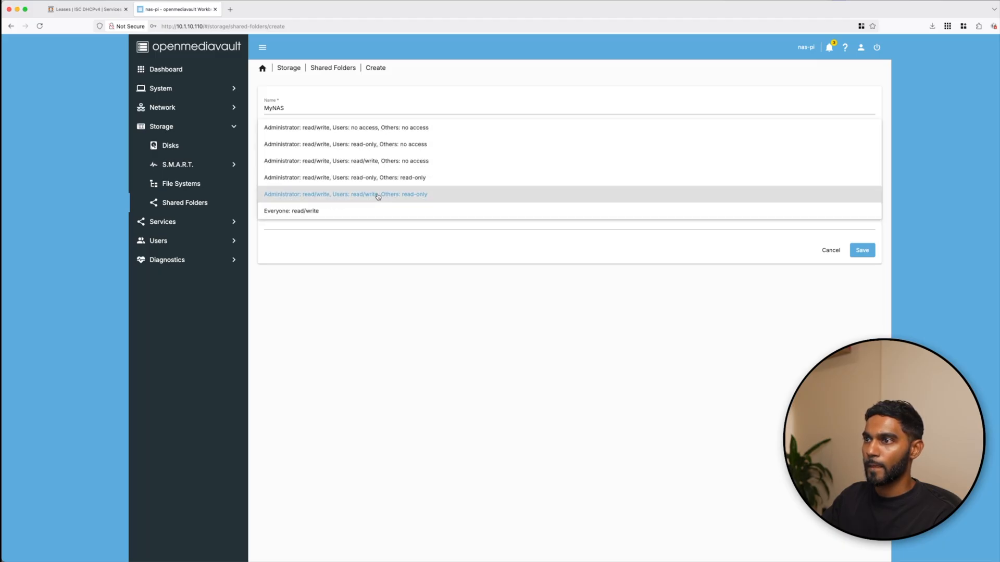
pyautogui.click(344, 194)
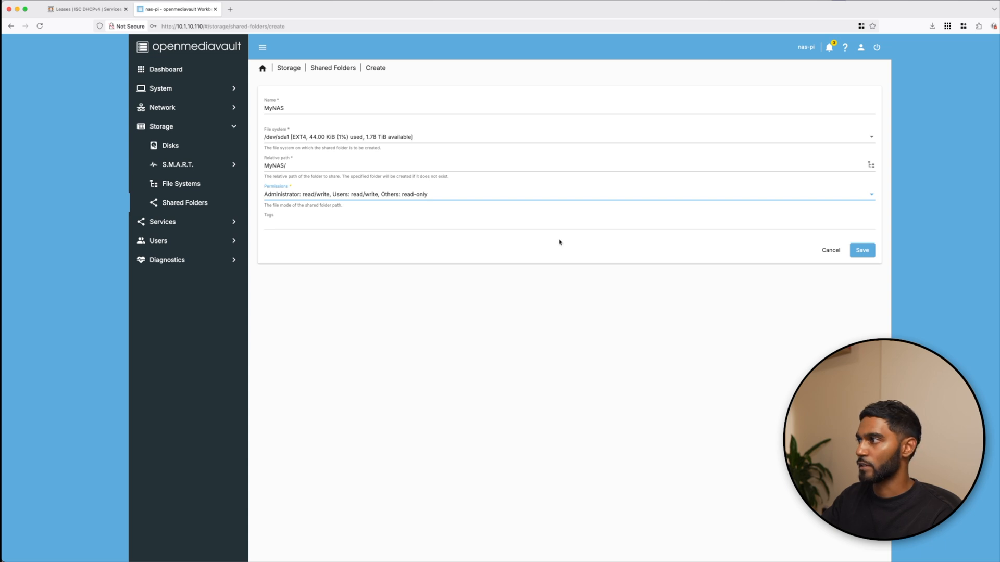
pyautogui.click(862, 250)
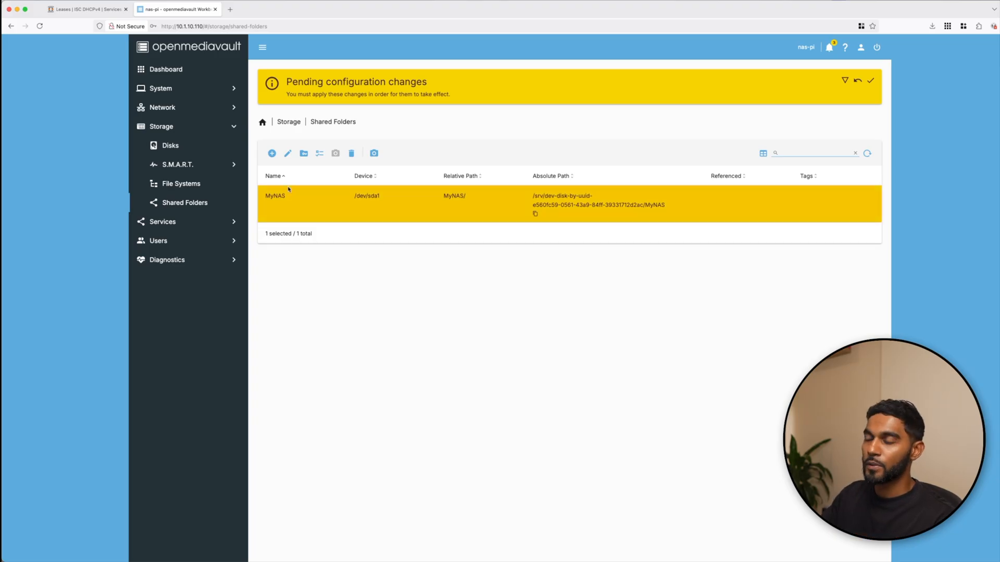
pyautogui.moveTo(298, 198)
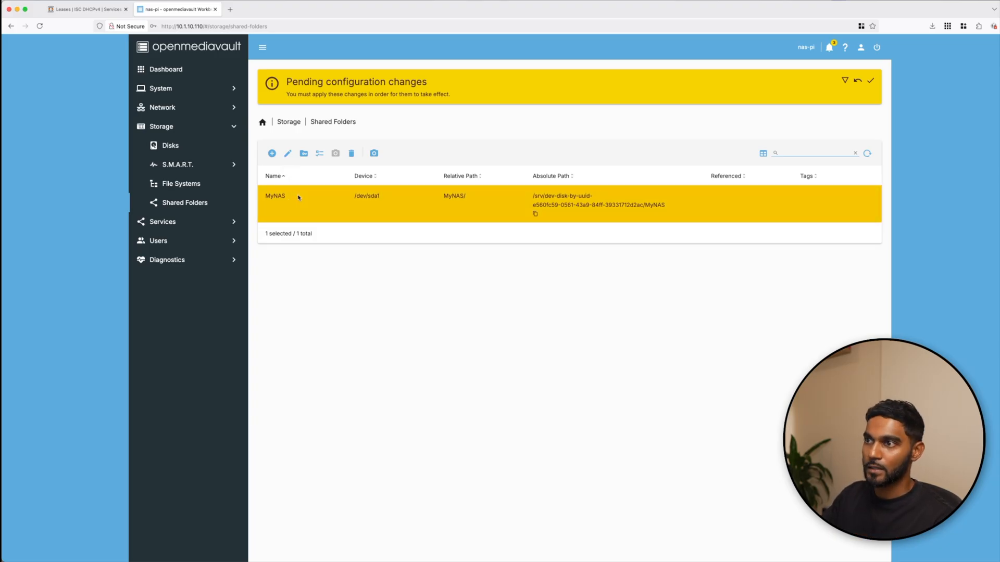
pyautogui.moveTo(304, 153)
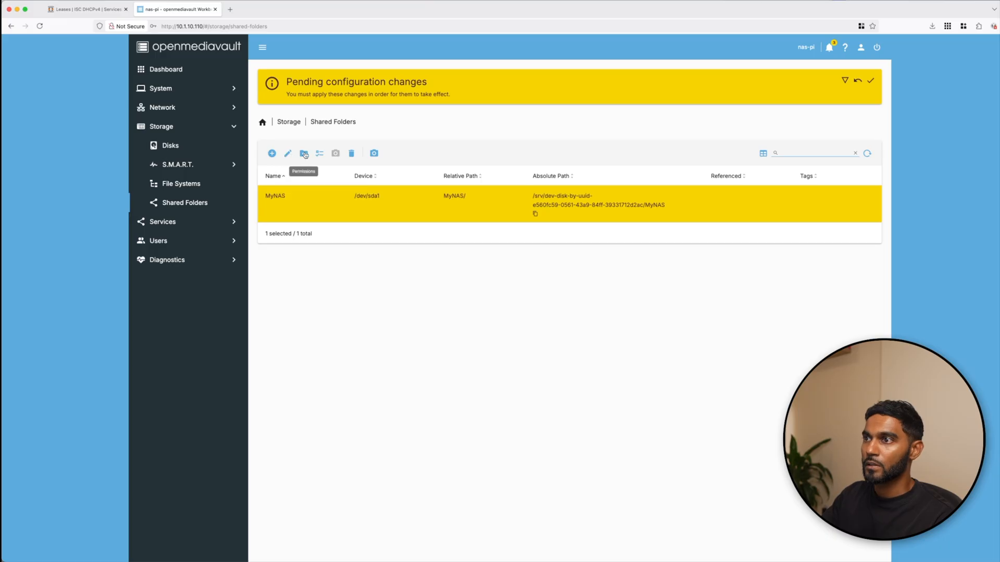
# Set read/write permissions on MyNAS for user alstonb and group alstonb, then save
pyautogui.click(303, 153)
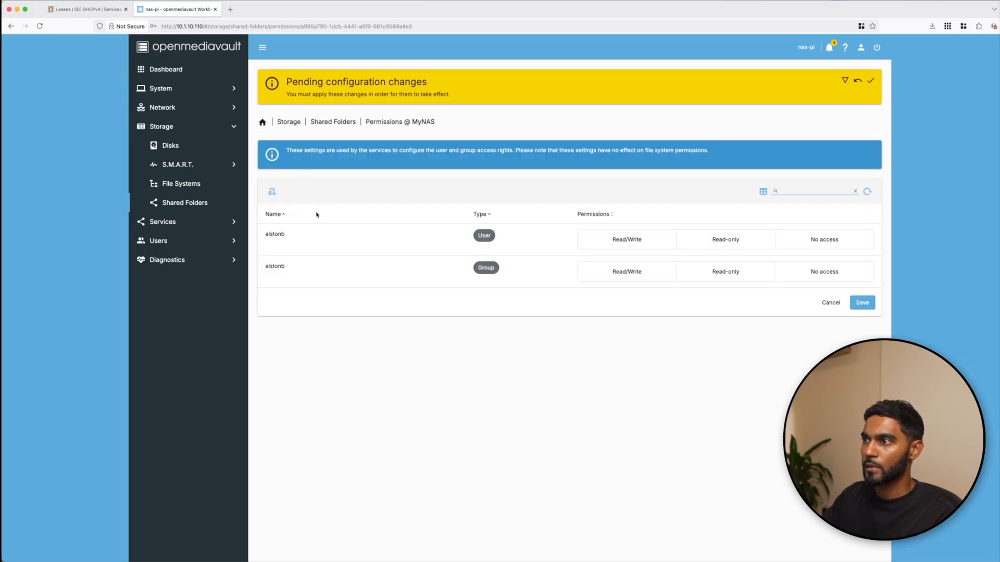
pyautogui.click(626, 239)
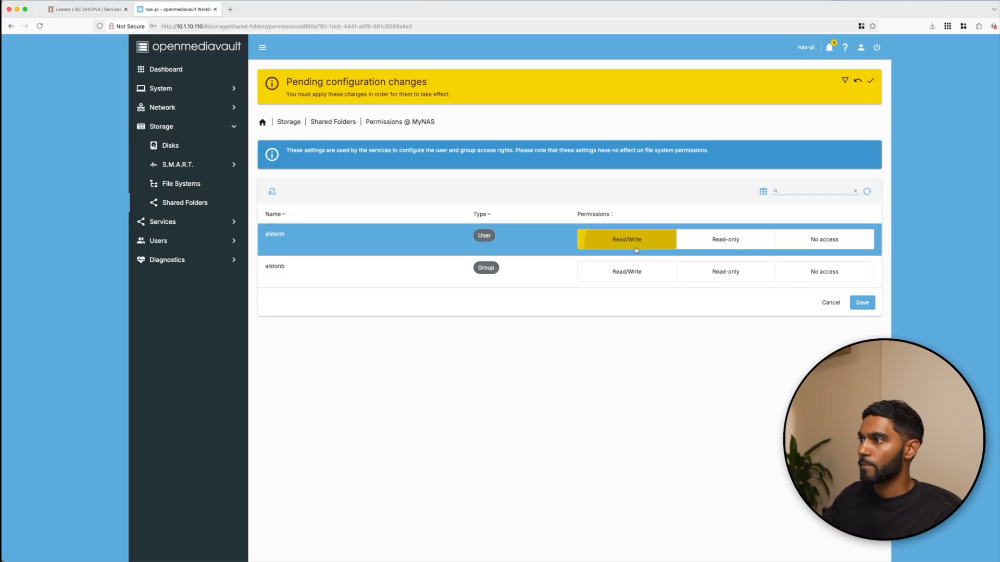
pyautogui.click(626, 271)
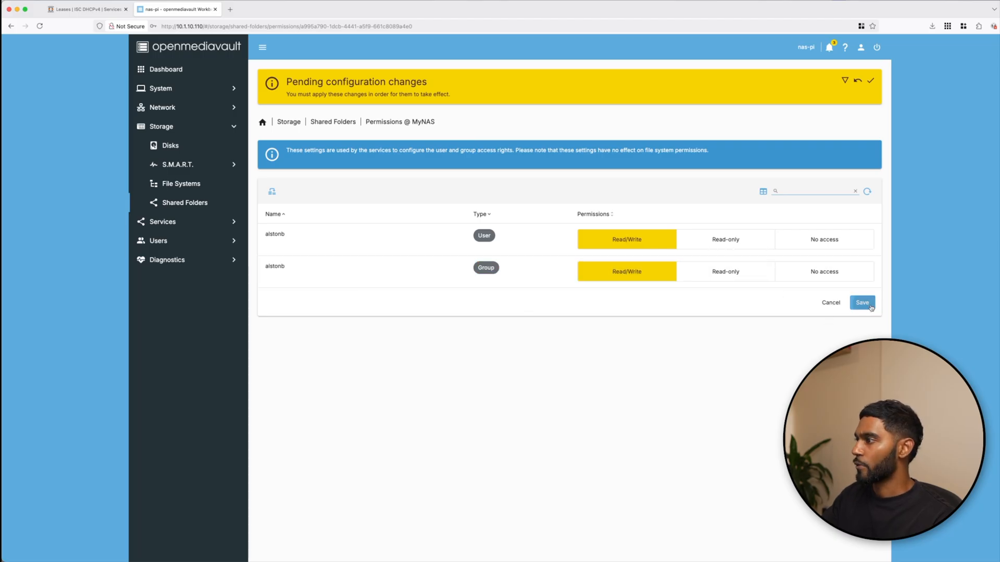
pyautogui.click(862, 302)
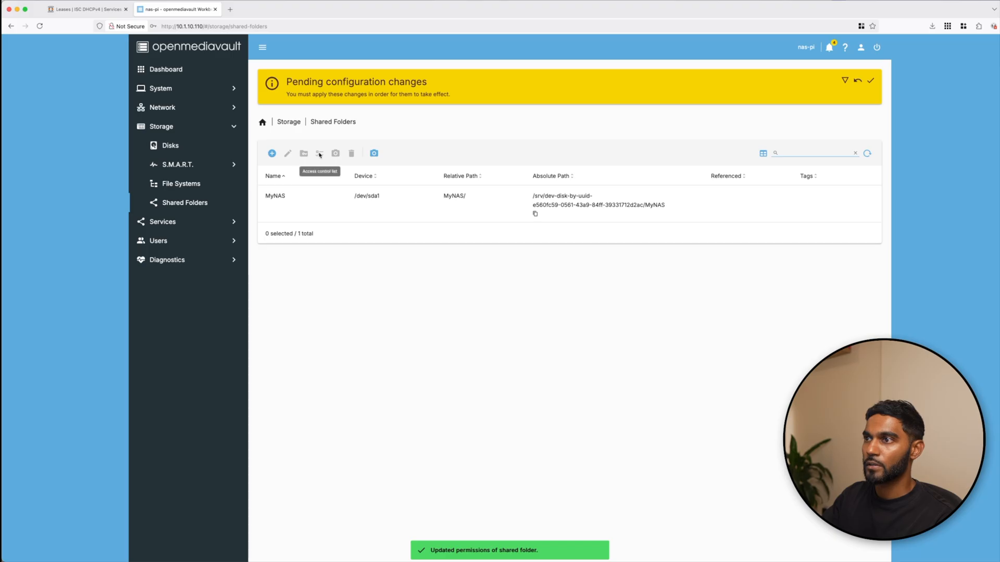
# Give the user and group rows Read/Write in MyNAS's access control list and save
pyautogui.click(319, 153)
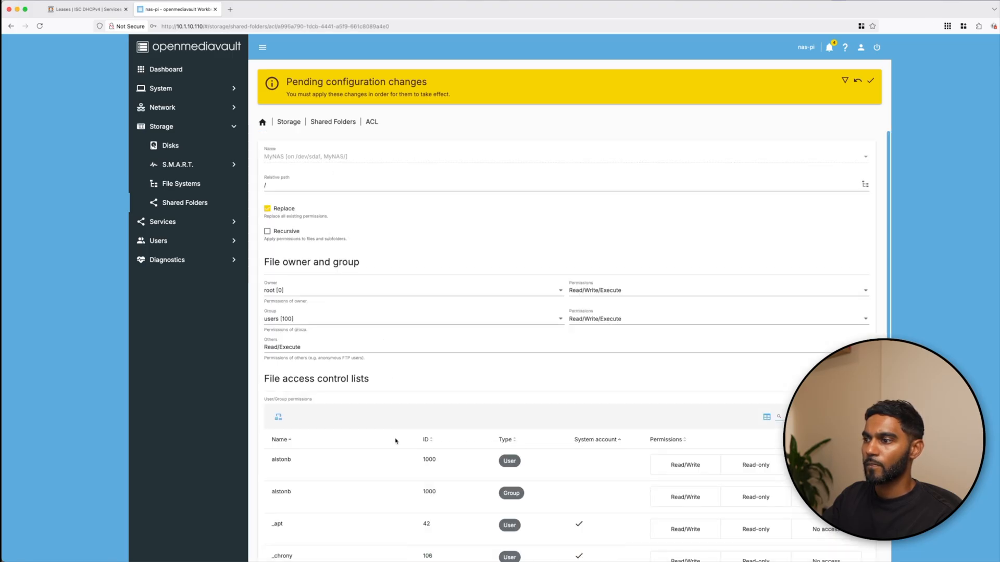
pyautogui.moveTo(395, 440)
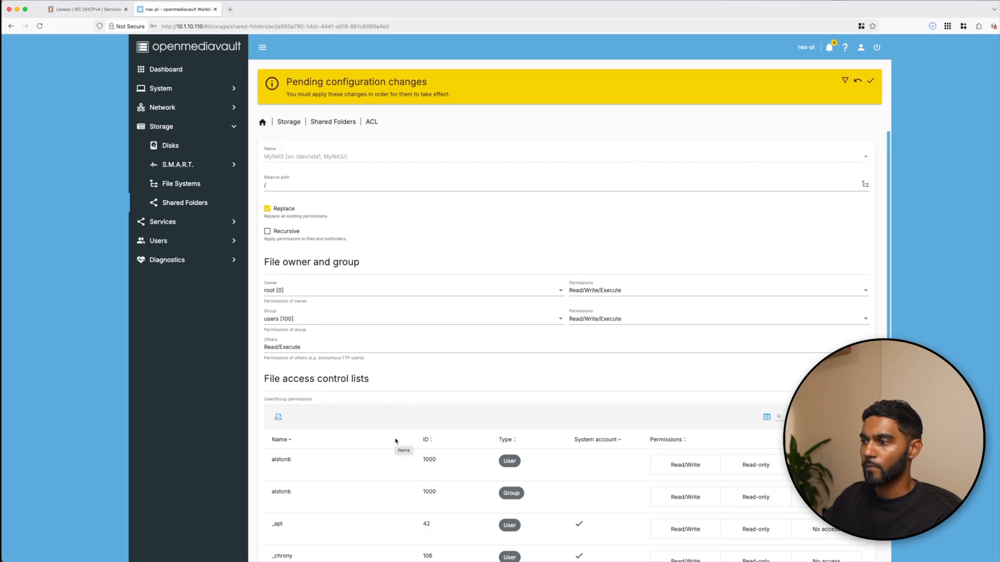
pyautogui.scroll(-3)
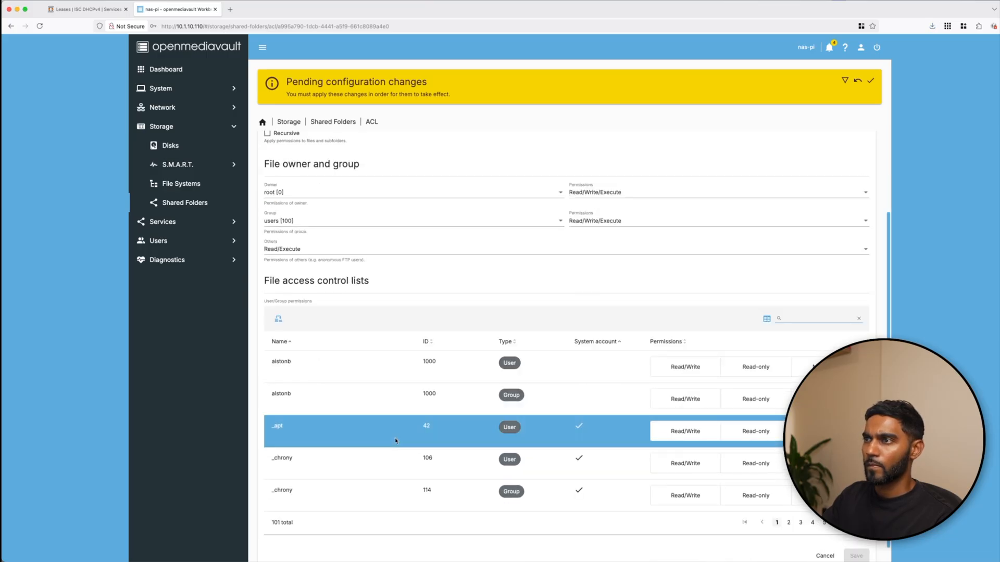
pyautogui.click(309, 367)
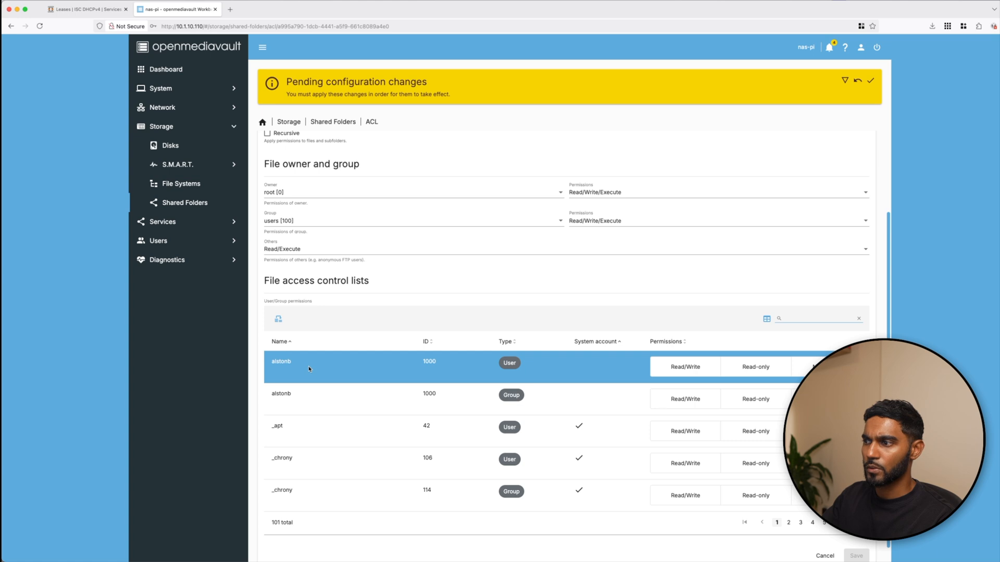
pyautogui.click(685, 367)
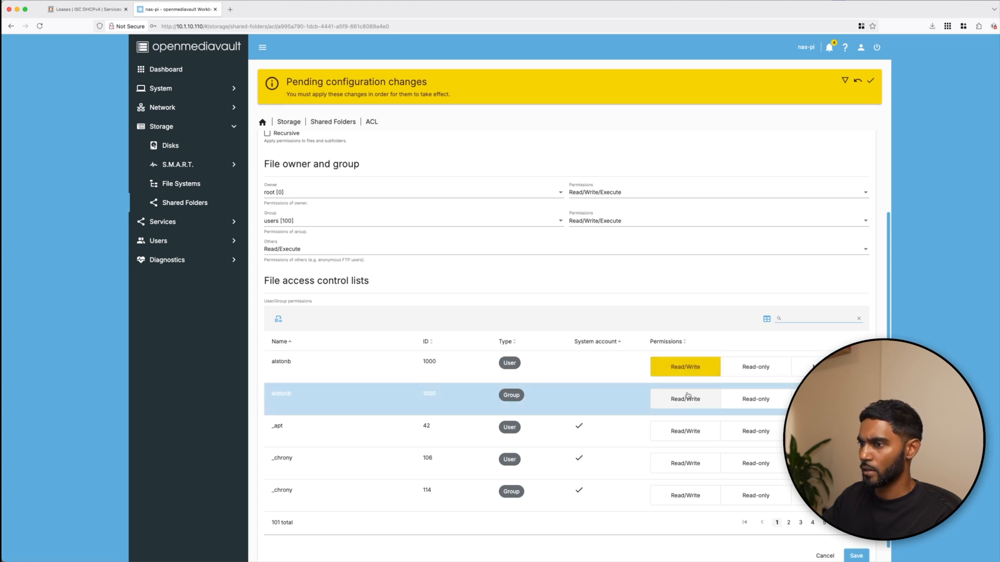
pyautogui.click(684, 399)
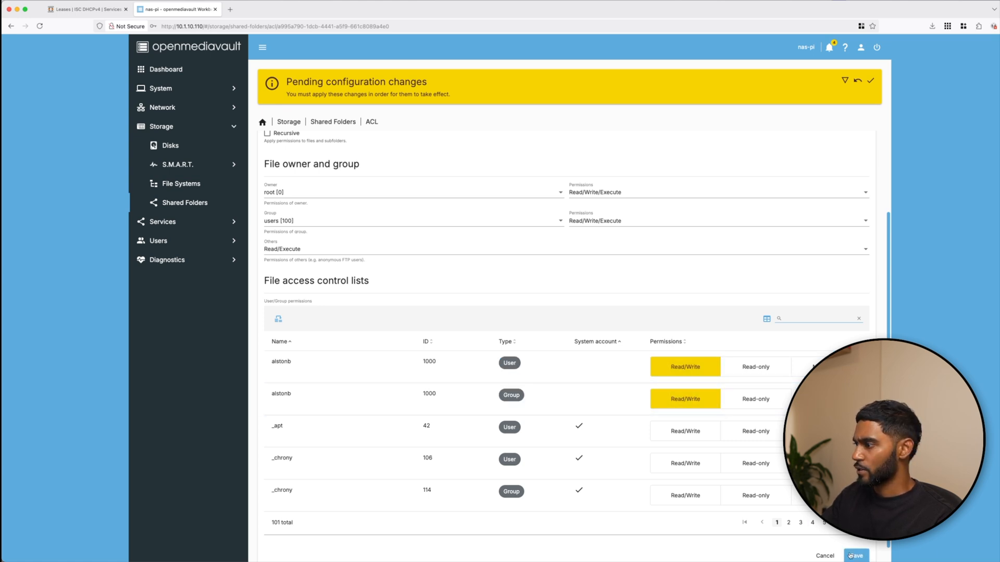
pyautogui.click(855, 556)
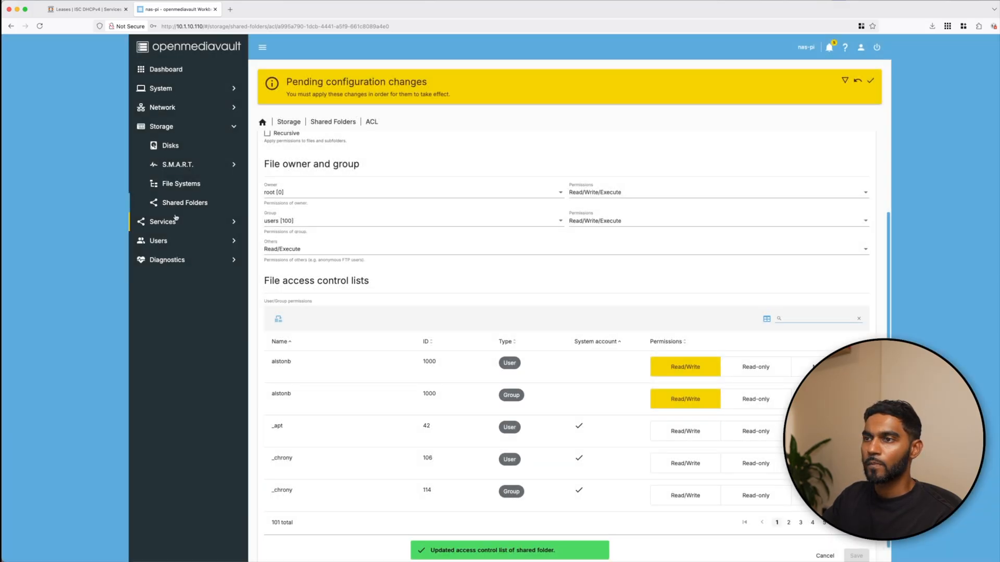
pyautogui.click(163, 221)
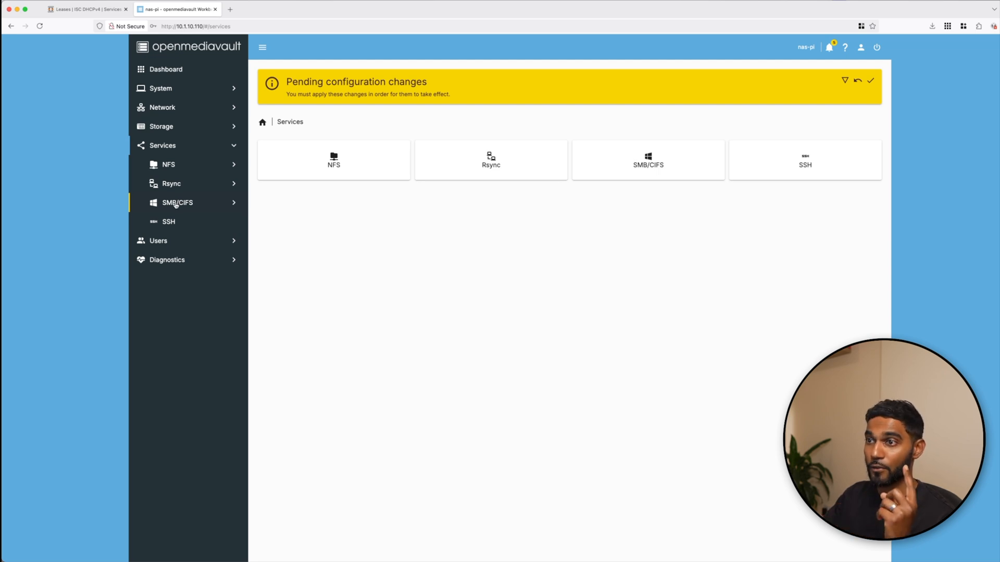
pyautogui.moveTo(168, 164)
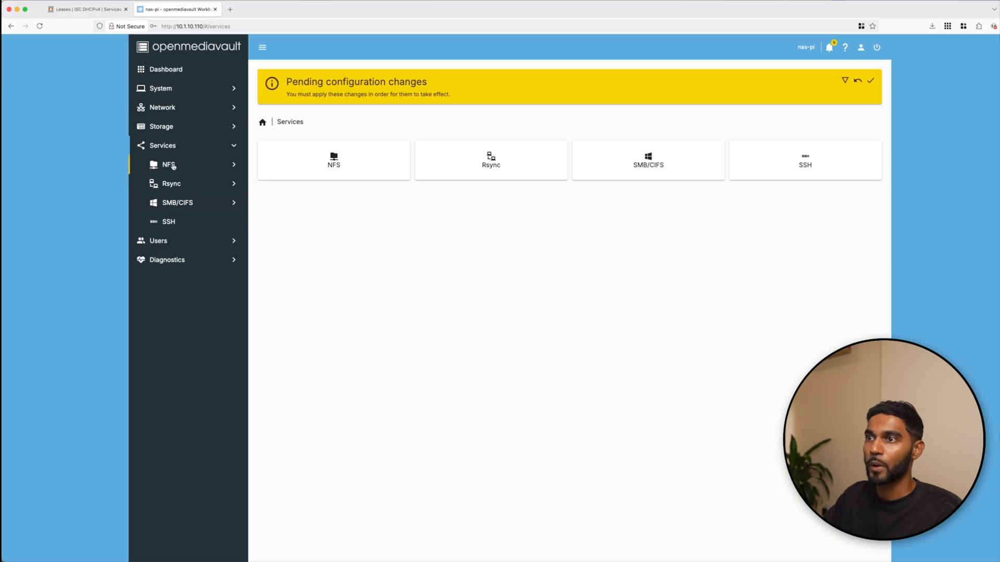
# Tick Enabled in NFS Settings, then view the empty NFS Shares list
pyautogui.click(168, 164)
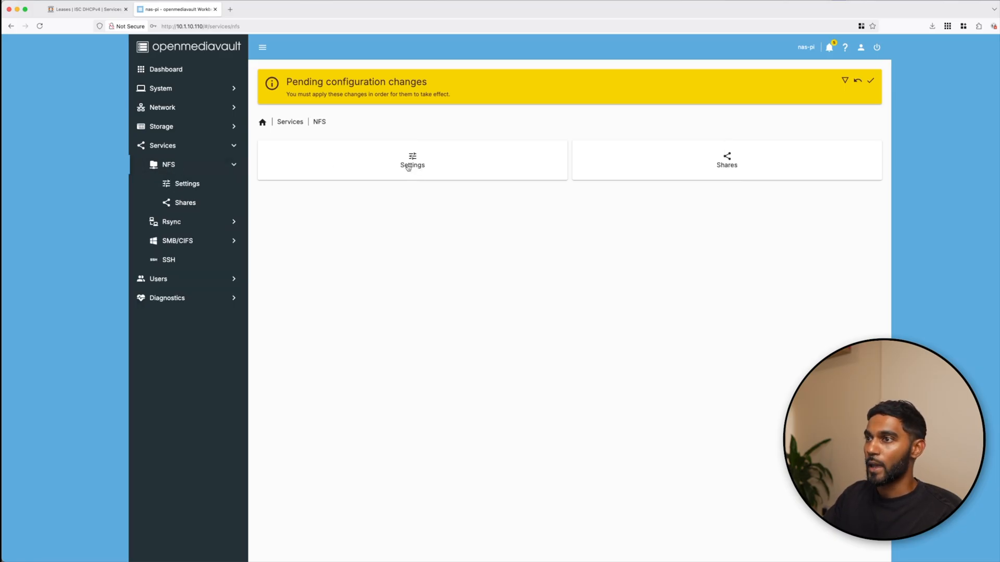
pyautogui.click(412, 160)
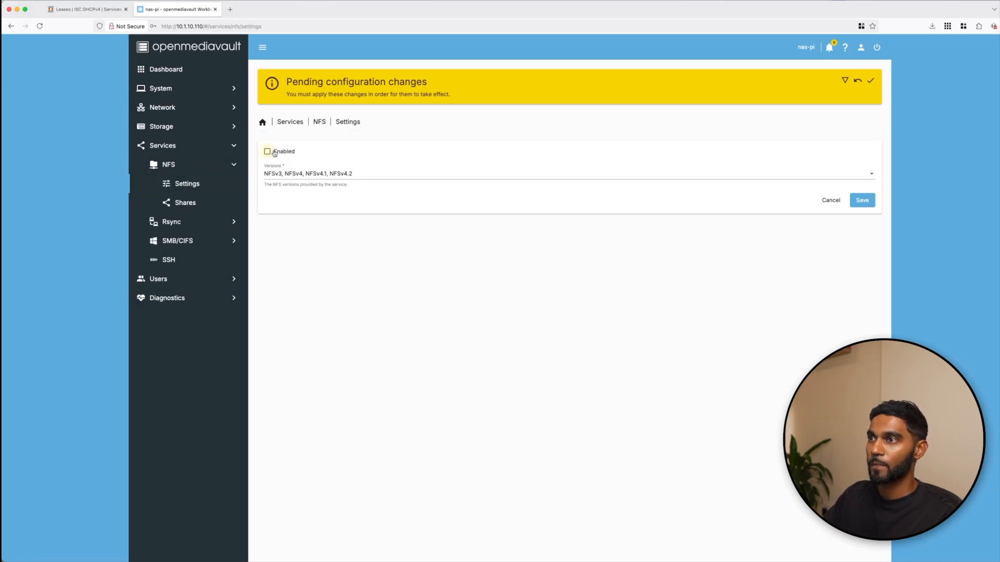
pyautogui.click(862, 199)
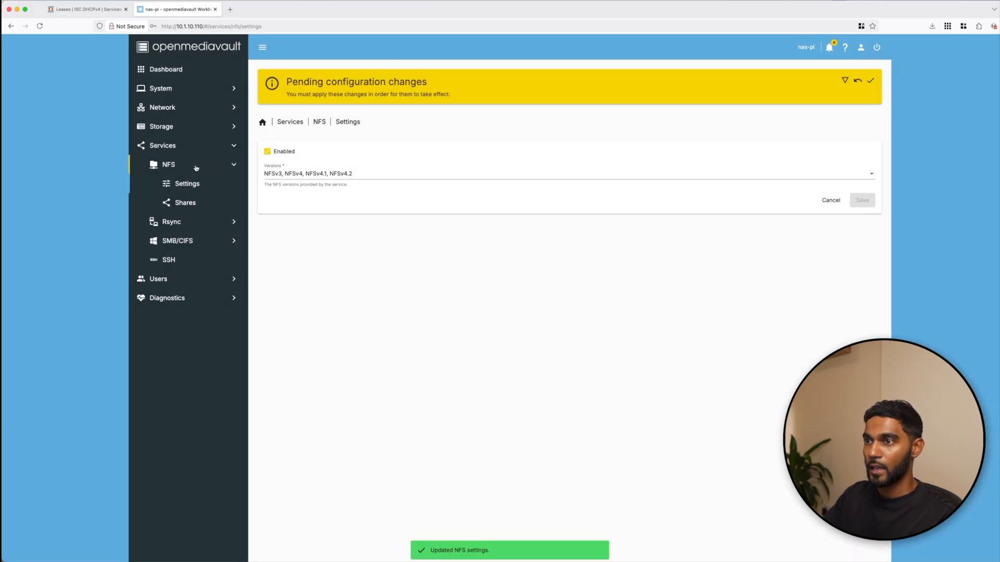
pyautogui.click(185, 202)
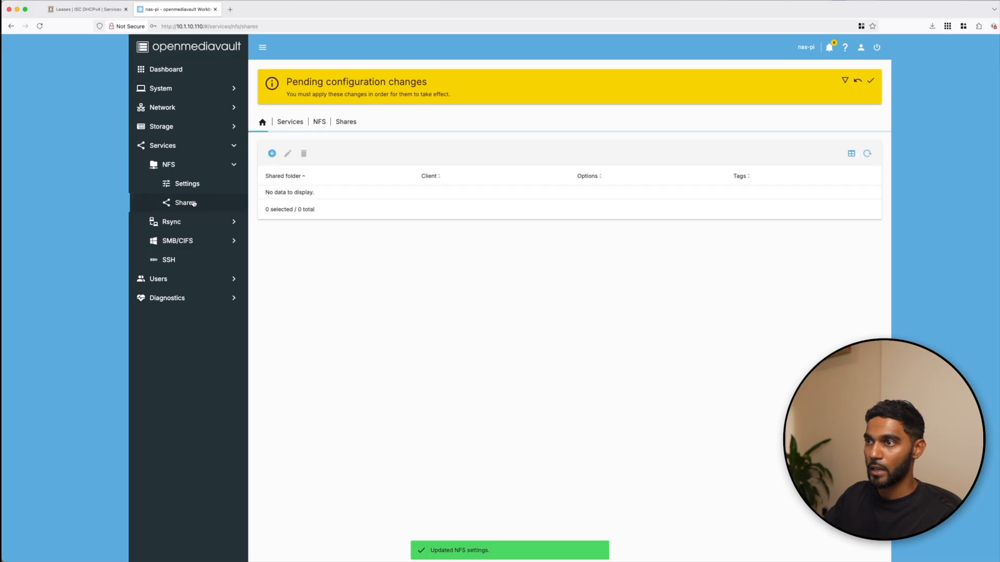
# Add an NFS share of MyNAS for client 10.1.10.0/24 with options insecure,rw,subtree_check
pyautogui.click(272, 153)
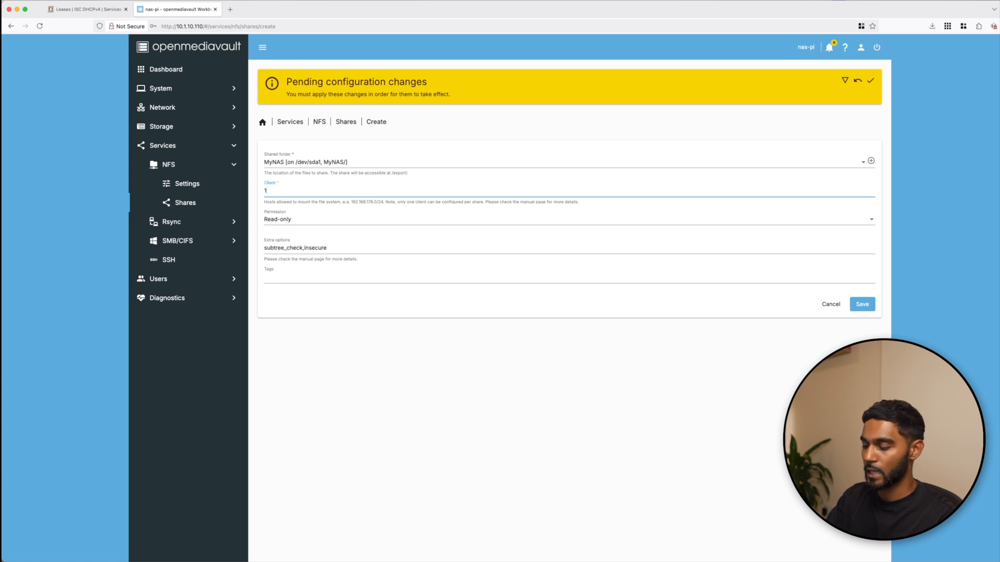
pyautogui.write('0.1.10.')
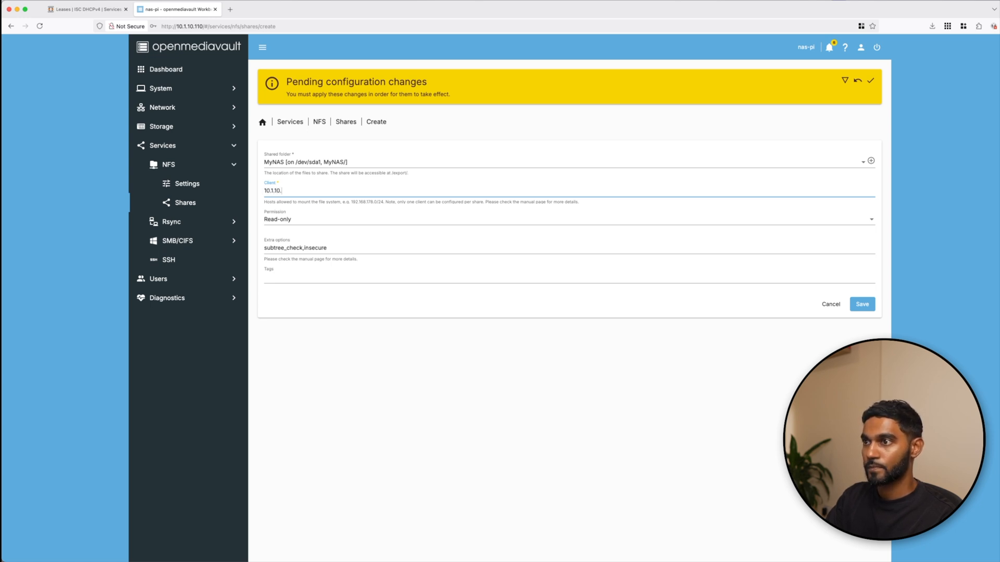
pyautogui.write('0/24')
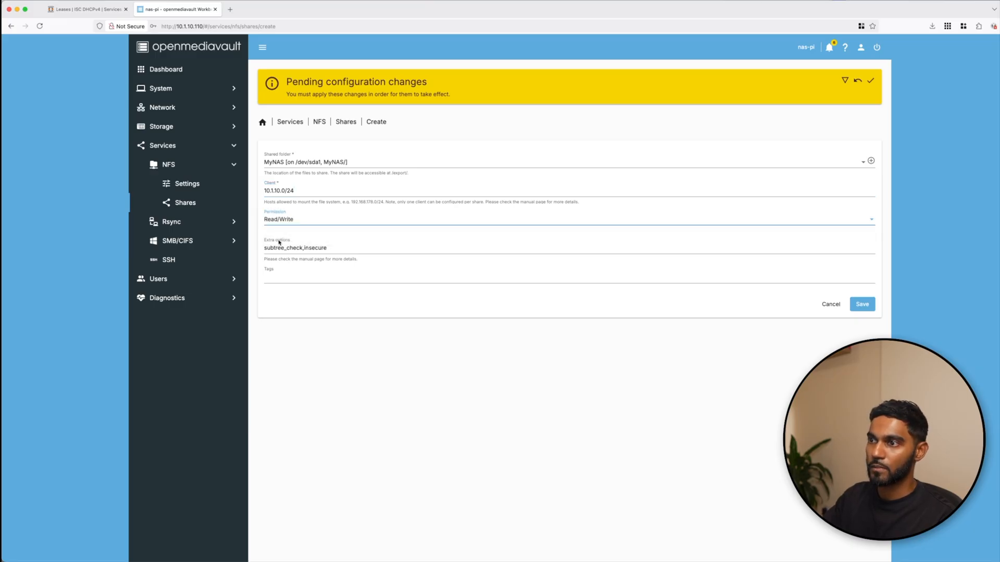
pyautogui.click(293, 248)
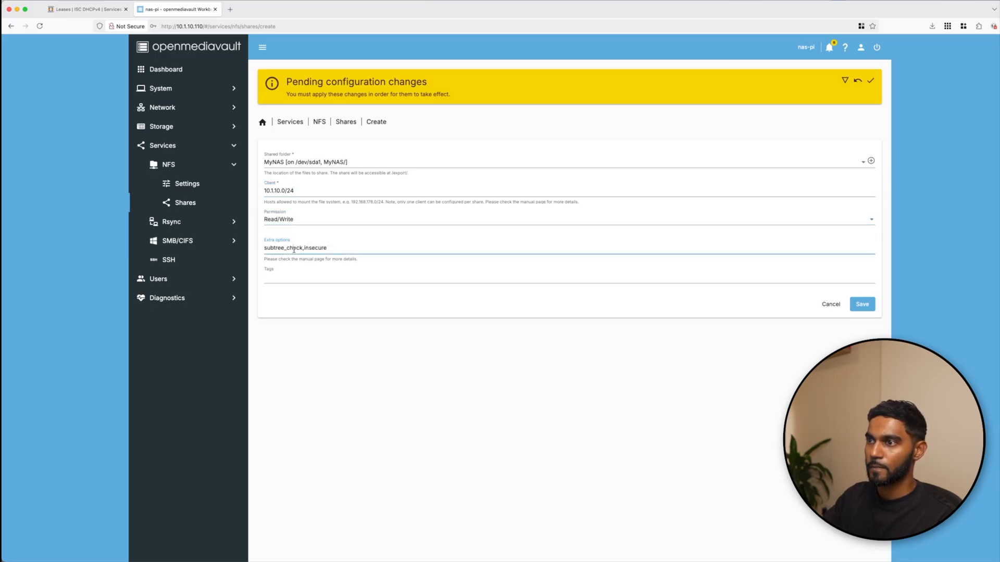
pyautogui.click(861, 305)
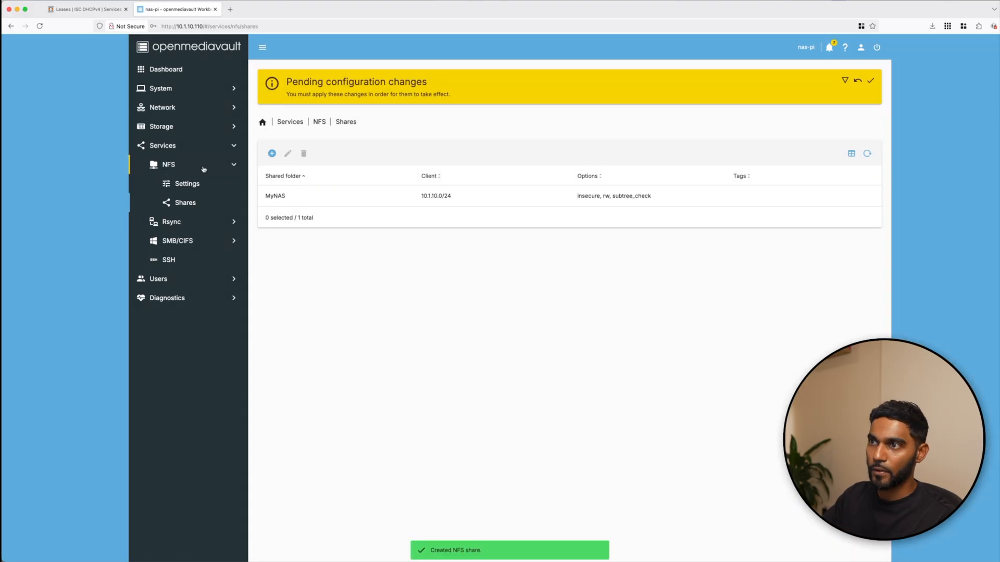
# Tick Enabled in SMB/CIFS Settings, save, then view the empty SMB Shares list
pyautogui.click(178, 202)
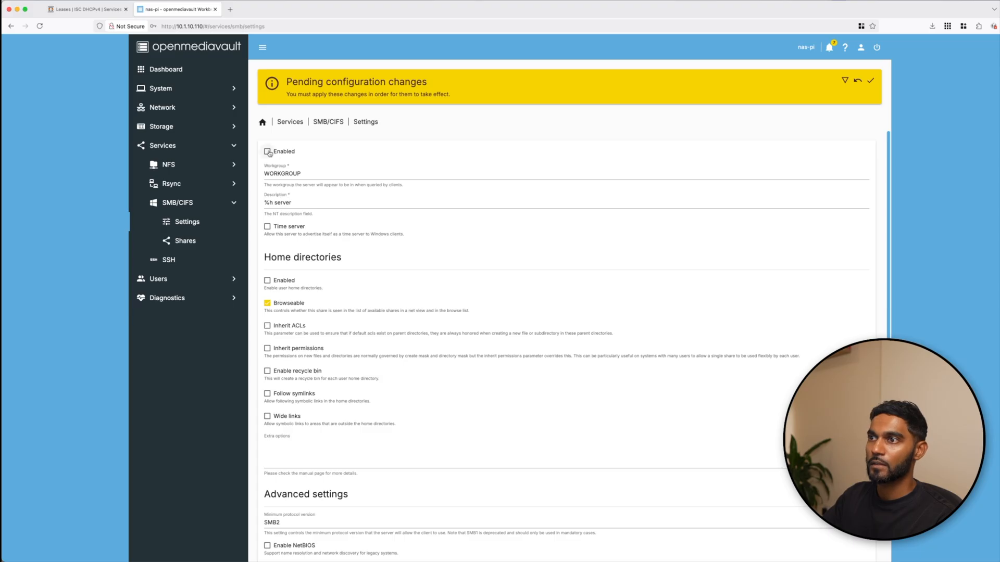
pyautogui.click(267, 151)
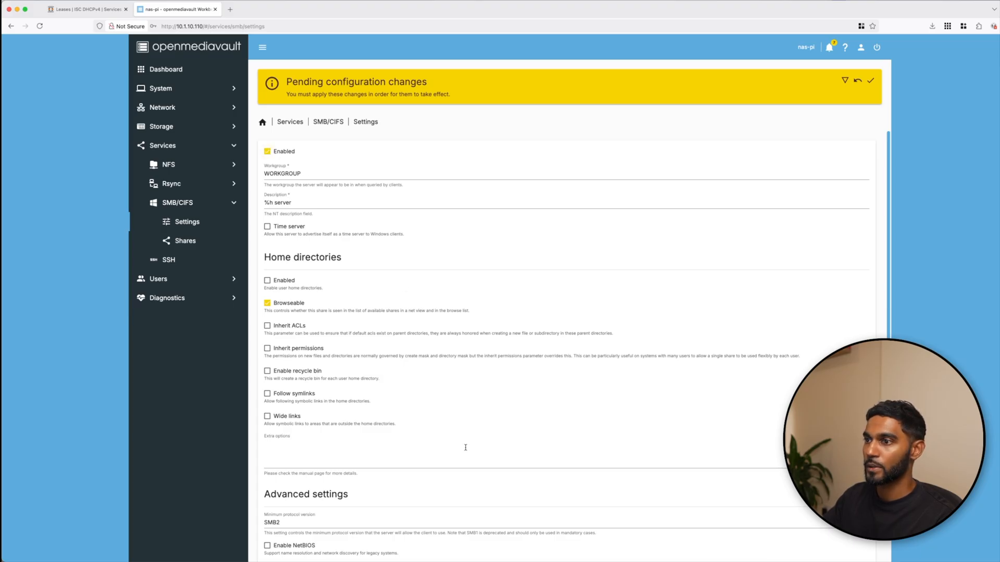
pyautogui.scroll(-3)
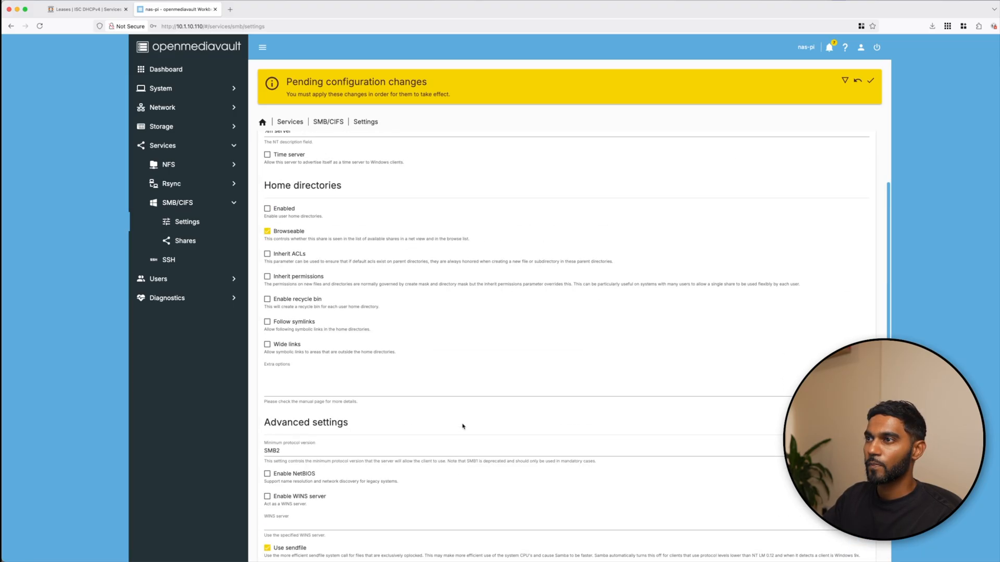
pyautogui.scroll(-3)
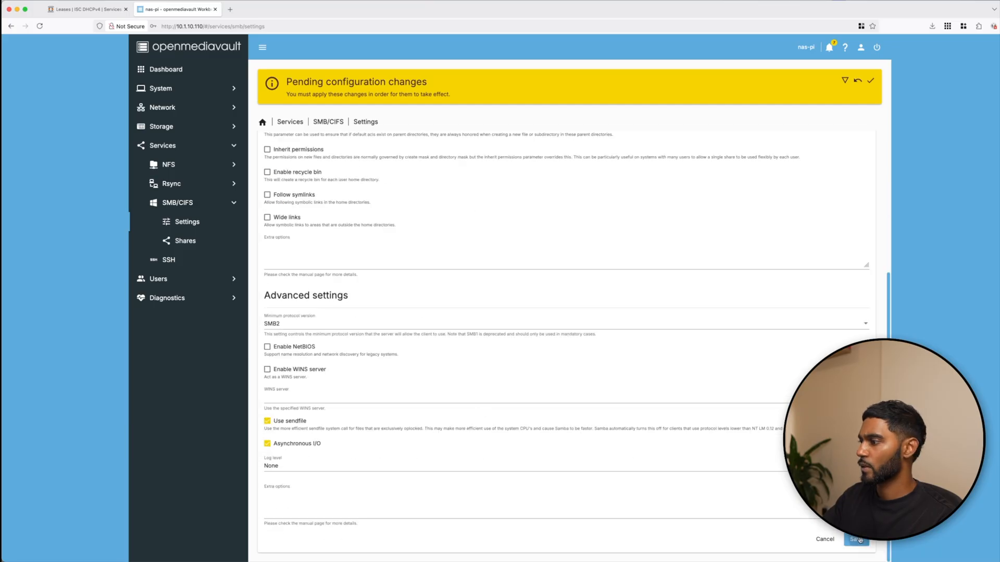
pyautogui.click(856, 539)
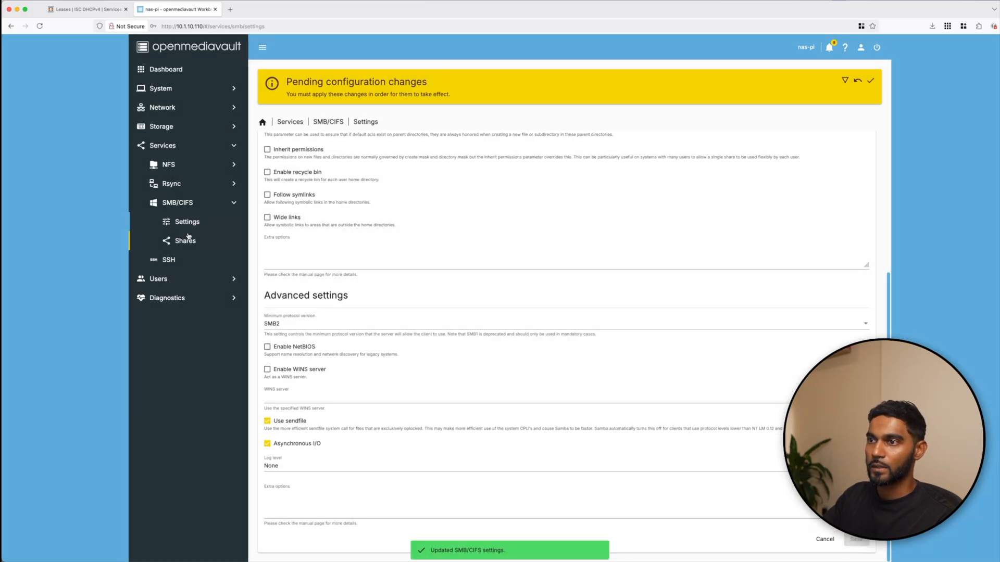
pyautogui.click(185, 240)
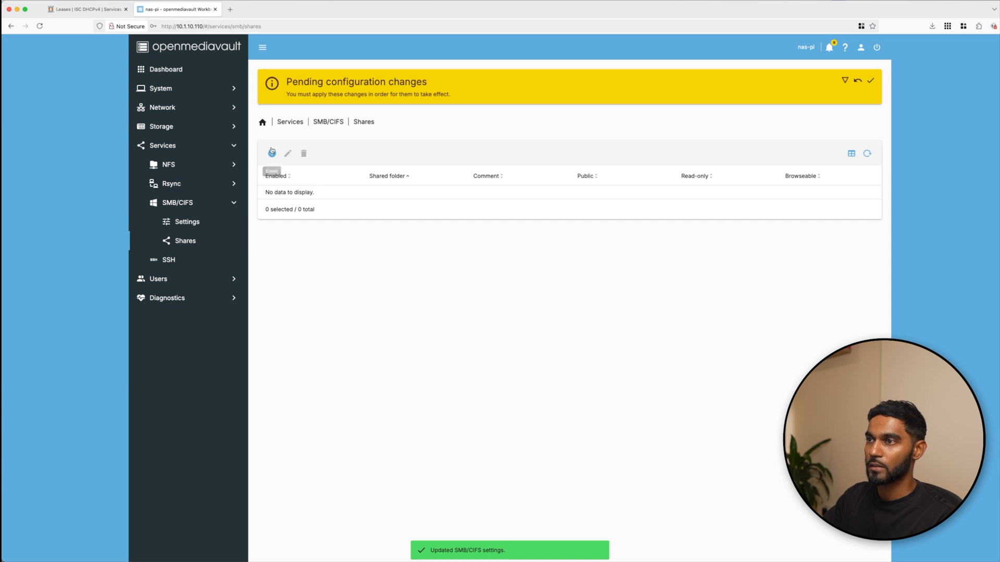
# Add an SMB share with MyNAS as the shared folder, keeping default options, and save
pyautogui.click(272, 153)
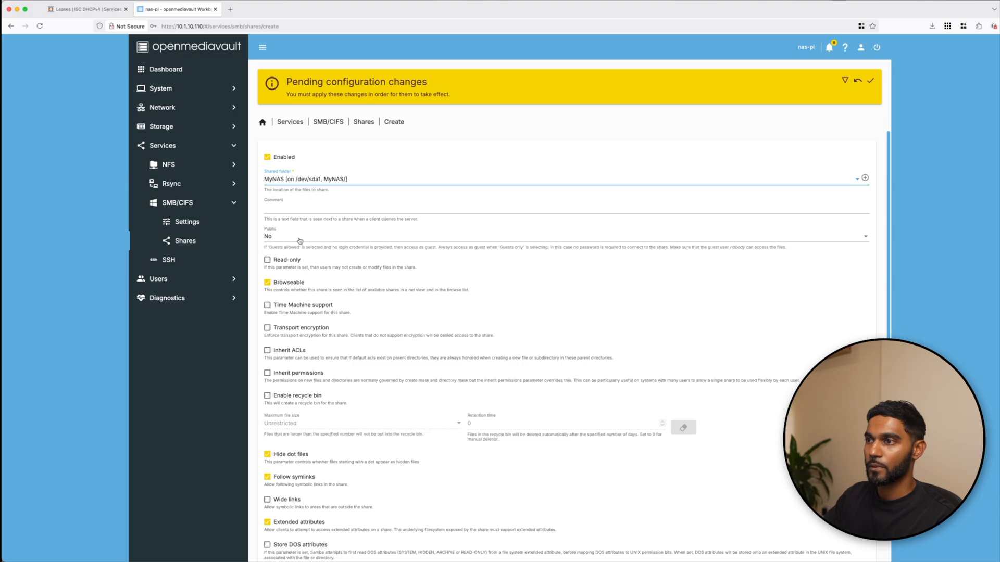
pyautogui.scroll(-3)
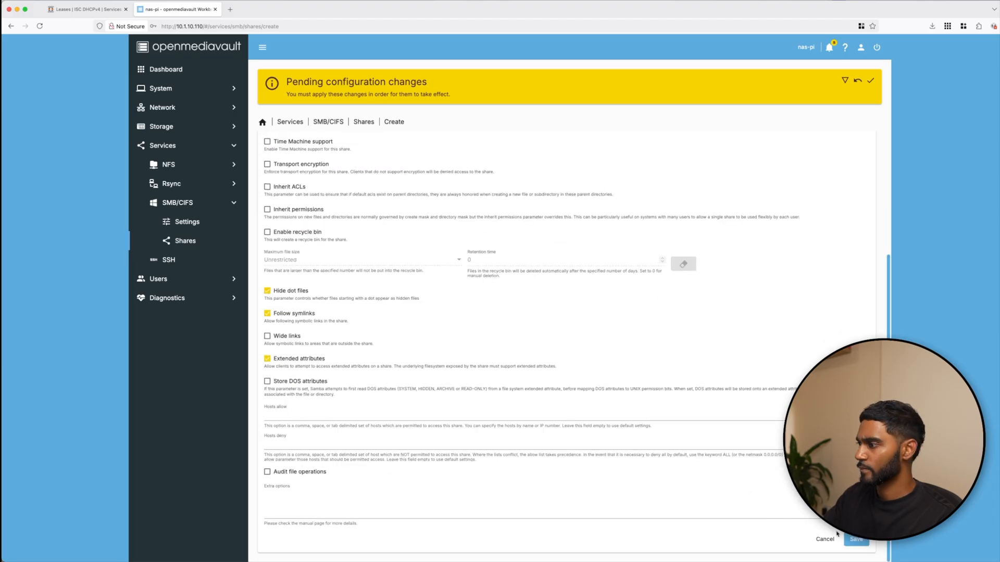
pyautogui.click(856, 539)
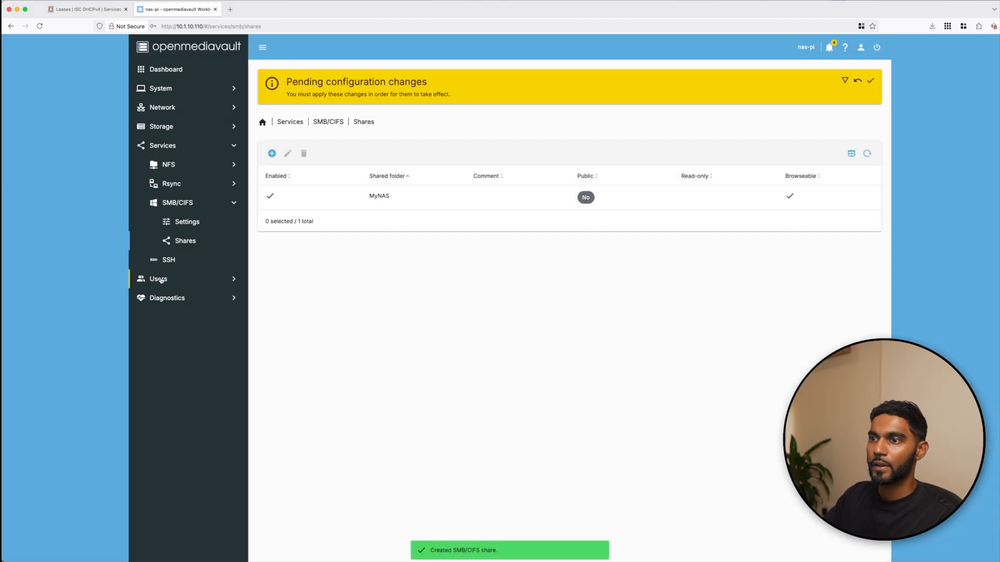
pyautogui.click(165, 69)
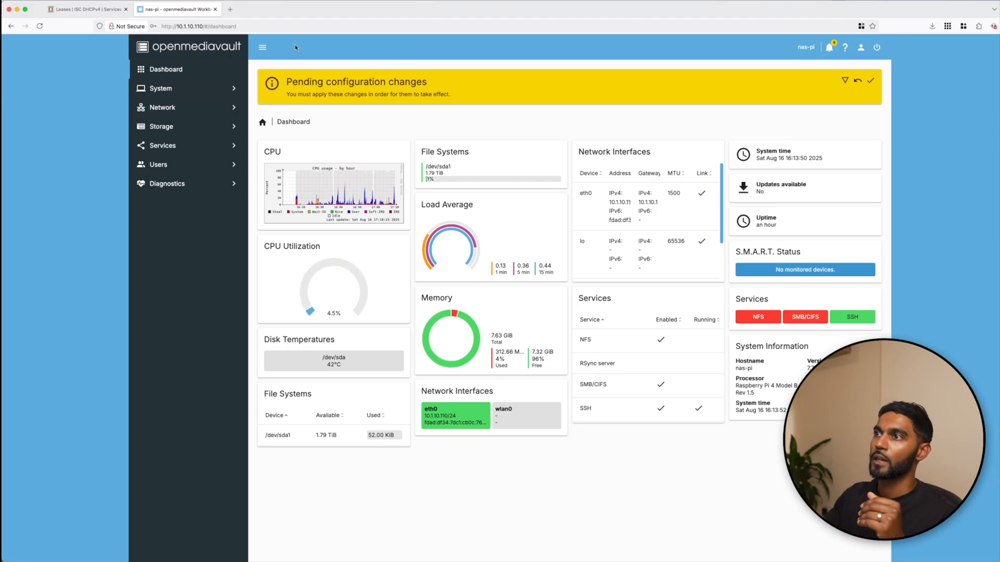
pyautogui.moveTo(871, 81)
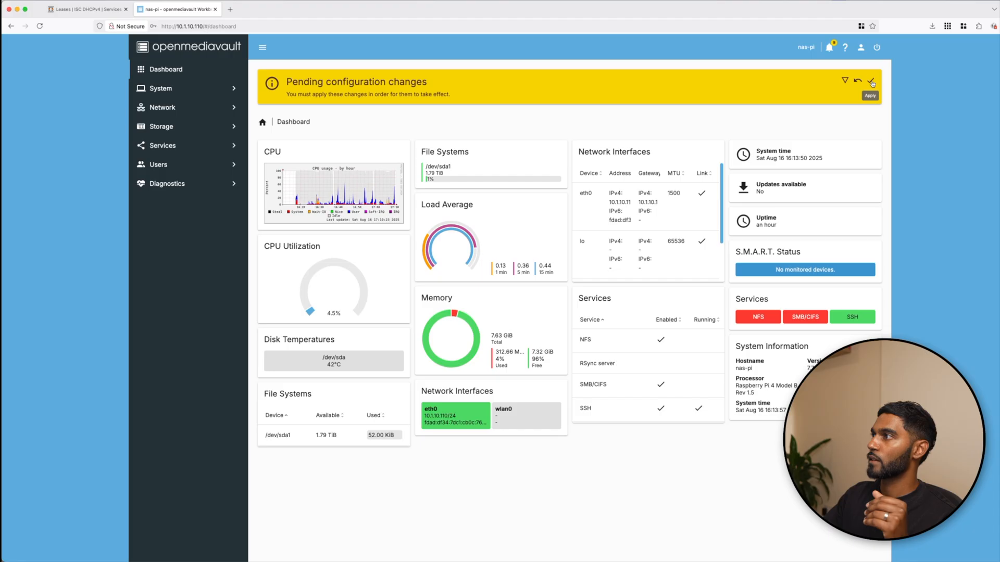
# Apply the pending changes from the dashboard's yellow banner and confirm with Yes
pyautogui.click(869, 96)
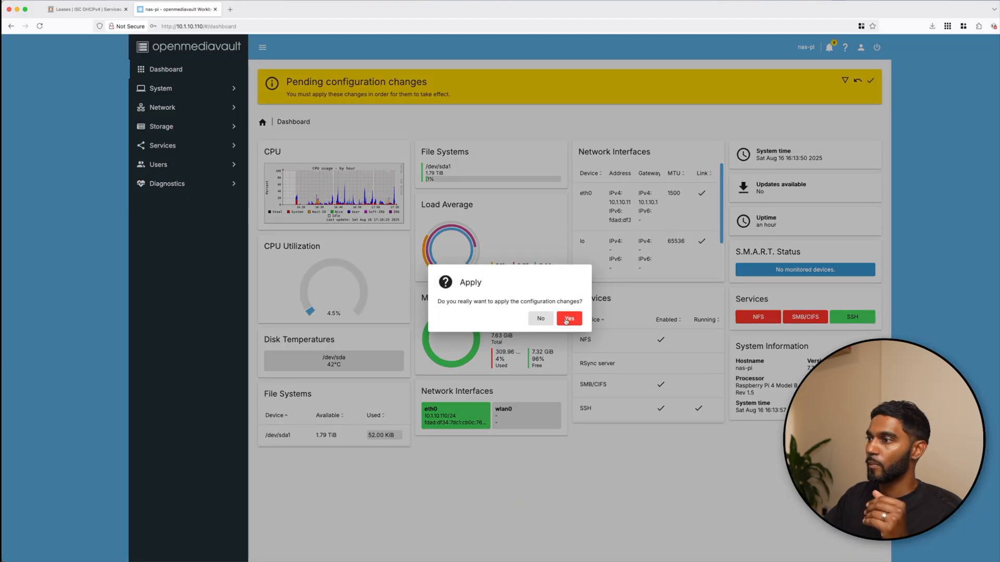
pyautogui.click(568, 318)
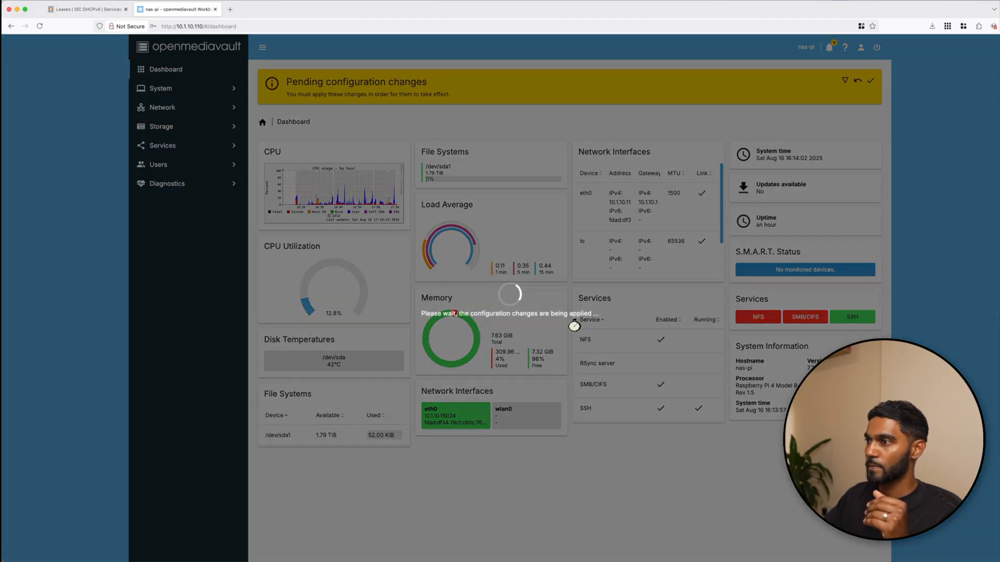
pyautogui.click(872, 80)
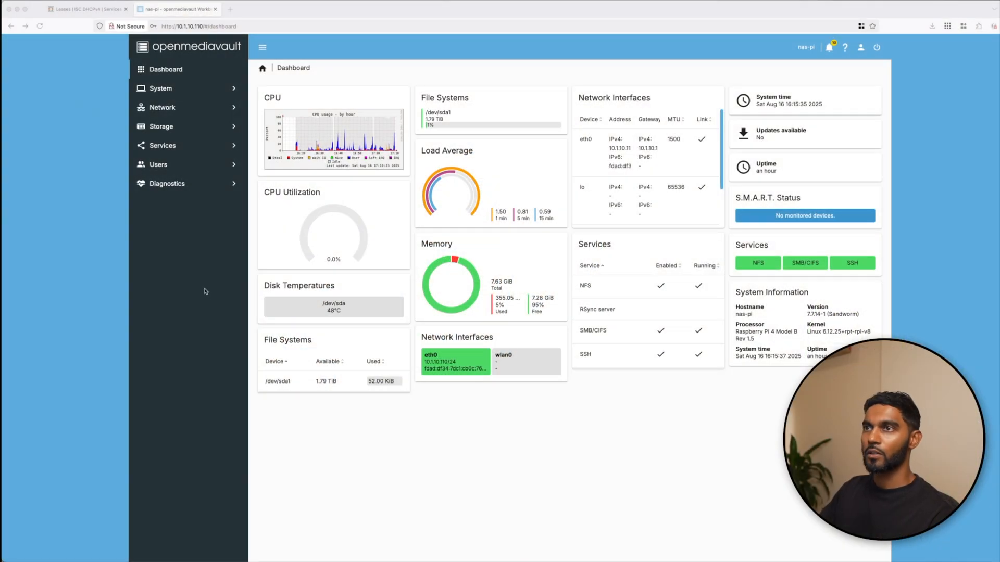
pyautogui.moveTo(213, 545)
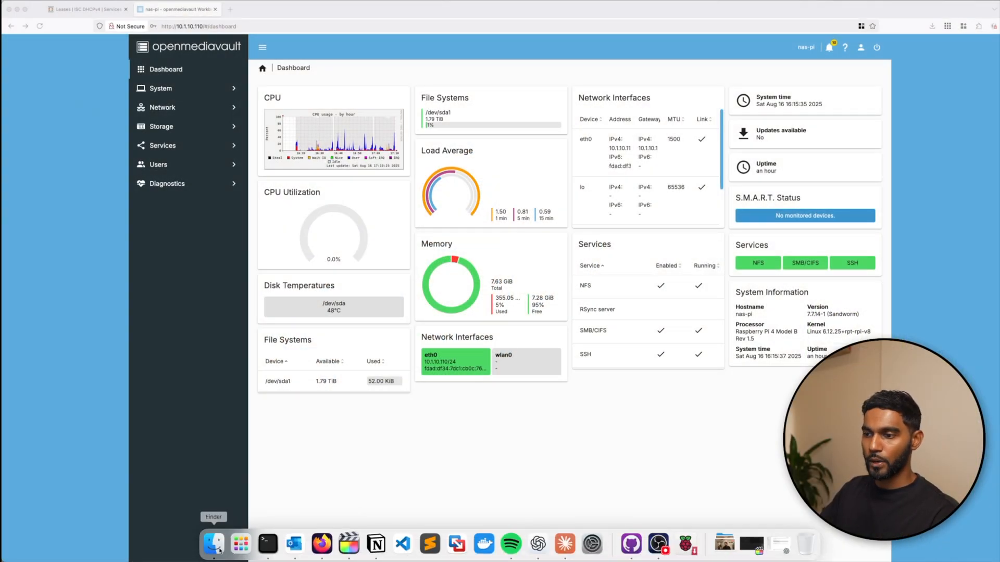
# Open the nas-pi SMB/CIFS server from Finder's Network locations
pyautogui.click(214, 545)
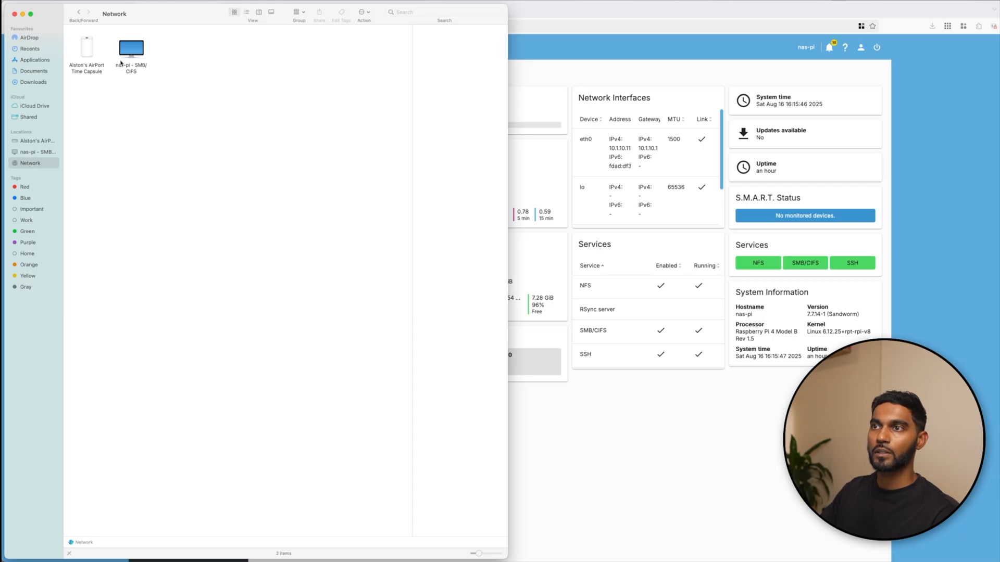
pyautogui.click(86, 48)
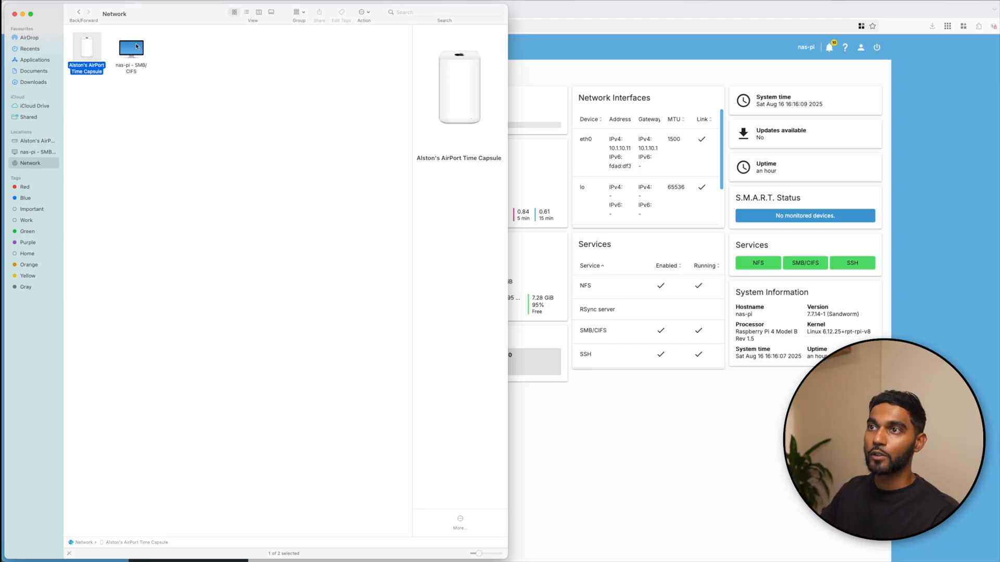
pyautogui.click(130, 49)
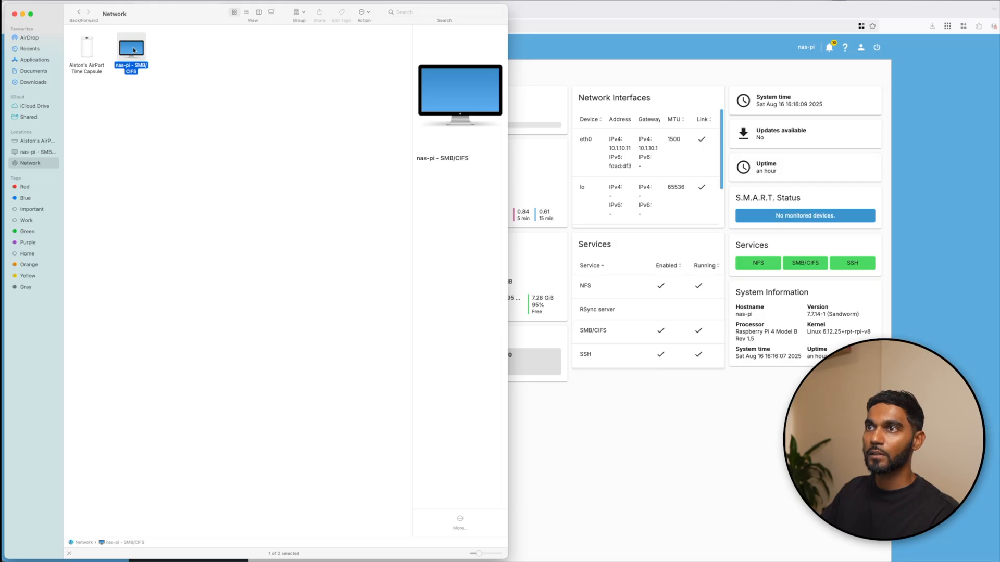
pyautogui.doubleClick(131, 47)
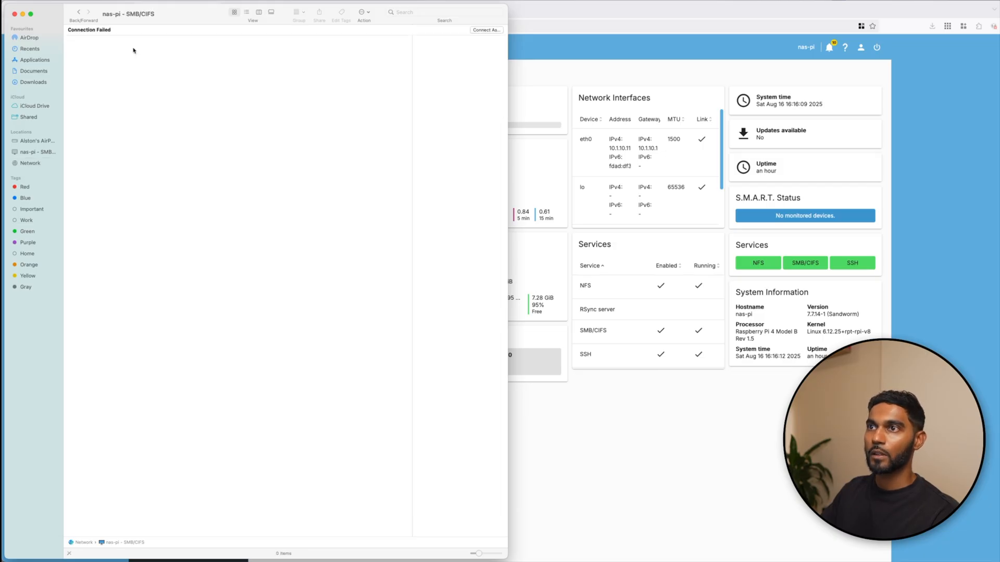
# Connect As the registered user with name and password
pyautogui.click(486, 30)
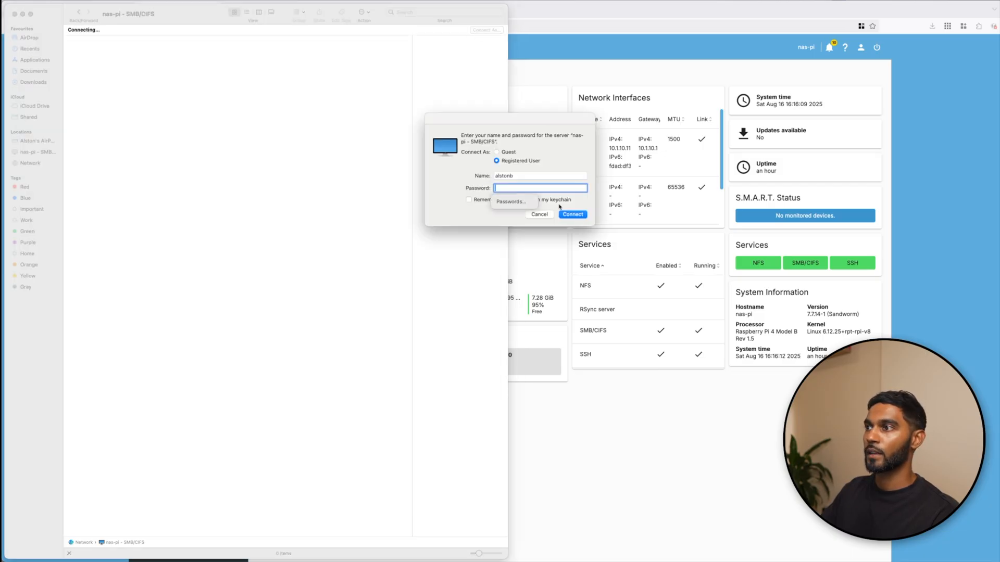
pyautogui.write('password')
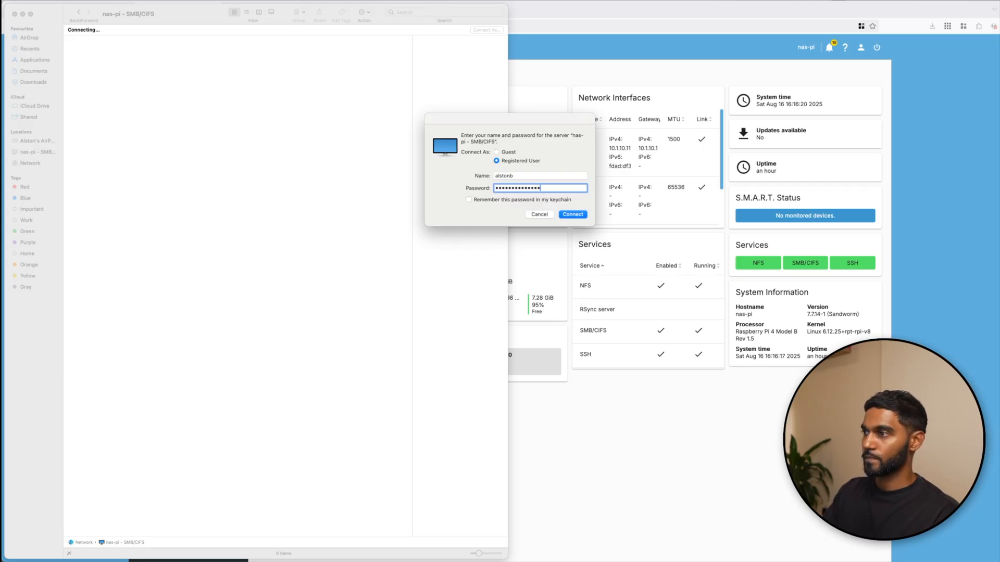
pyautogui.click(572, 214)
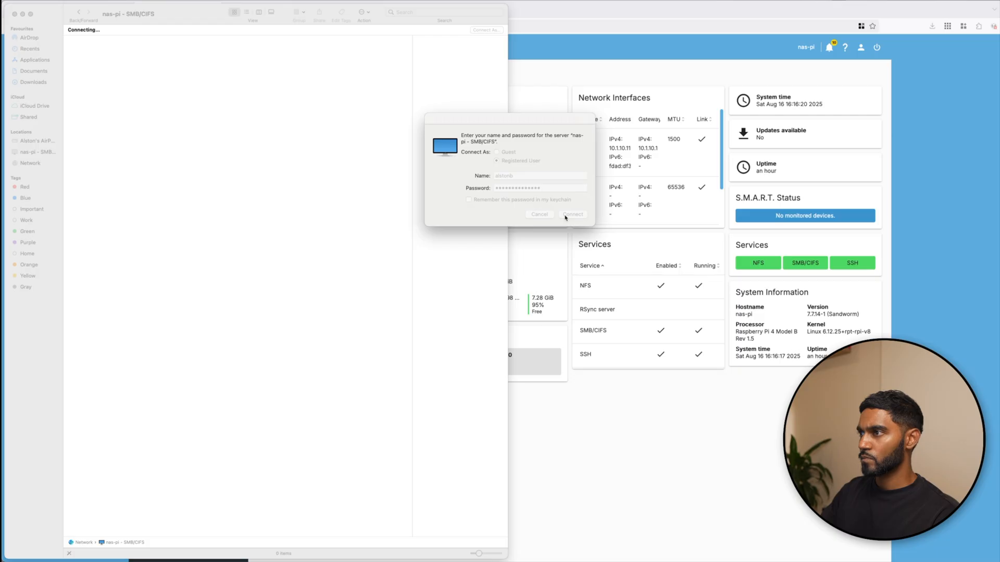
pyautogui.click(572, 214)
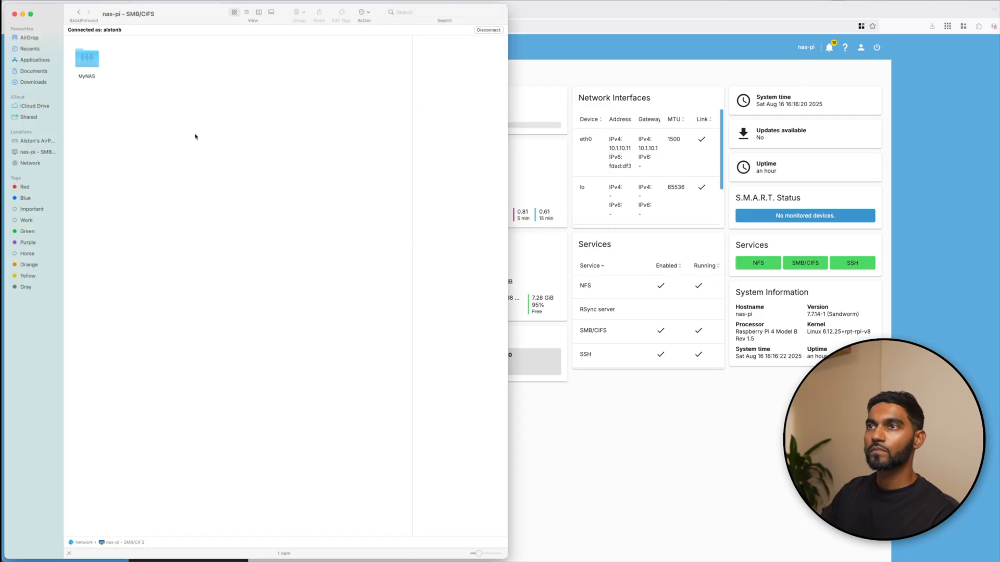
pyautogui.click(87, 57)
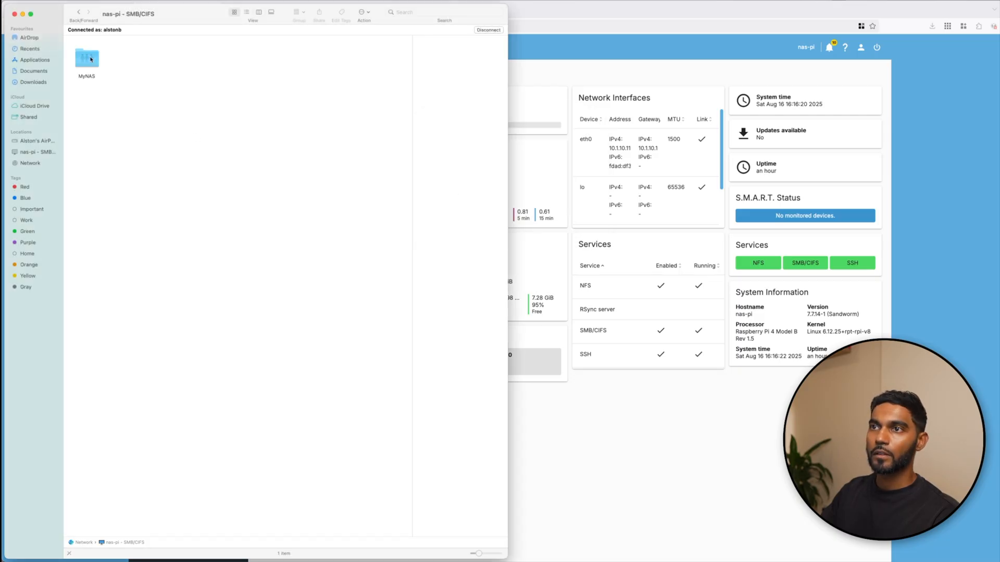
# Open the MyNAS share and create a new folder named Japan
pyautogui.doubleClick(86, 57)
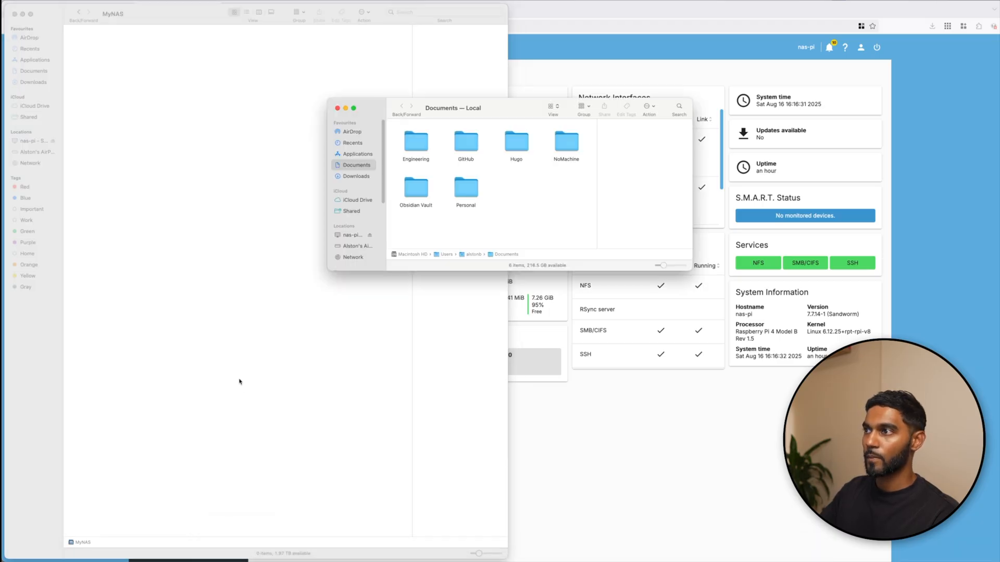
pyautogui.click(115, 7)
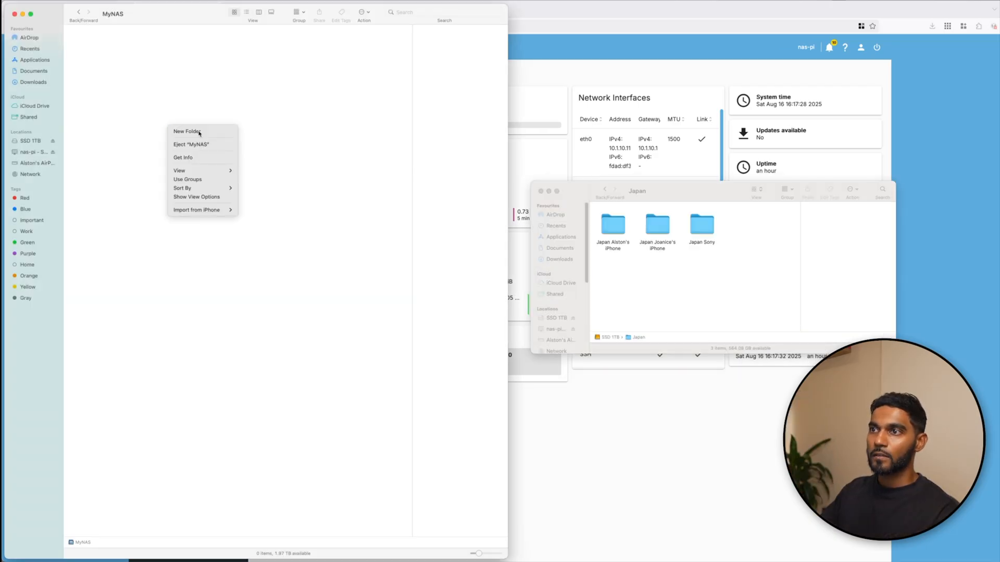
pyautogui.click(187, 132)
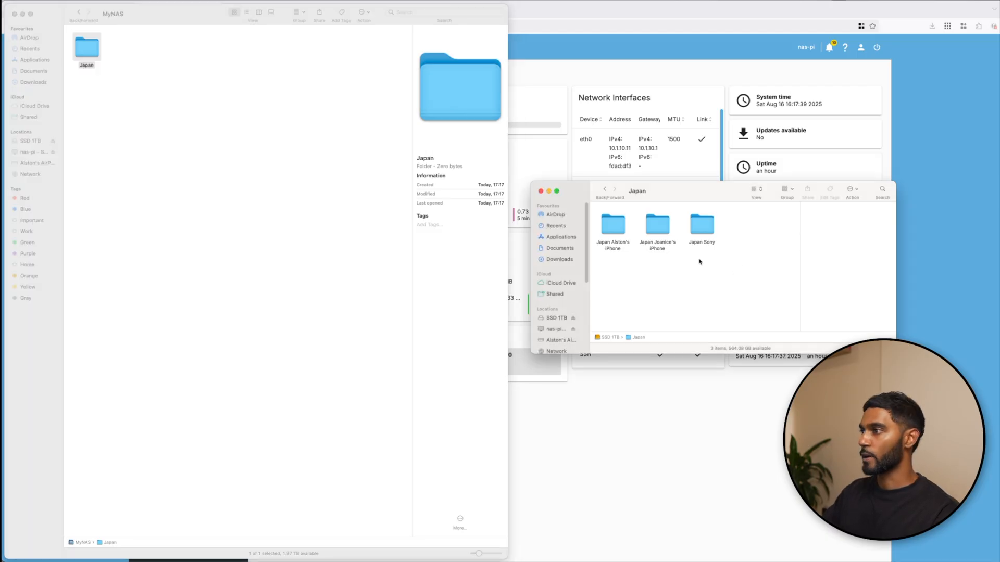
pyautogui.press('cmd+a')
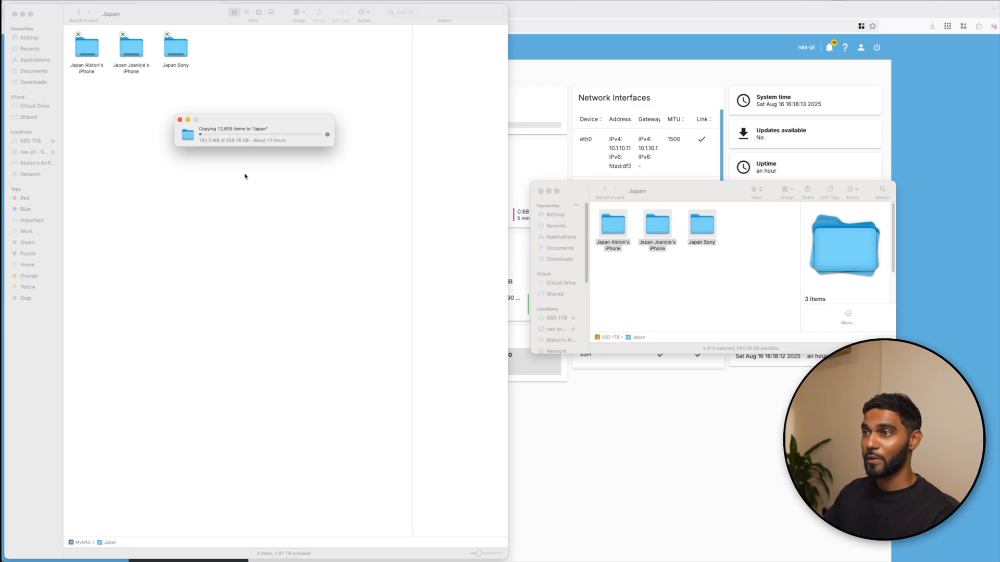
pyautogui.moveTo(353, 183)
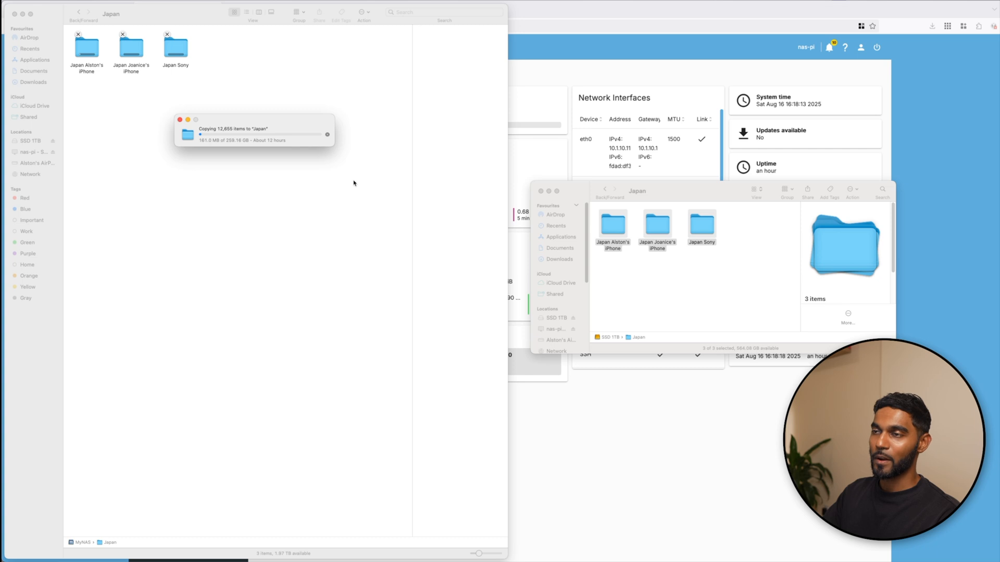